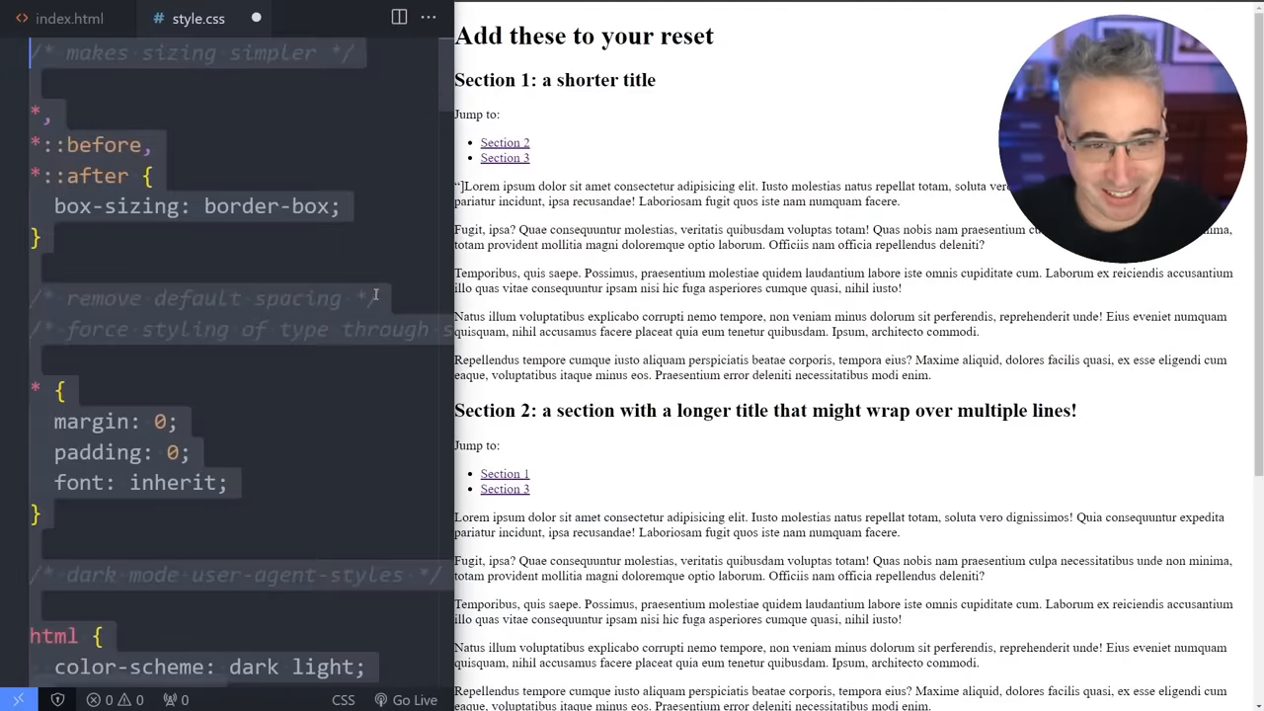
Scroll down through the reset rules in style.css.
scroll("down", 3)
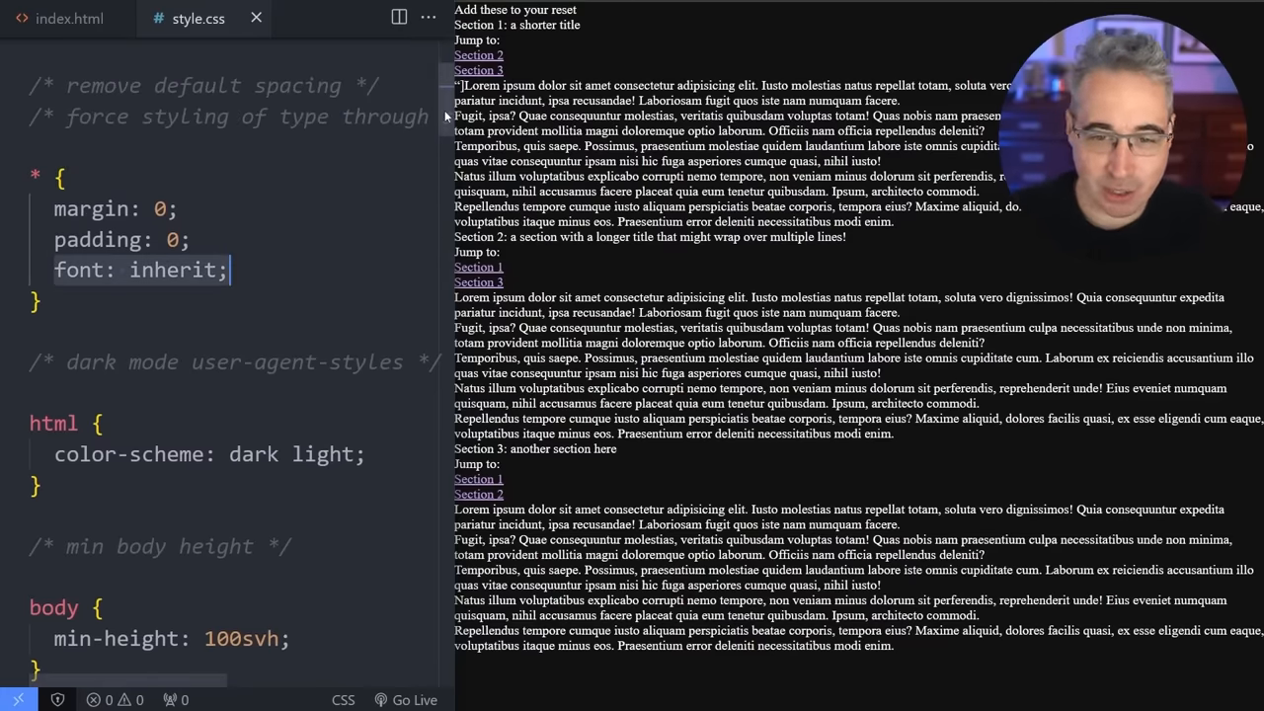
scroll("down", 3)
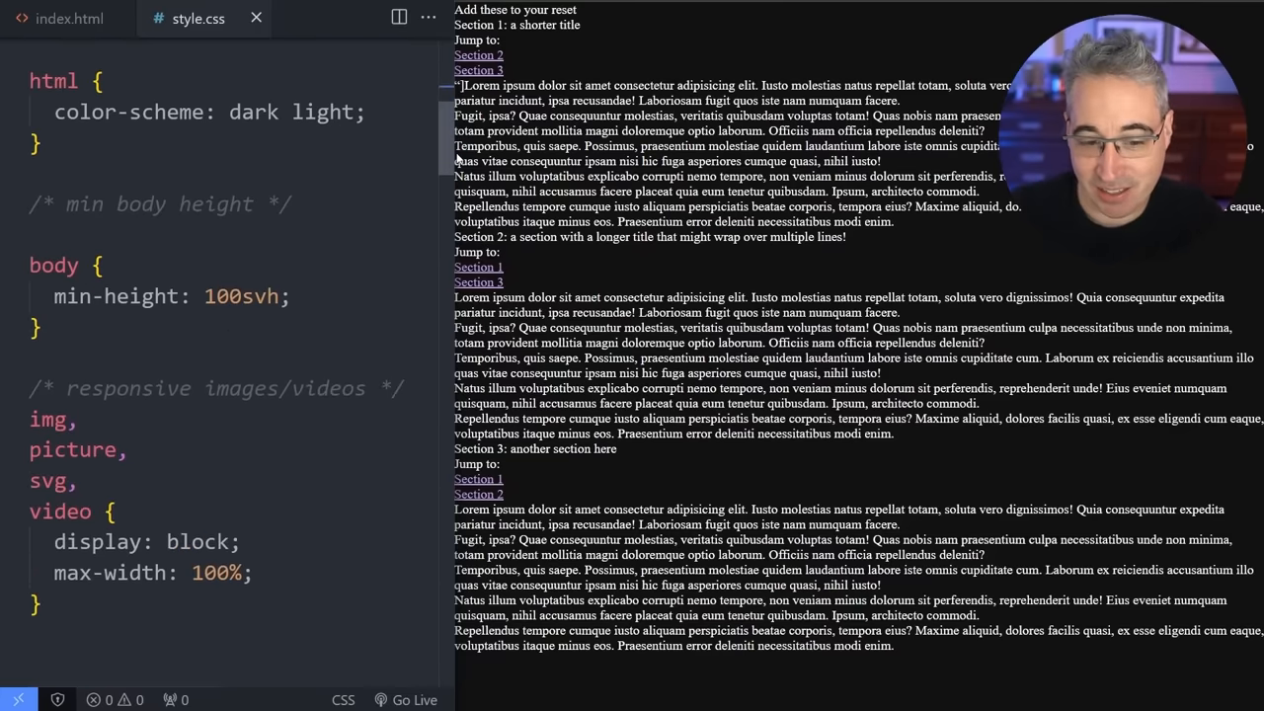
scroll("down", 3)
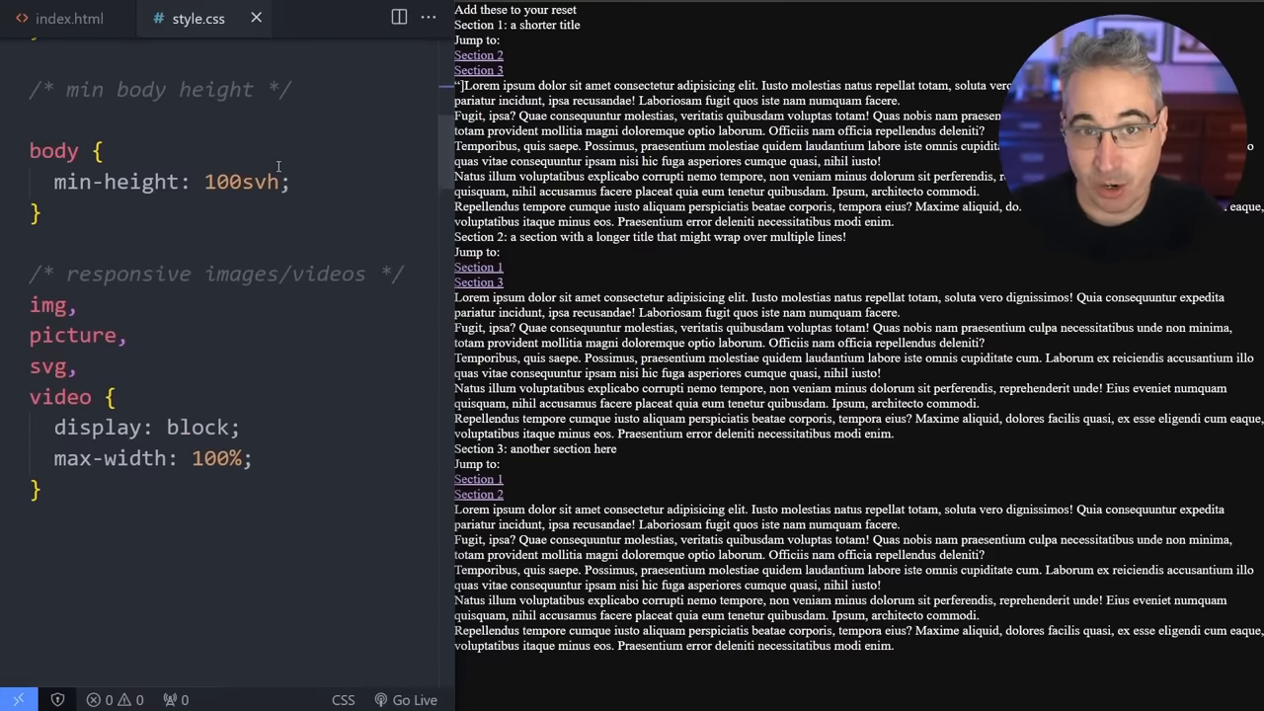
scroll("down", 3)
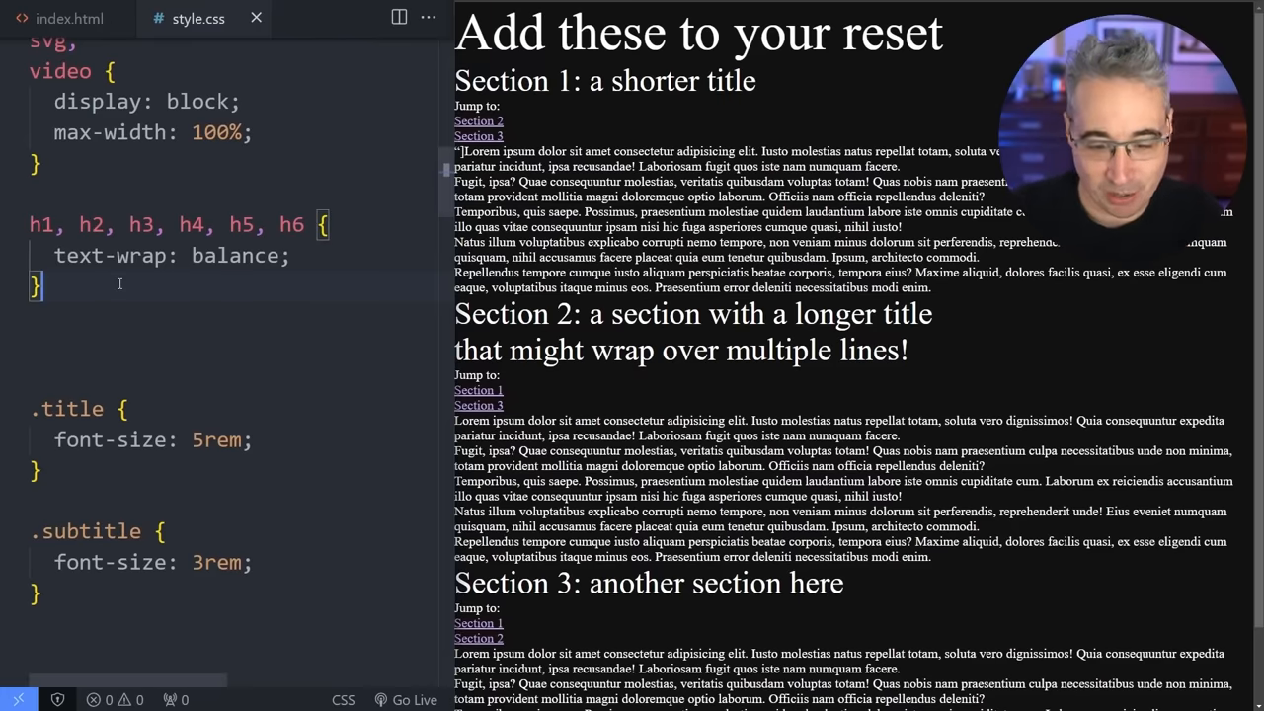
Add a p rule with pretty text wrapping and a 75ch max-width.
type("p {")
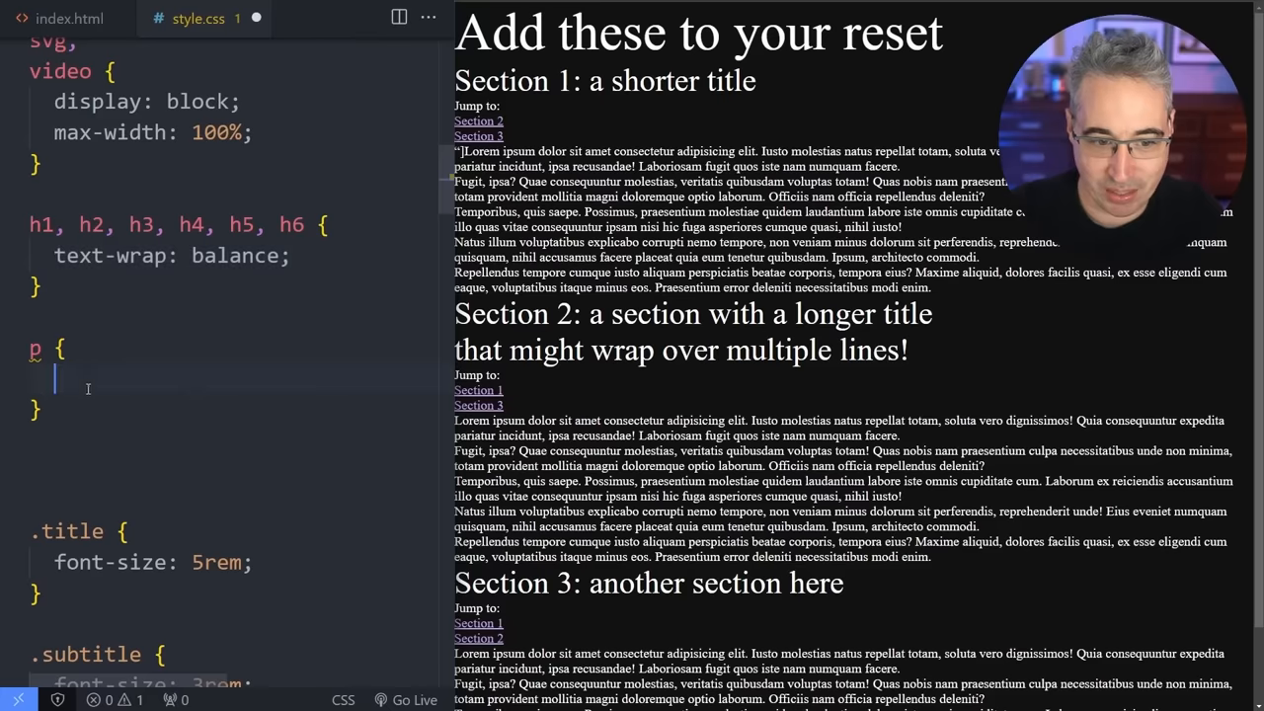
type("text-wrap: balance;")
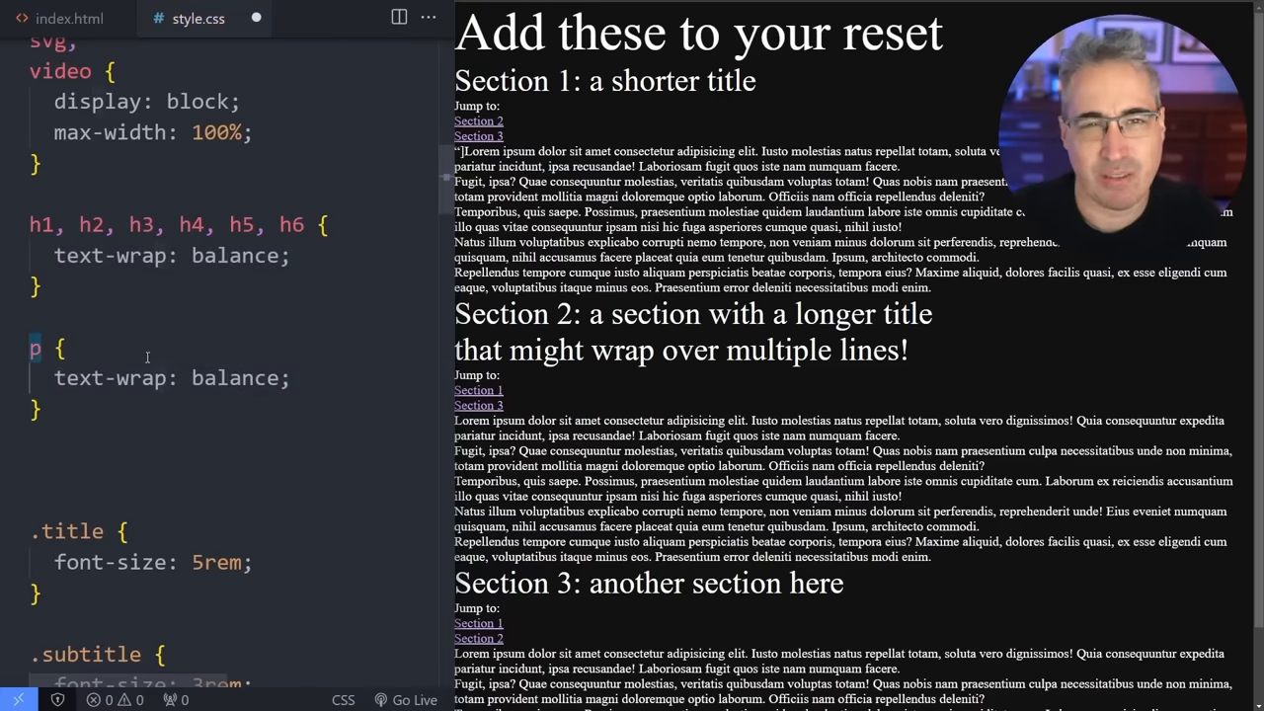
type("pretty")
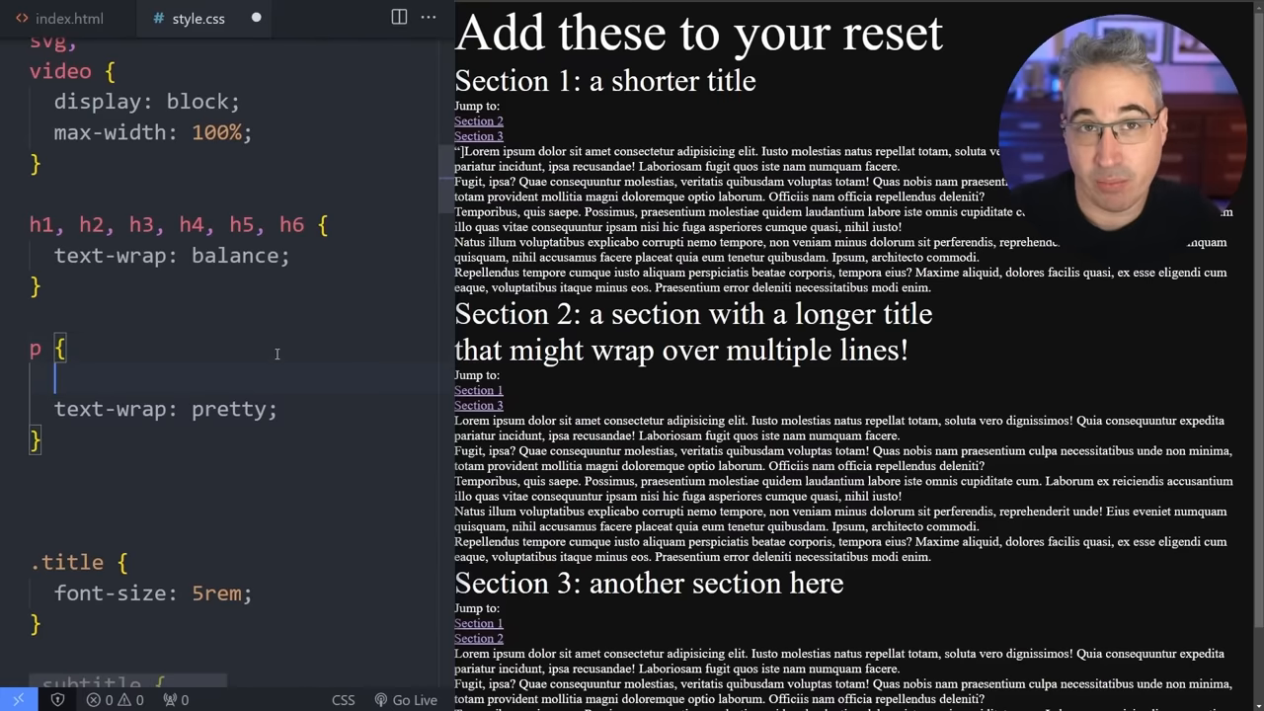
type("max-width:")
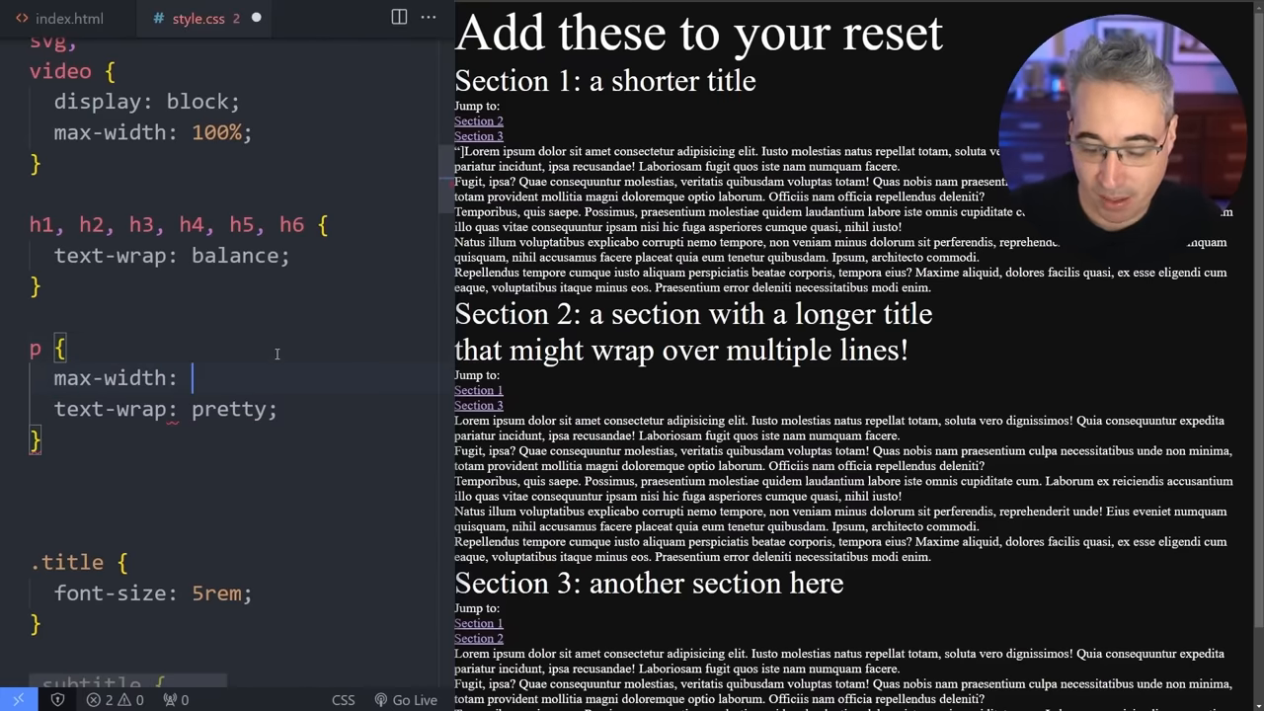
type("75ch;")
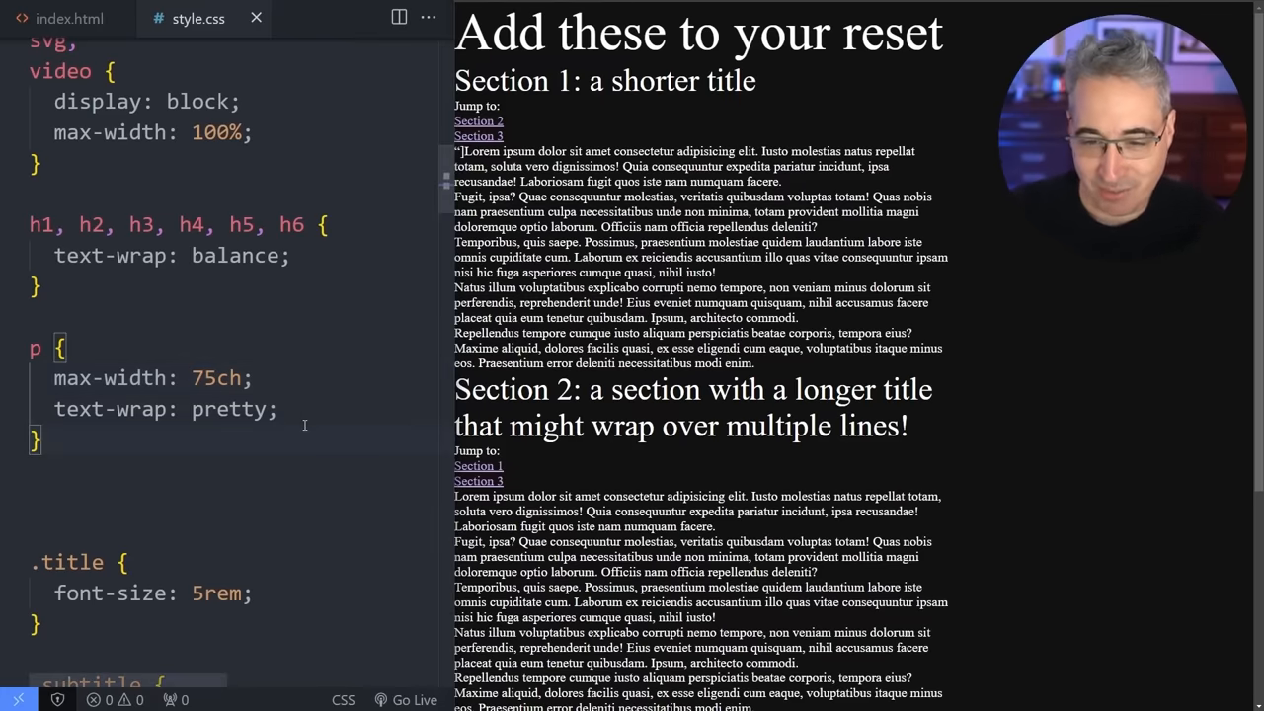
Add a font-size to the p rule and select the 75ch width for replacement.
double_click(212, 378)
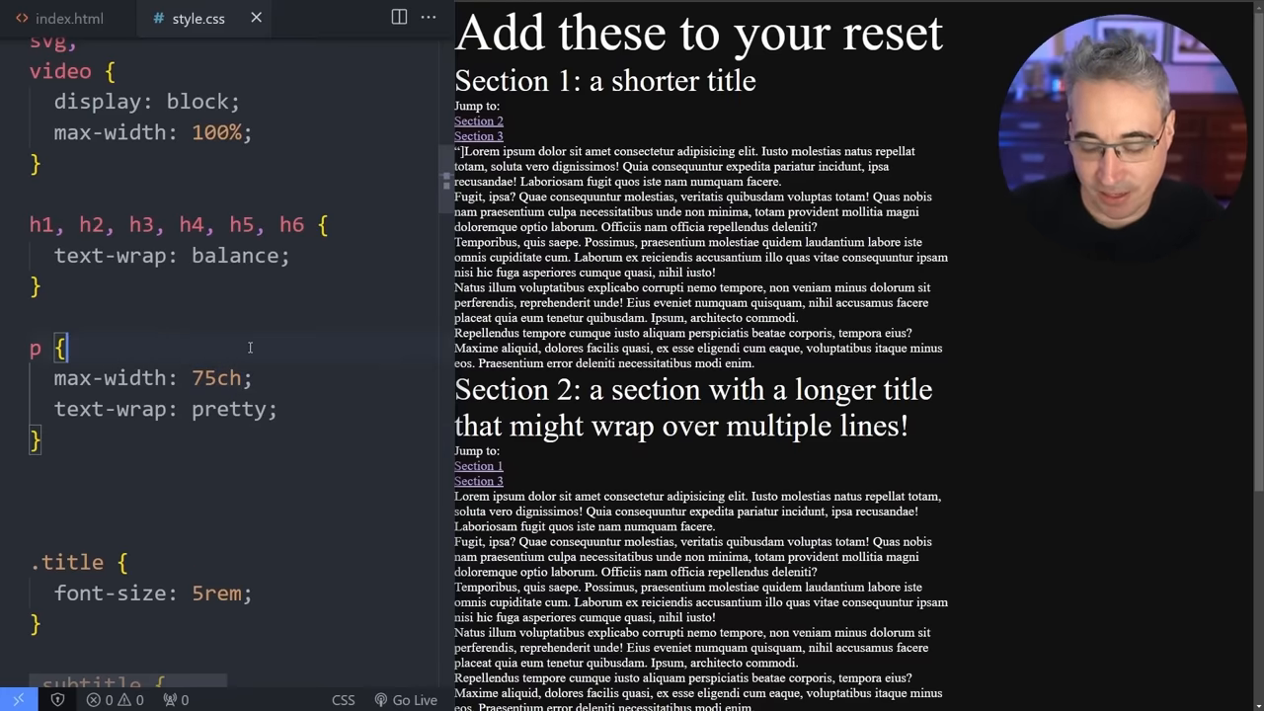
type("font-s")
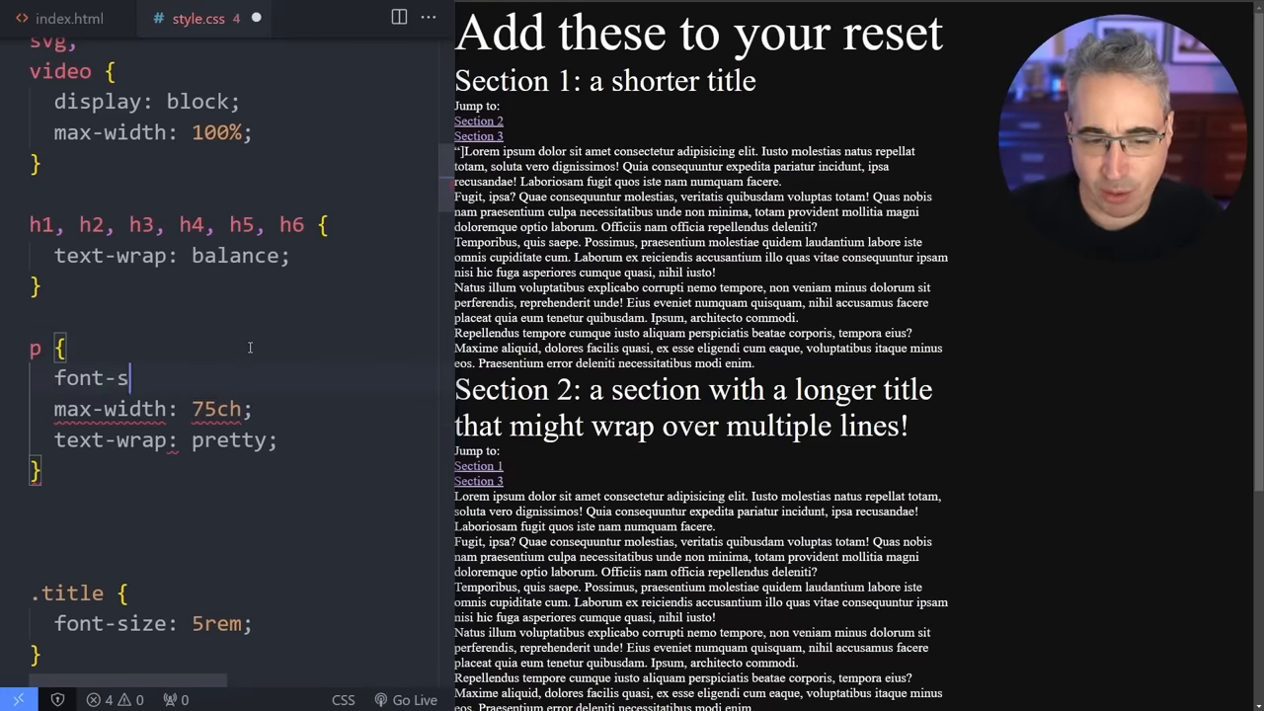
type("ize:")
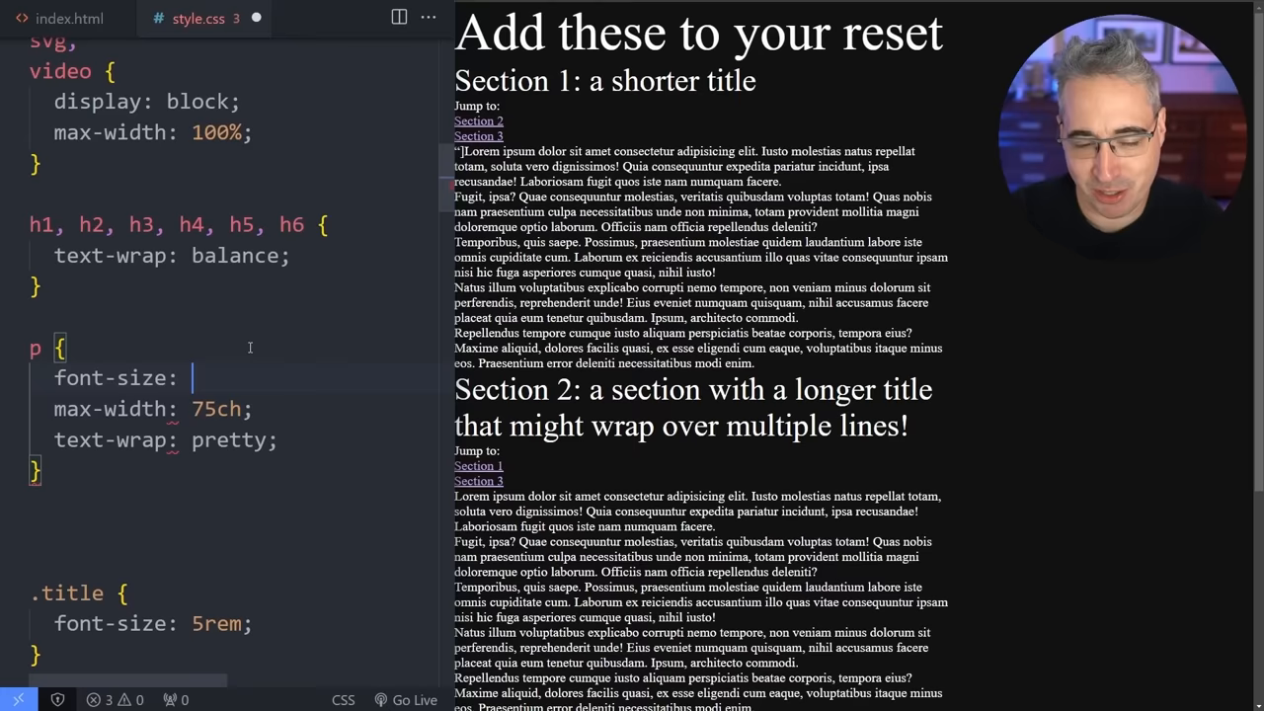
type("1.5rem;")
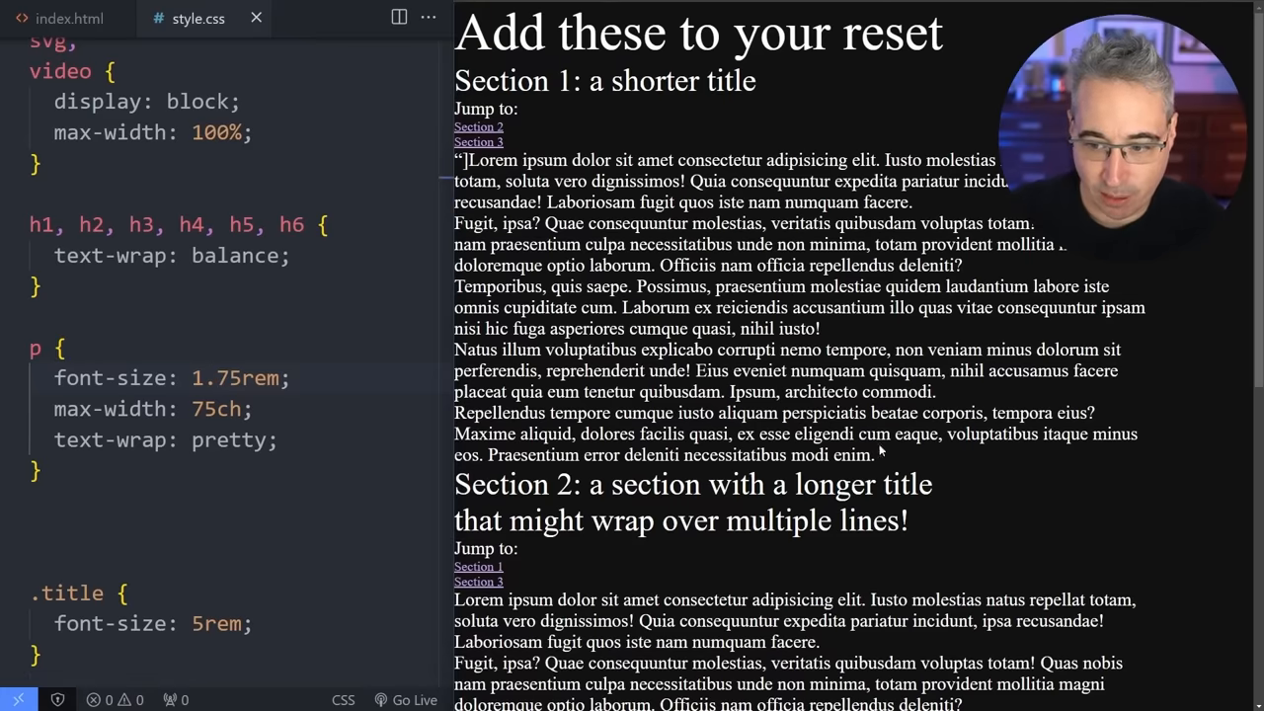
mouse_move(498, 346)
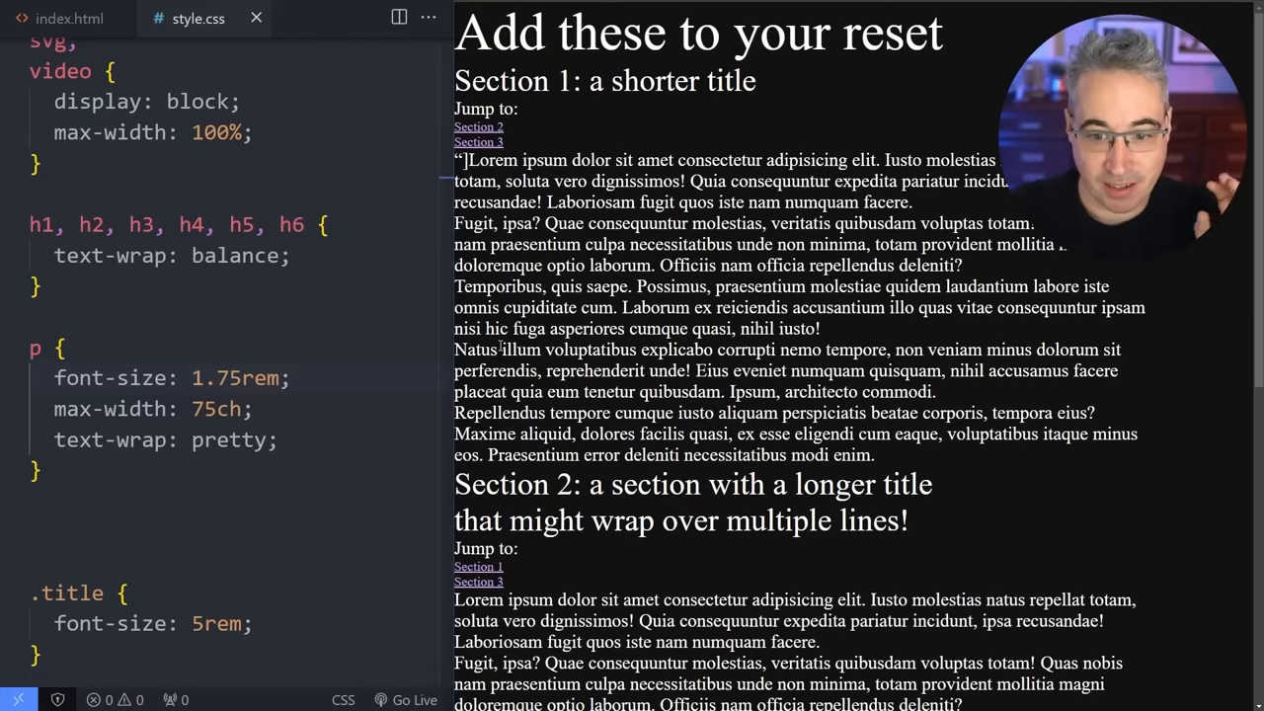
left_click_drag(494, 371, 671, 371)
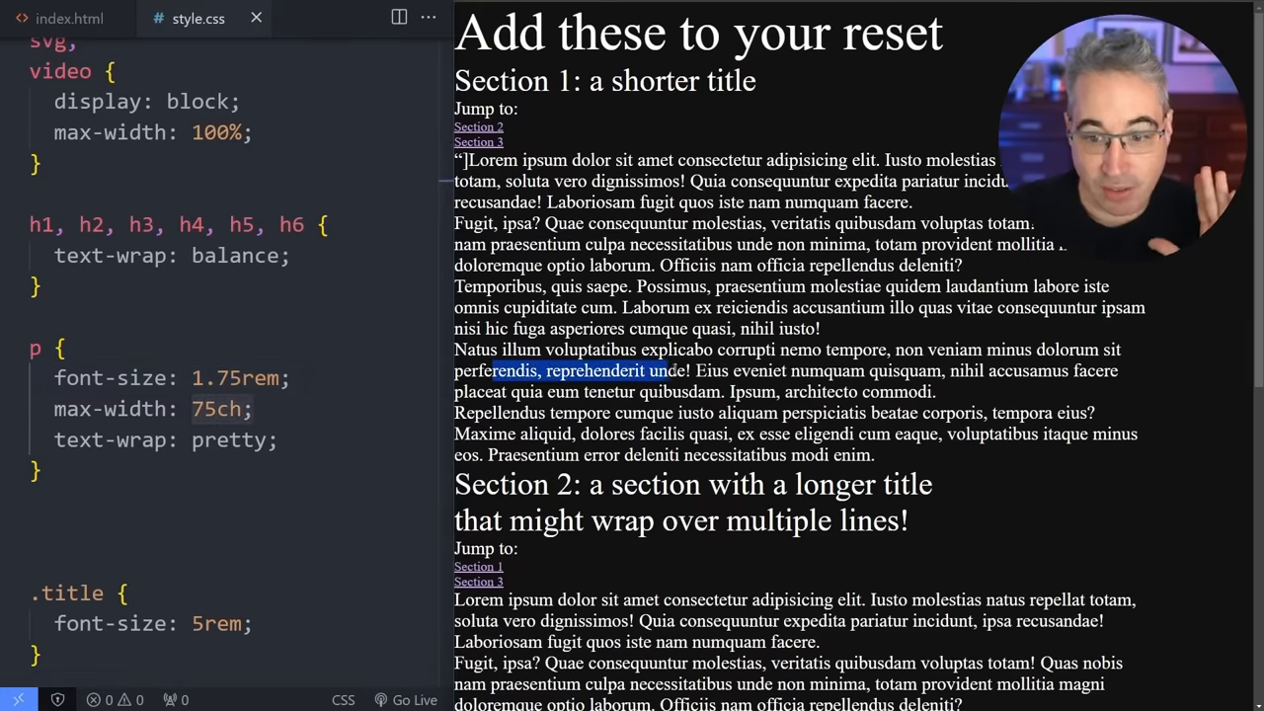
left_click_drag(666, 370, 740, 370)
type("0")
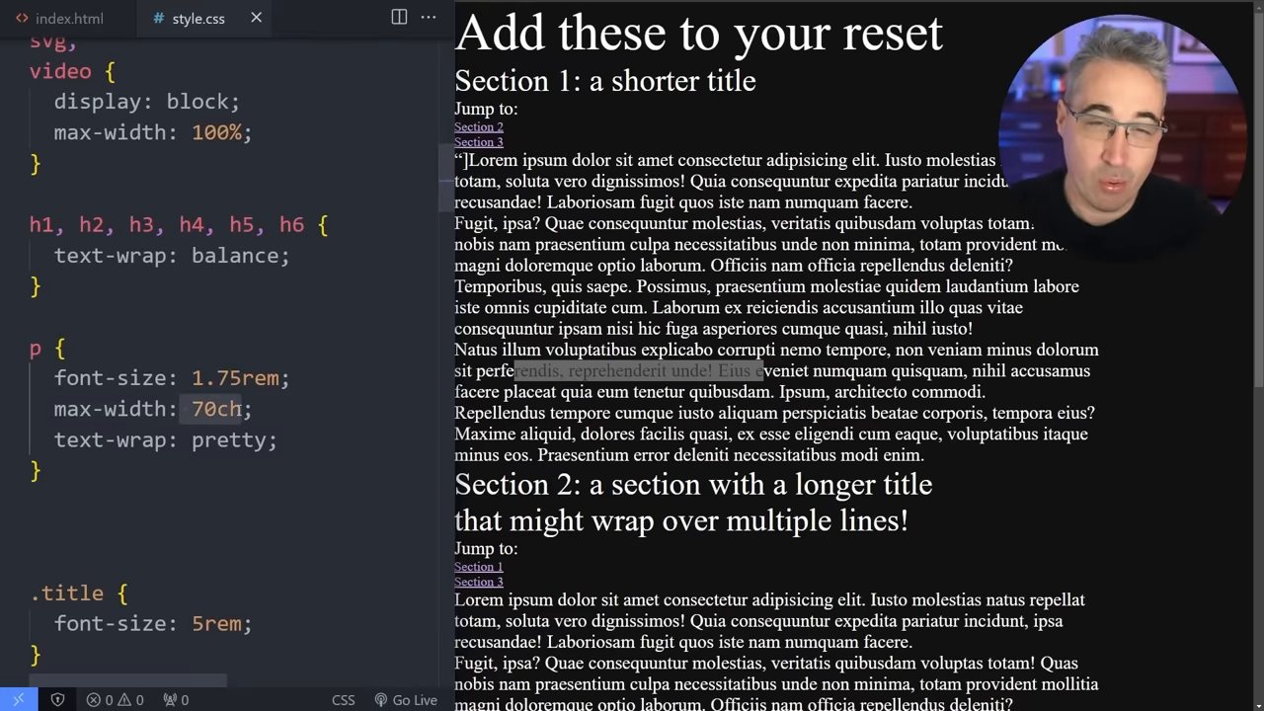
mouse_move(338, 410)
type("62")
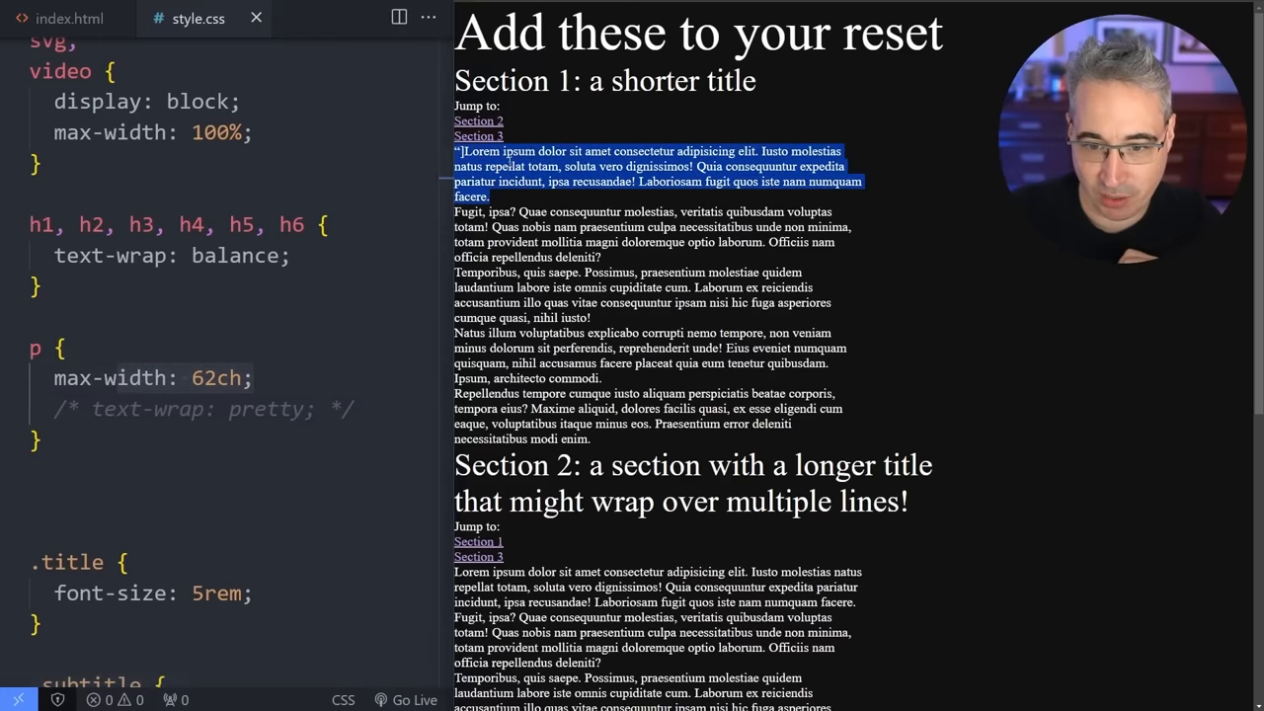
Add margin-bottom: 2rem to the p rule and highlight words in the second paragraph.
type("mar")
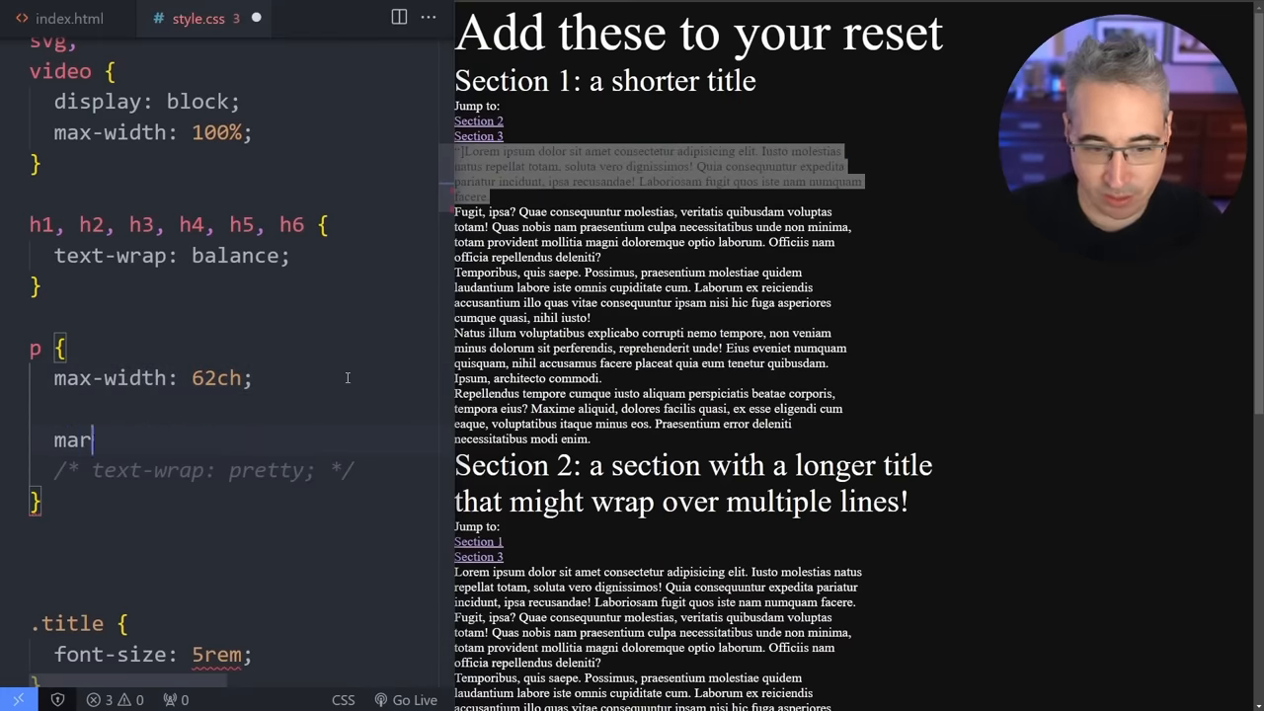
type("gin-bottom: 2re")
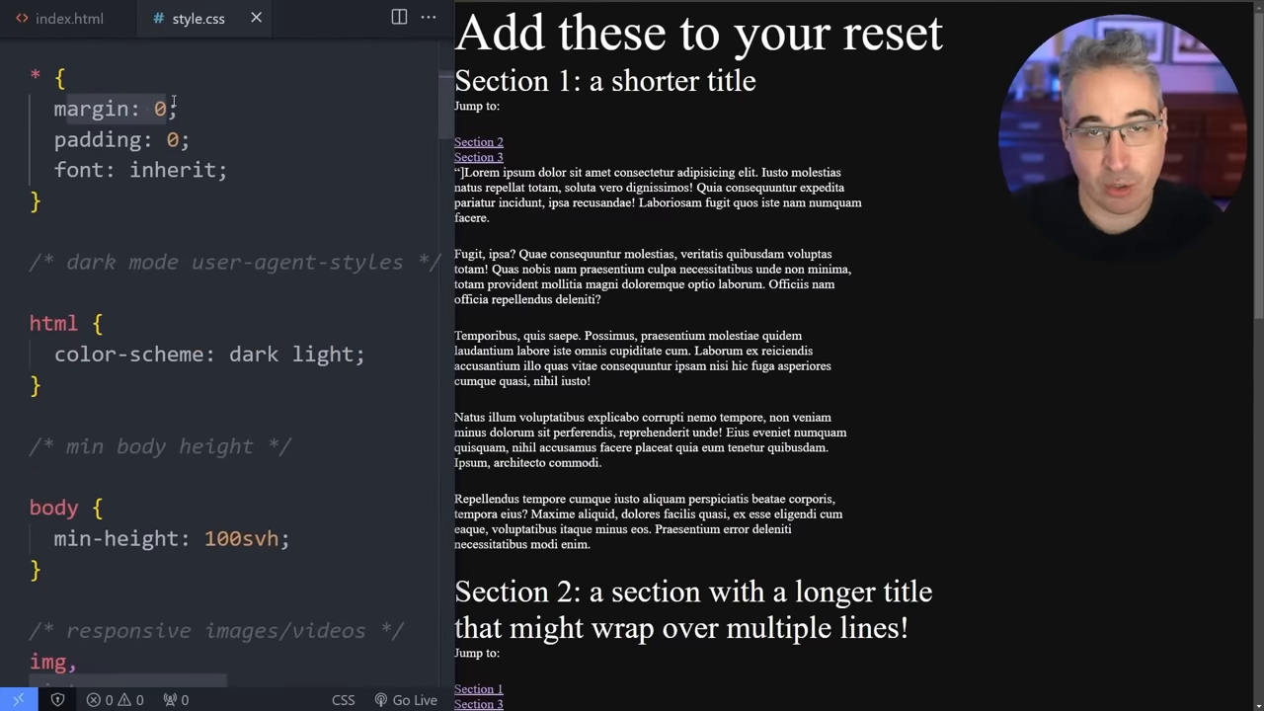
scroll("down", 3)
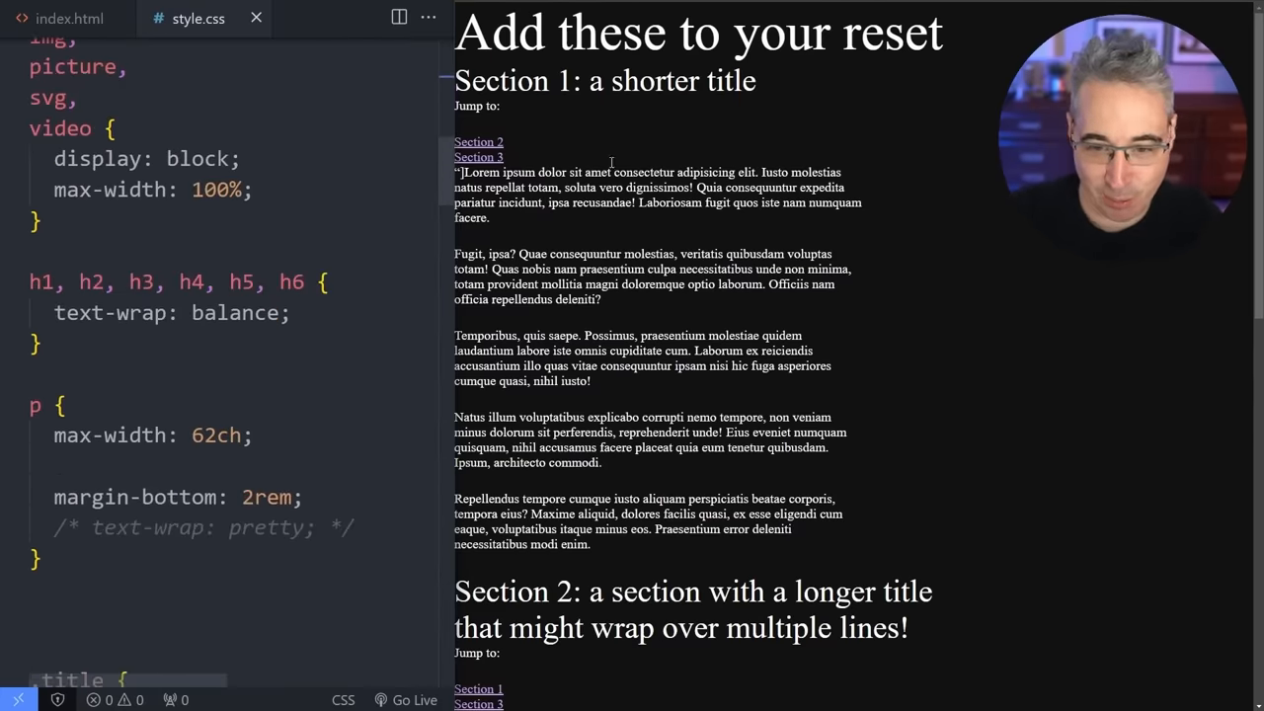
scroll("down", 3)
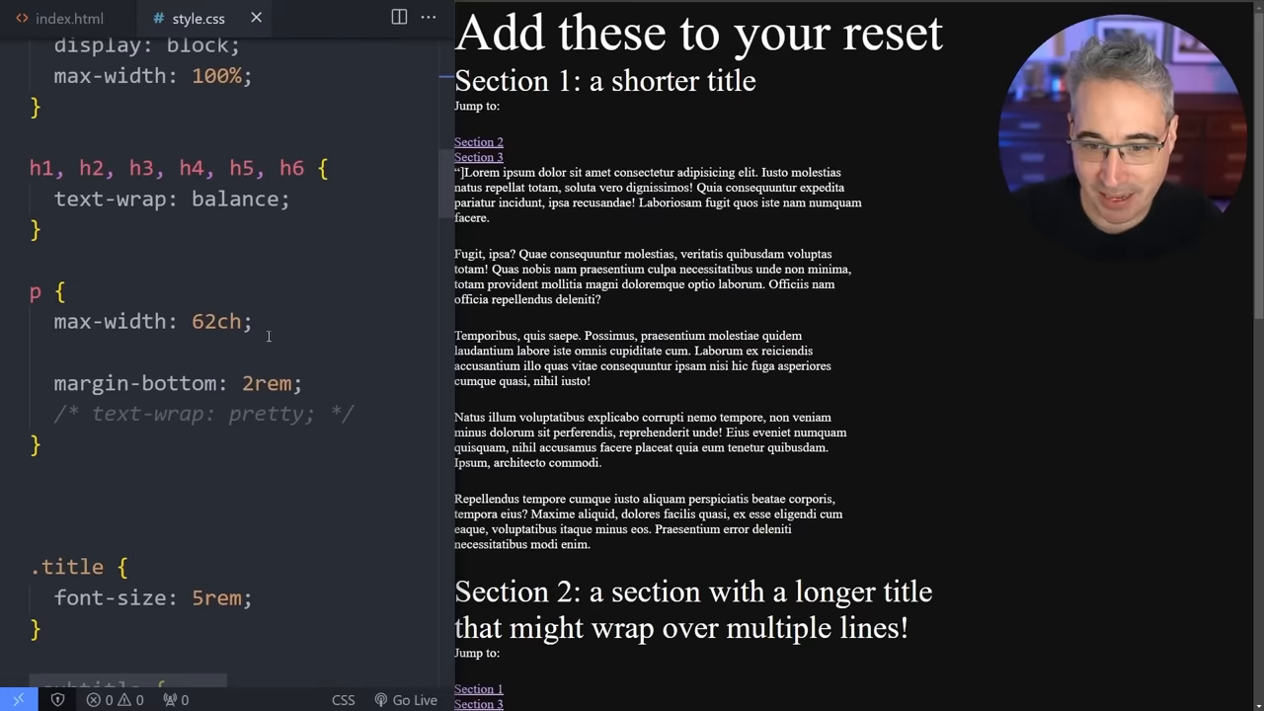
double_click(471, 217)
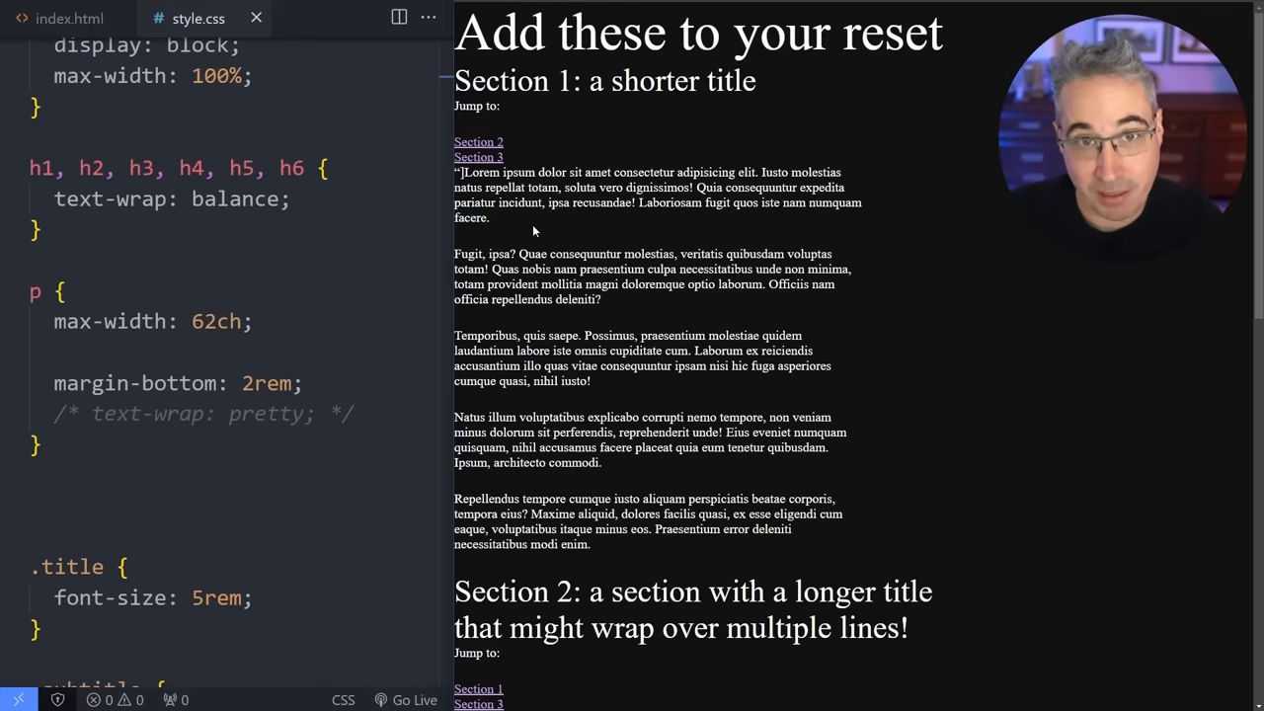
double_click(471, 218)
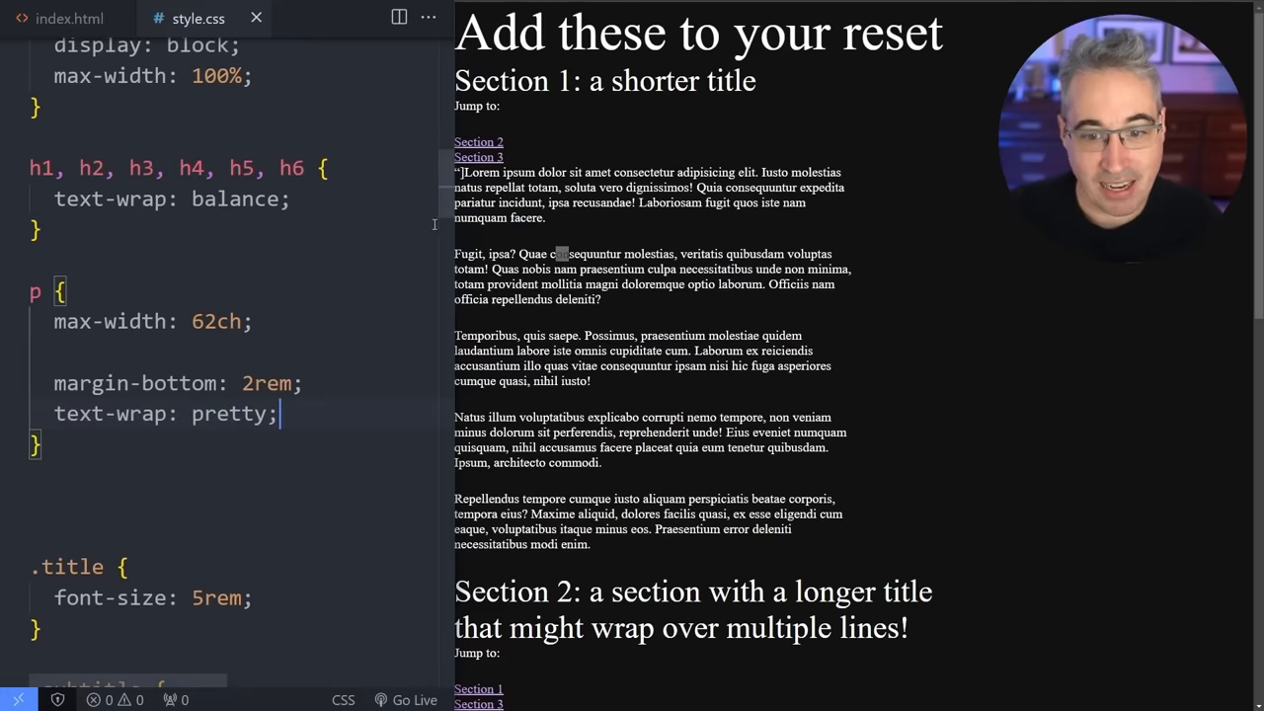
double_click(481, 217)
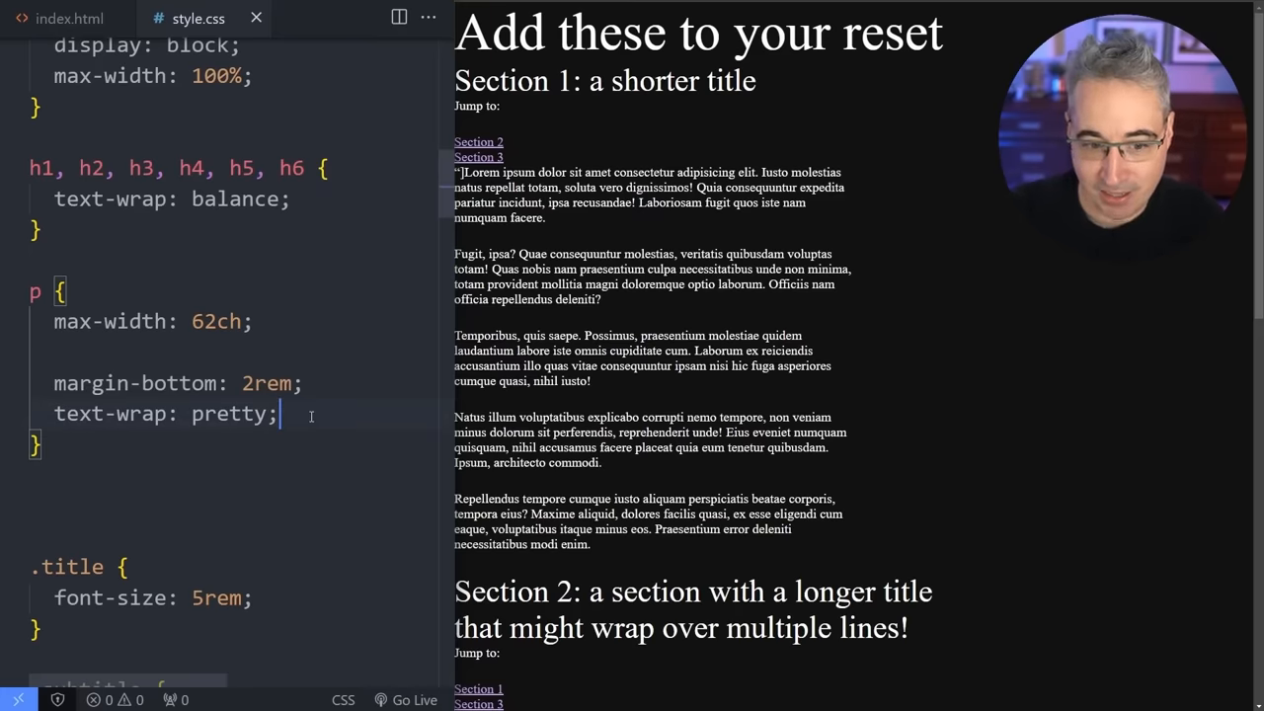
Comment out pretty paragraph wrapping to compare, then return to that line.
key("Ctrl+/")
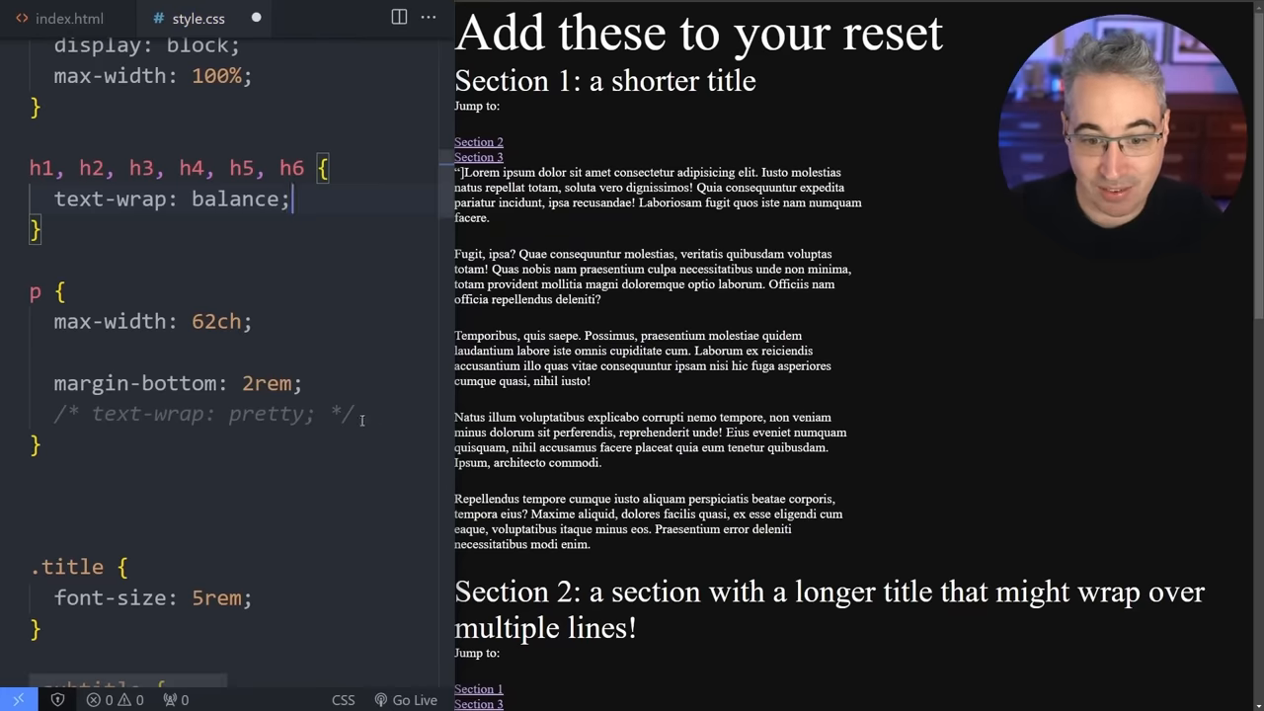
left_click(163, 413)
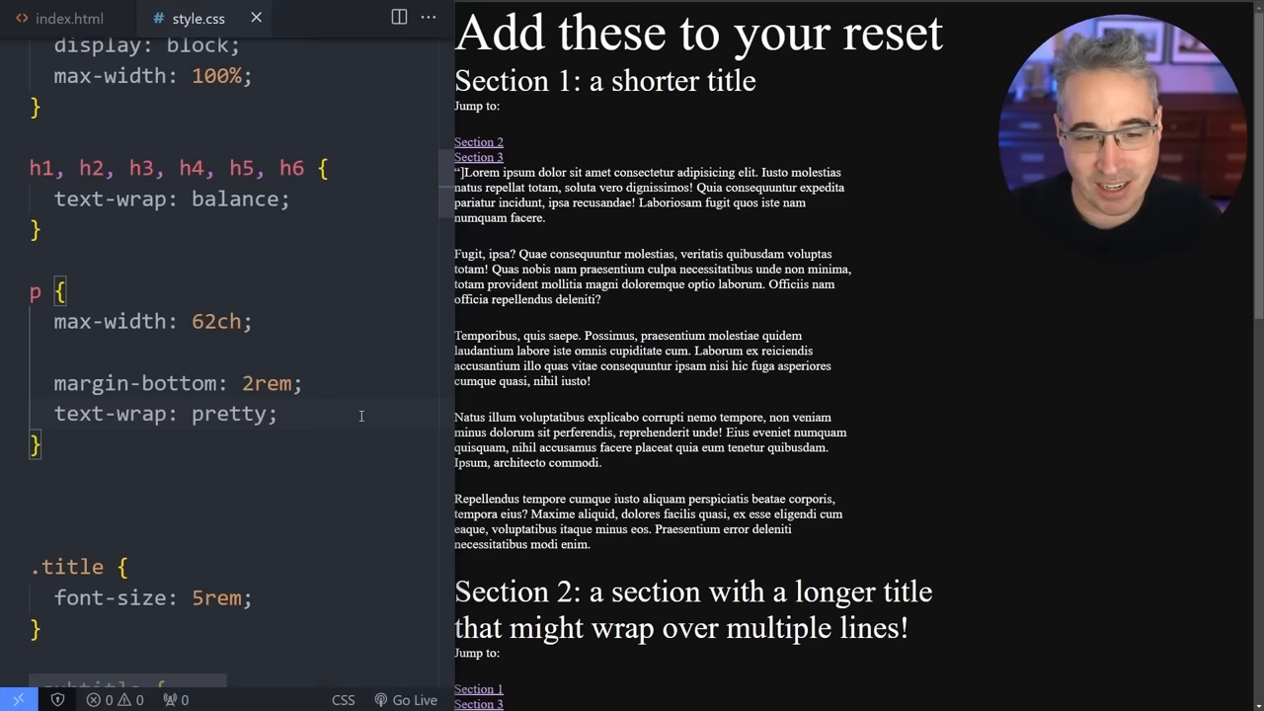
scroll("down", 3)
type("padding:")
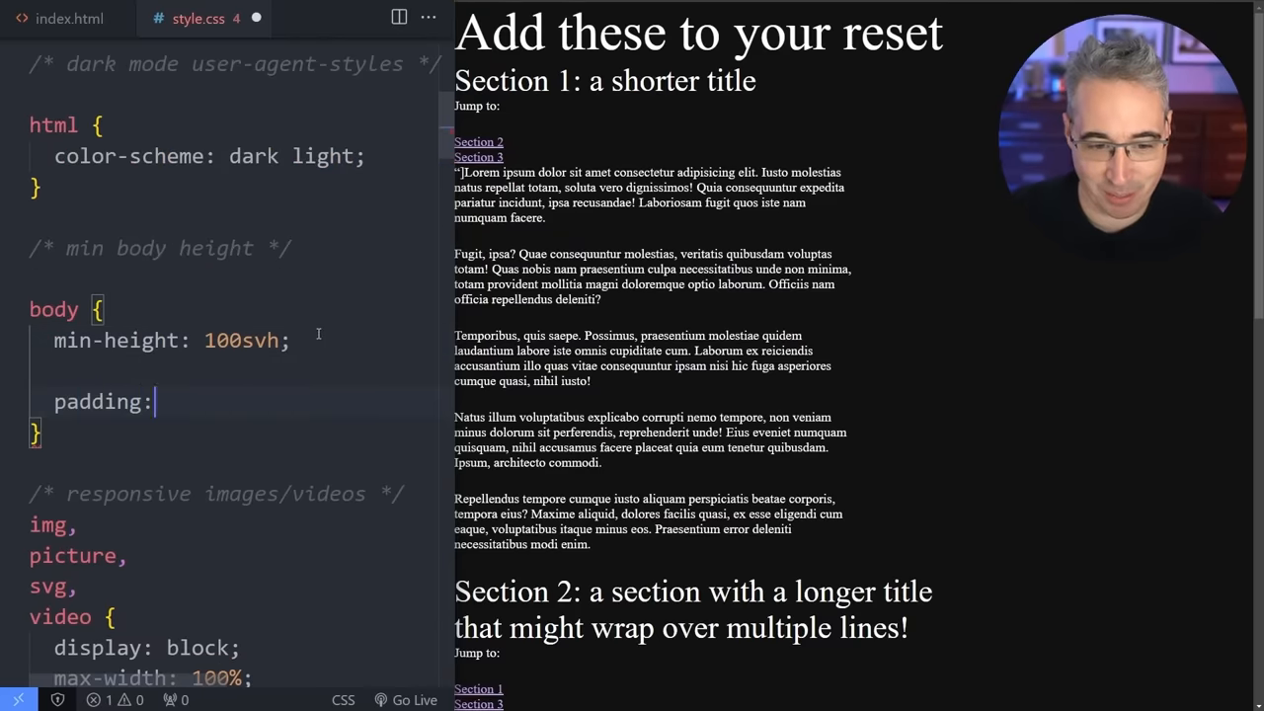
Give the body 4rem padding and highlight the reduced-motion smooth-scroll rule.
type("4rem;")
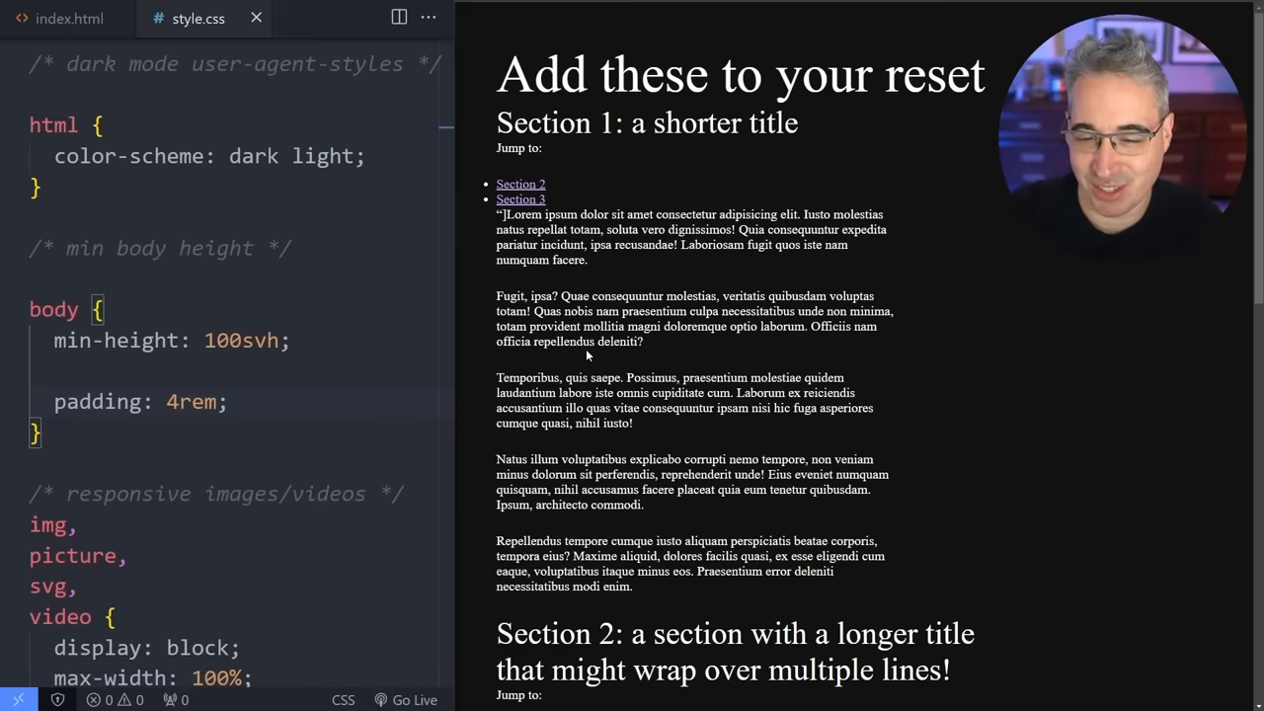
left_click(69, 18)
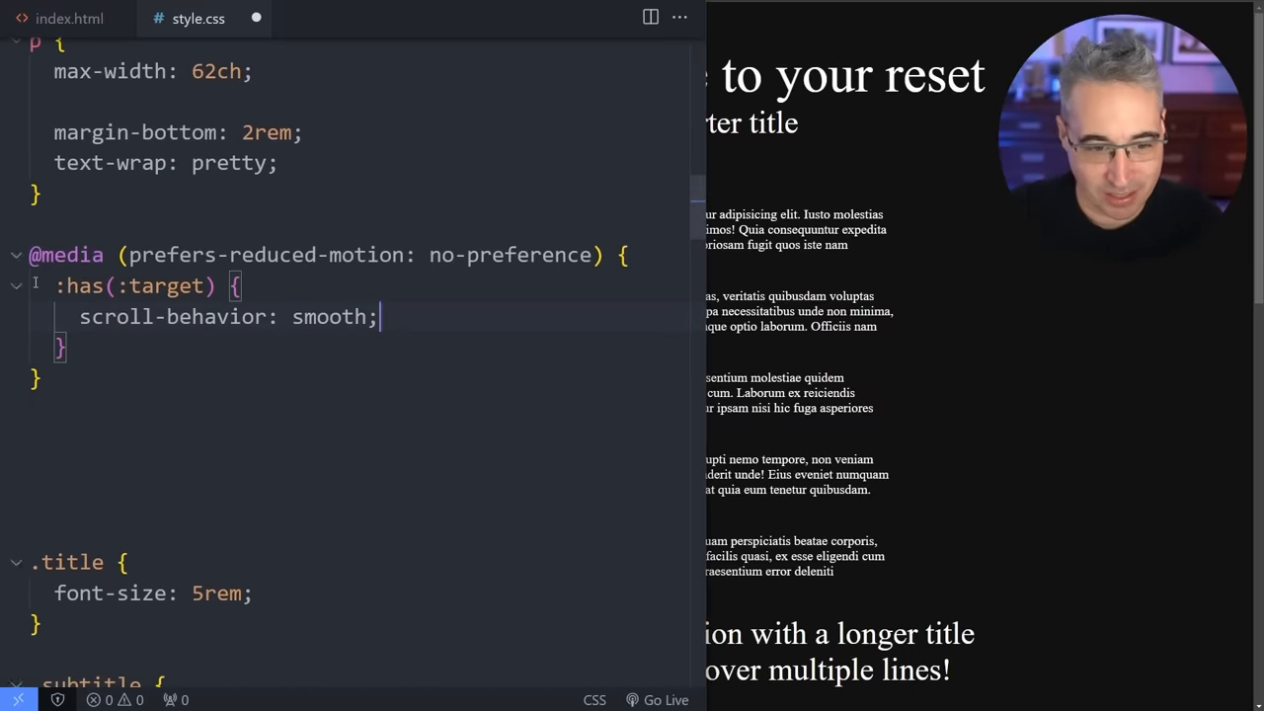
double_click(84, 285)
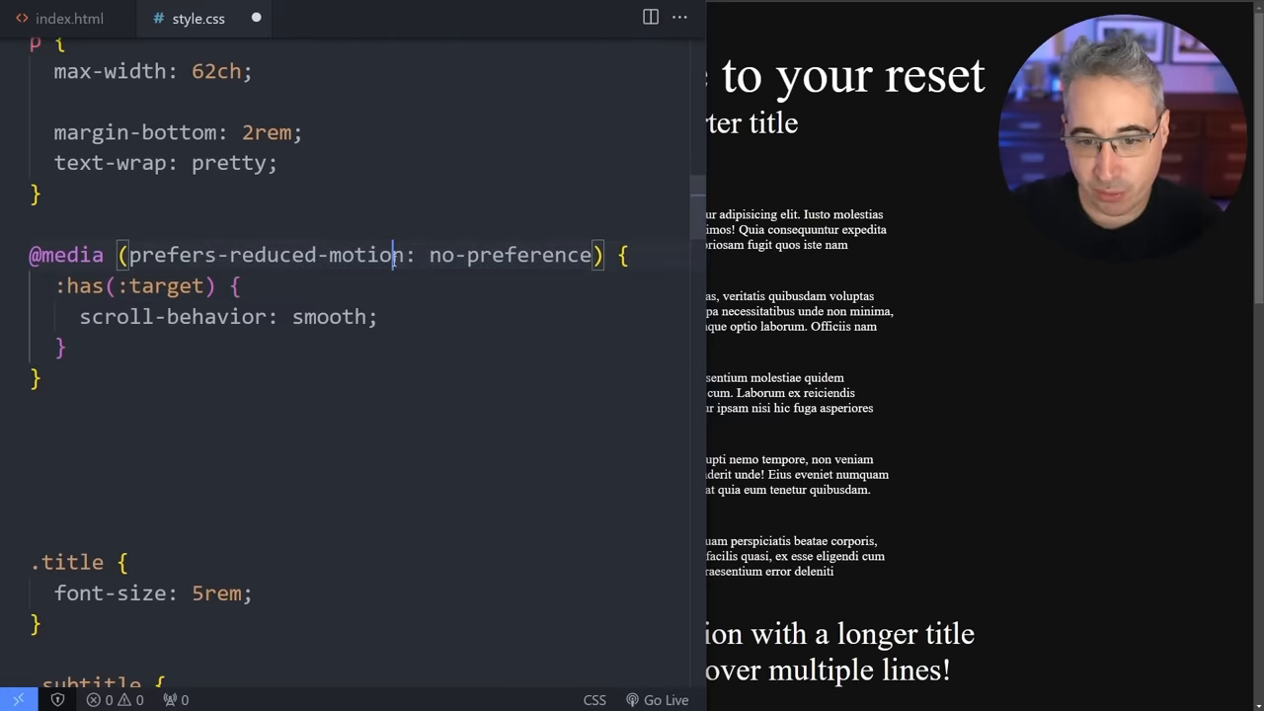
double_click(329, 316)
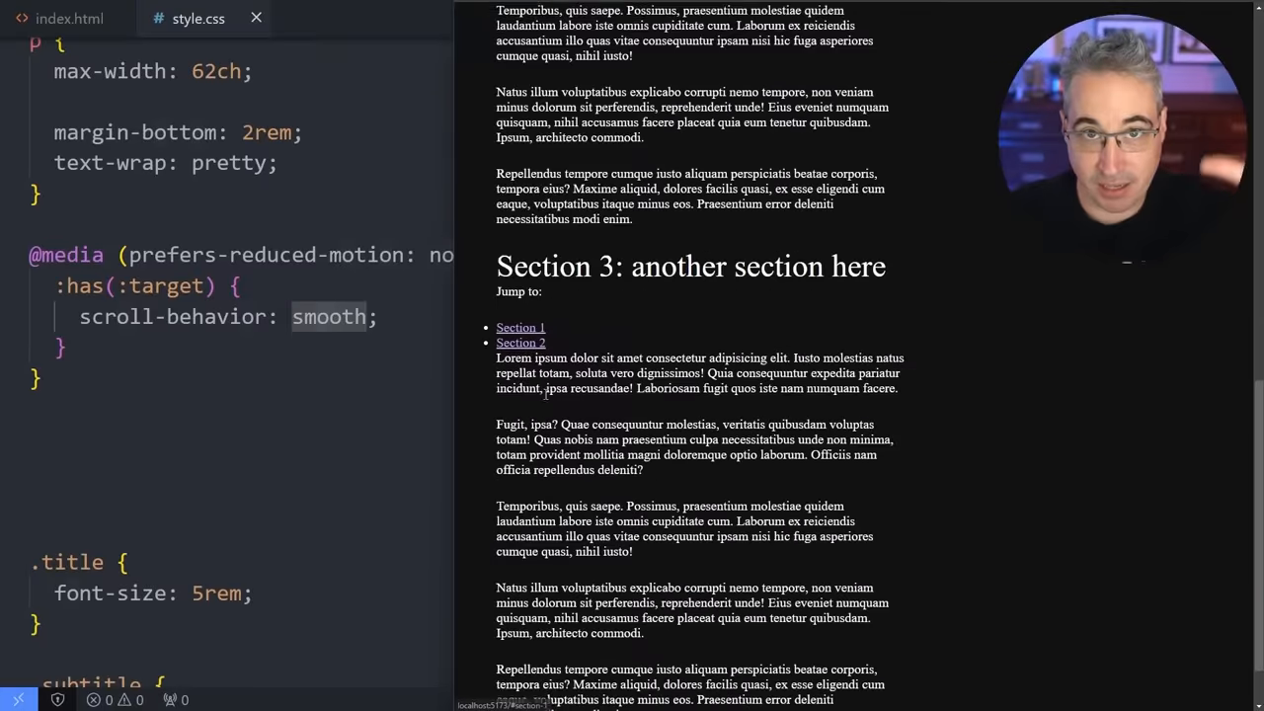
Replace the :has(:target) selector with html in the reduced-motion media query.
scroll("down", 3)
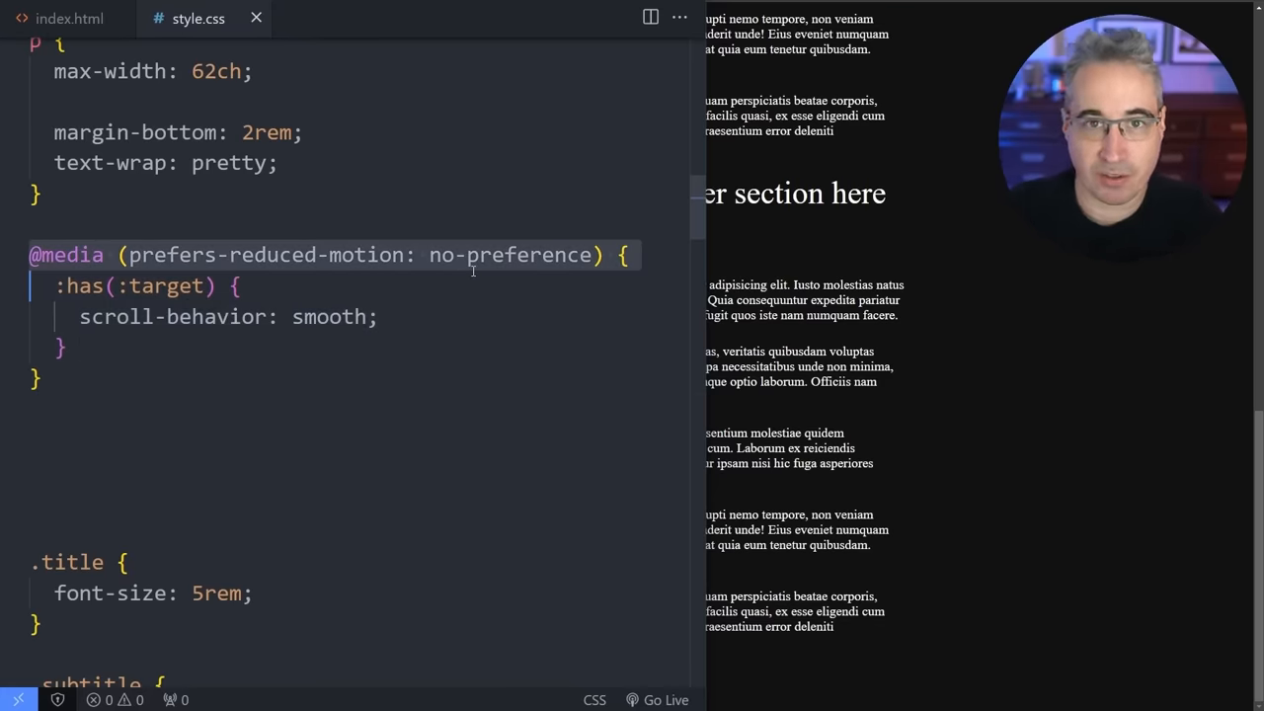
mouse_move(477, 373)
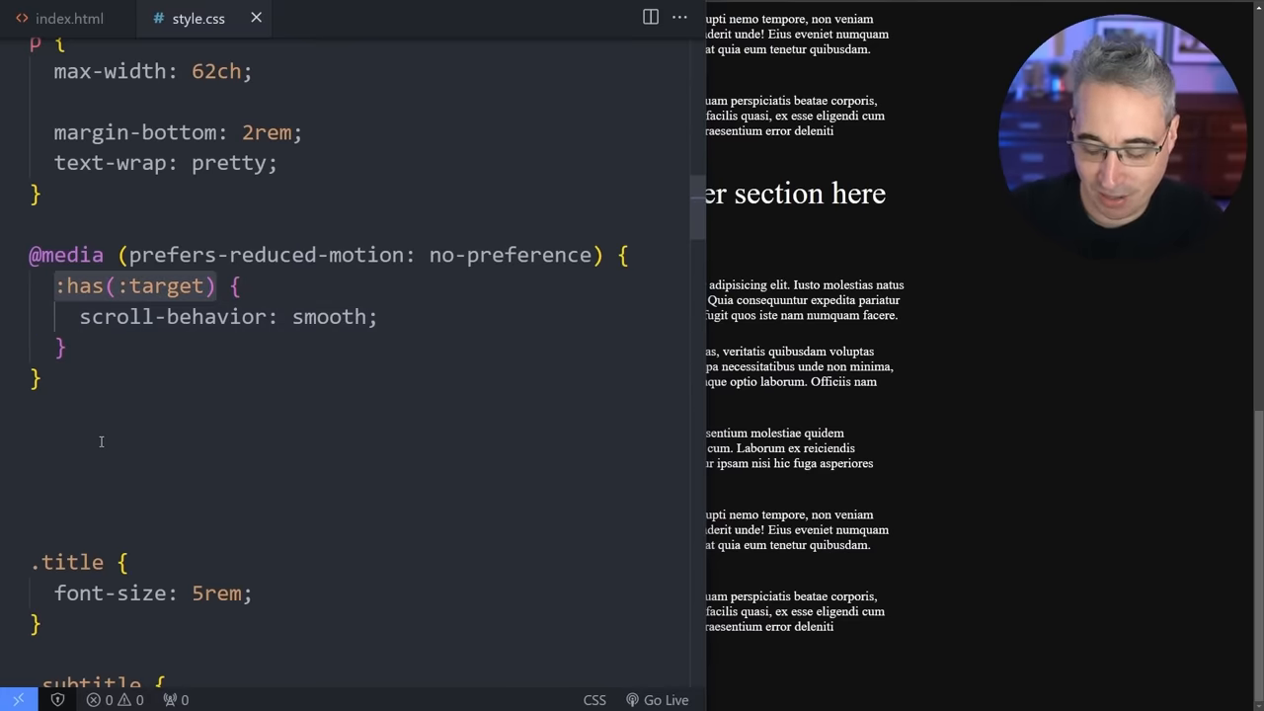
type("html {")
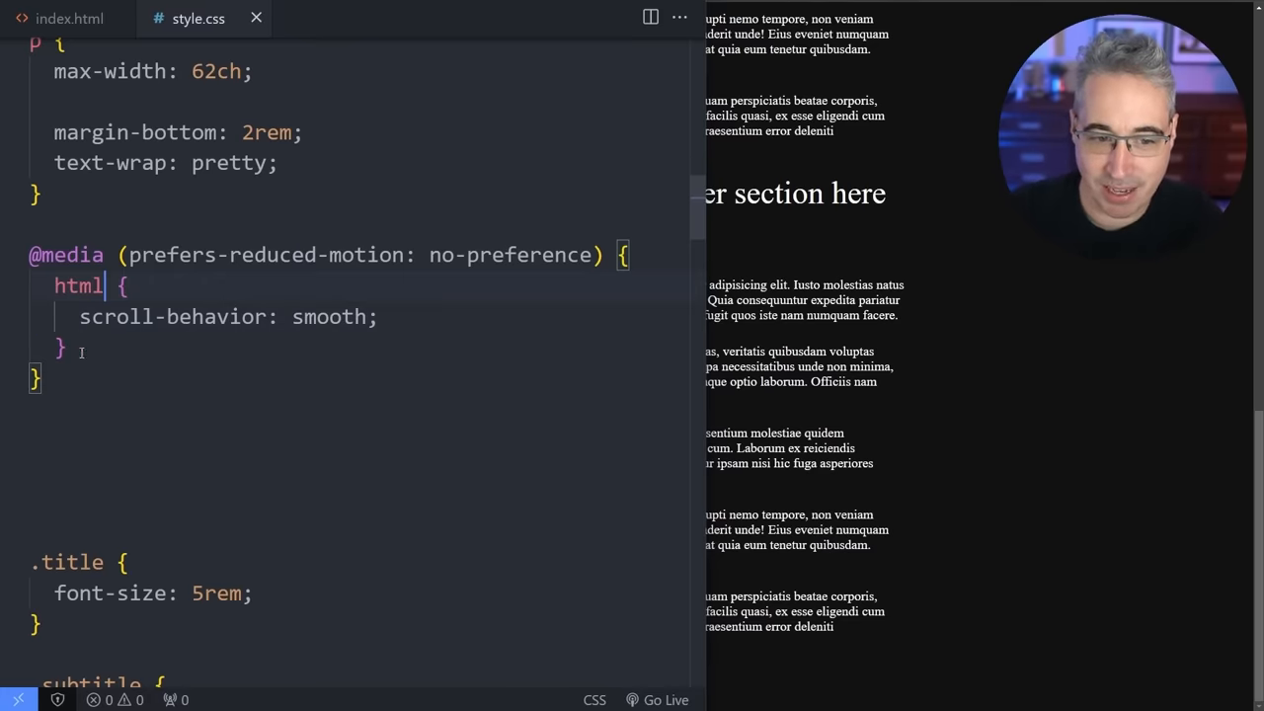
left_click_drag(55, 286, 69, 350)
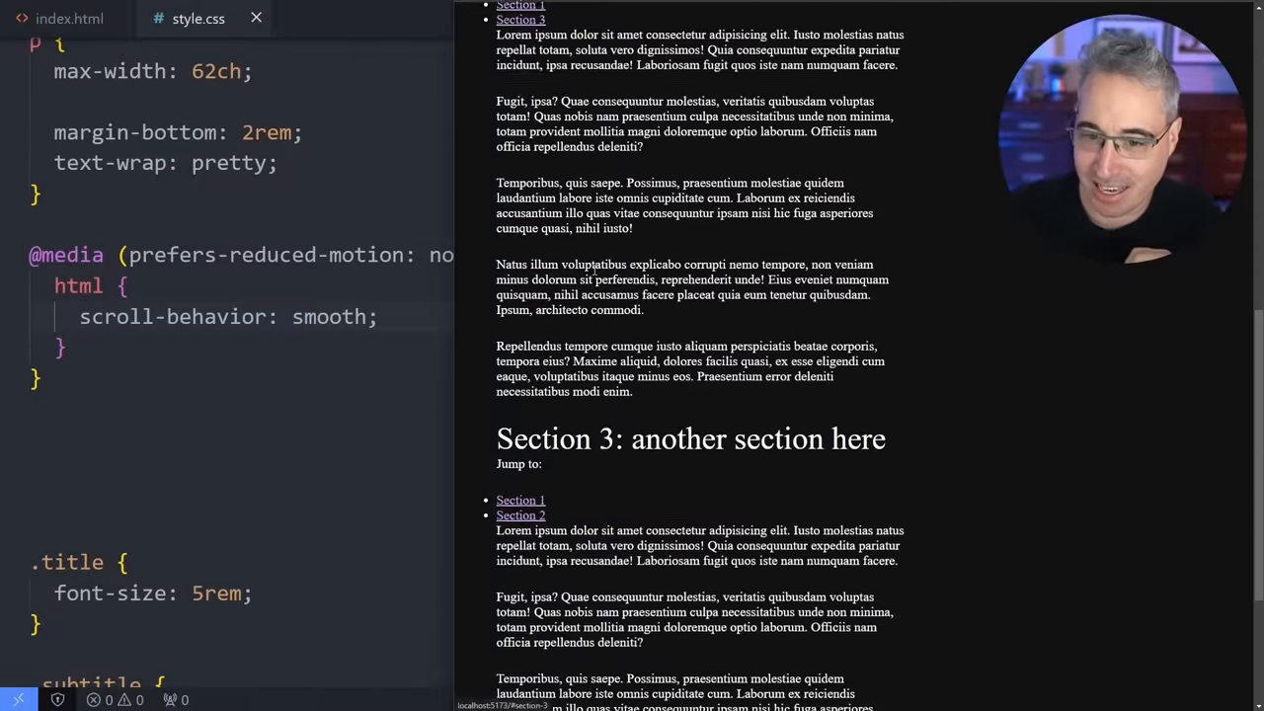
scroll("up", 3)
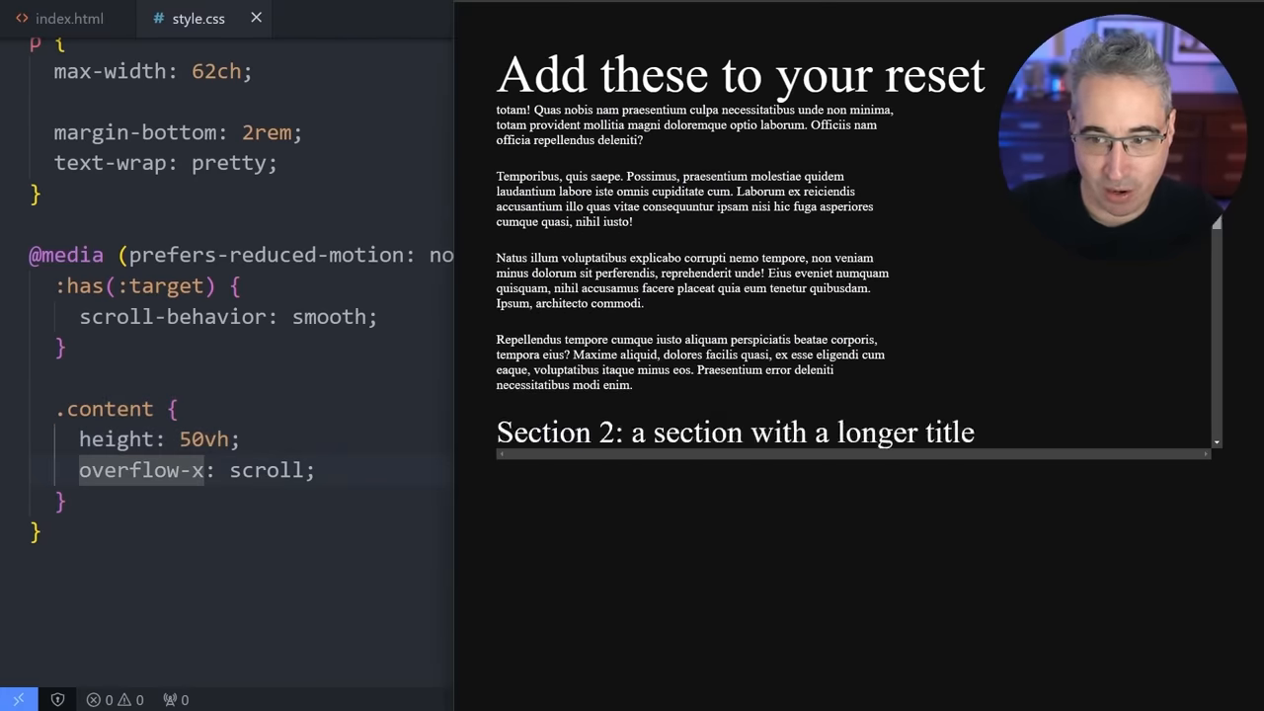
Add max-width: 50vw to the .content rule inside the media query.
scroll("down", 3)
type("html")
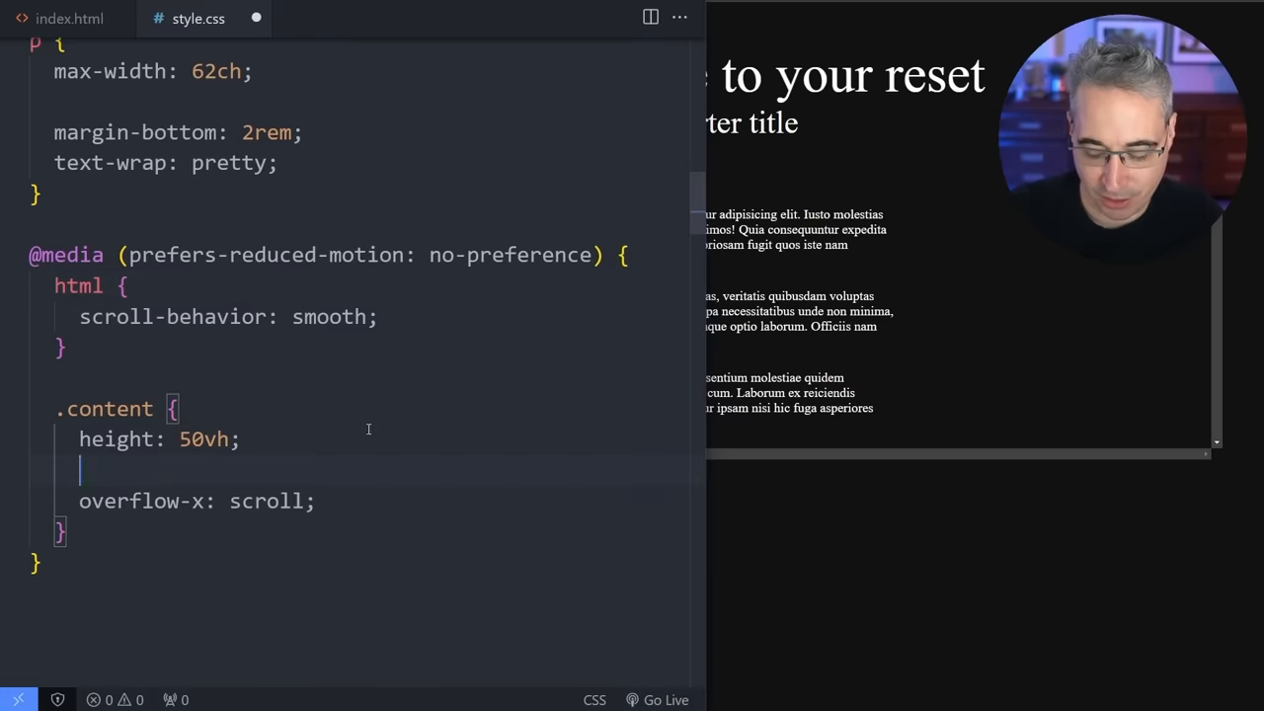
type("max-width:")
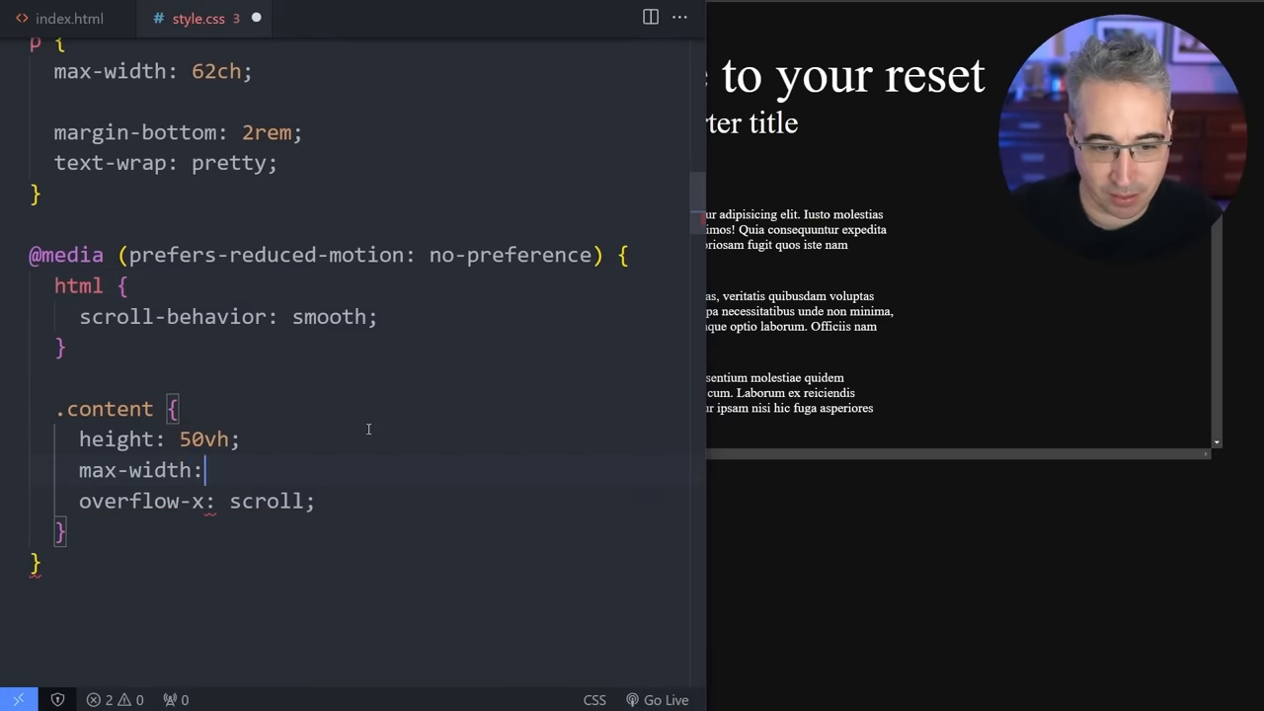
type("50")
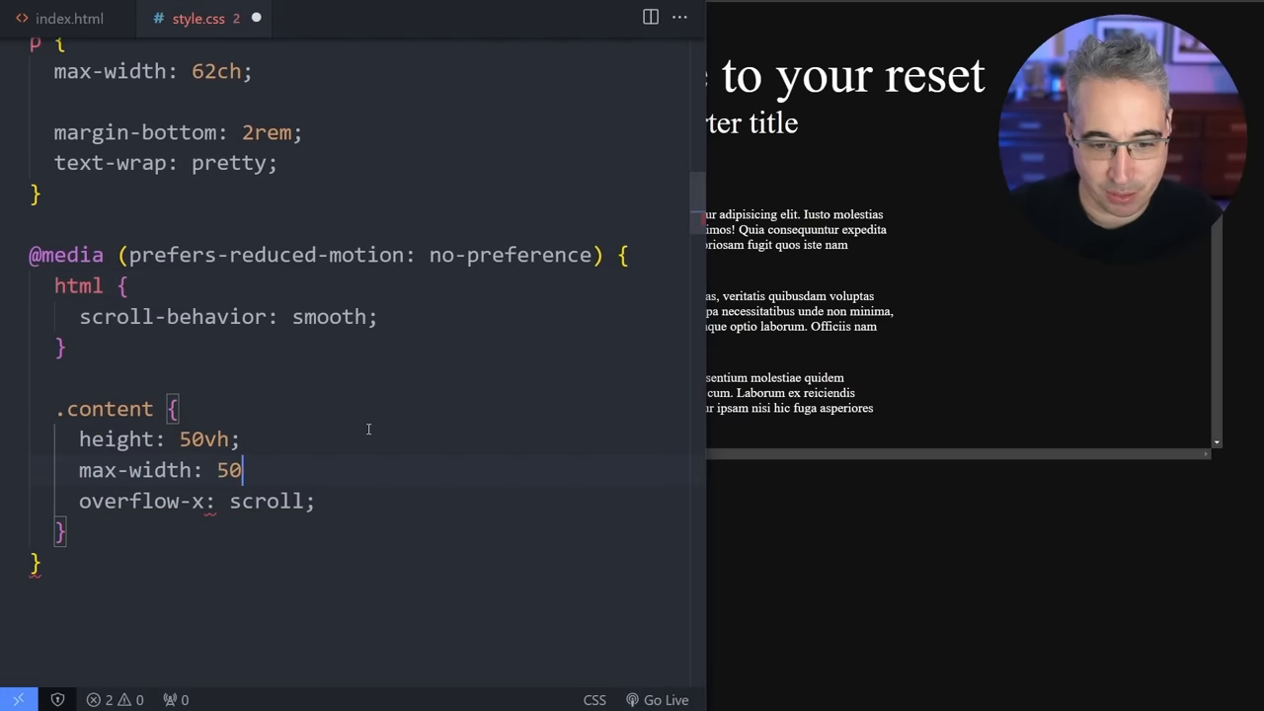
type("vw;")
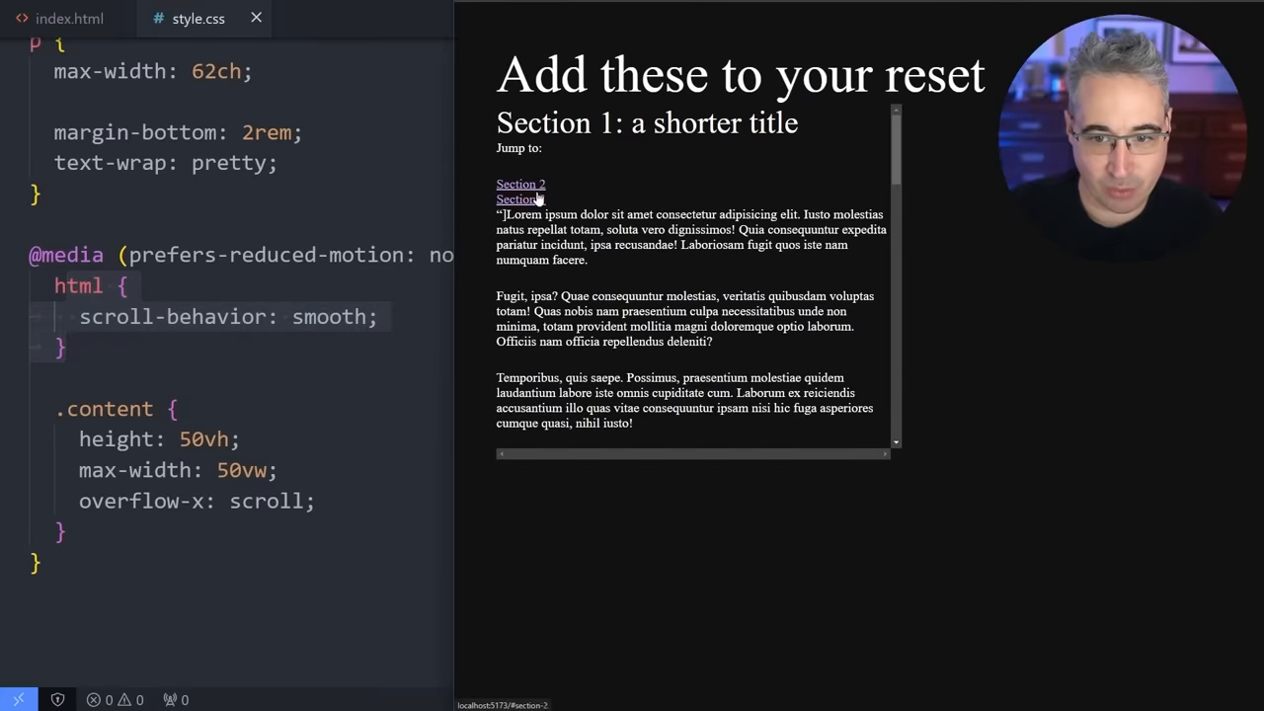
Switch the smooth-scroll selector back to :has(:target) and test the preview's section links.
left_click(520, 199)
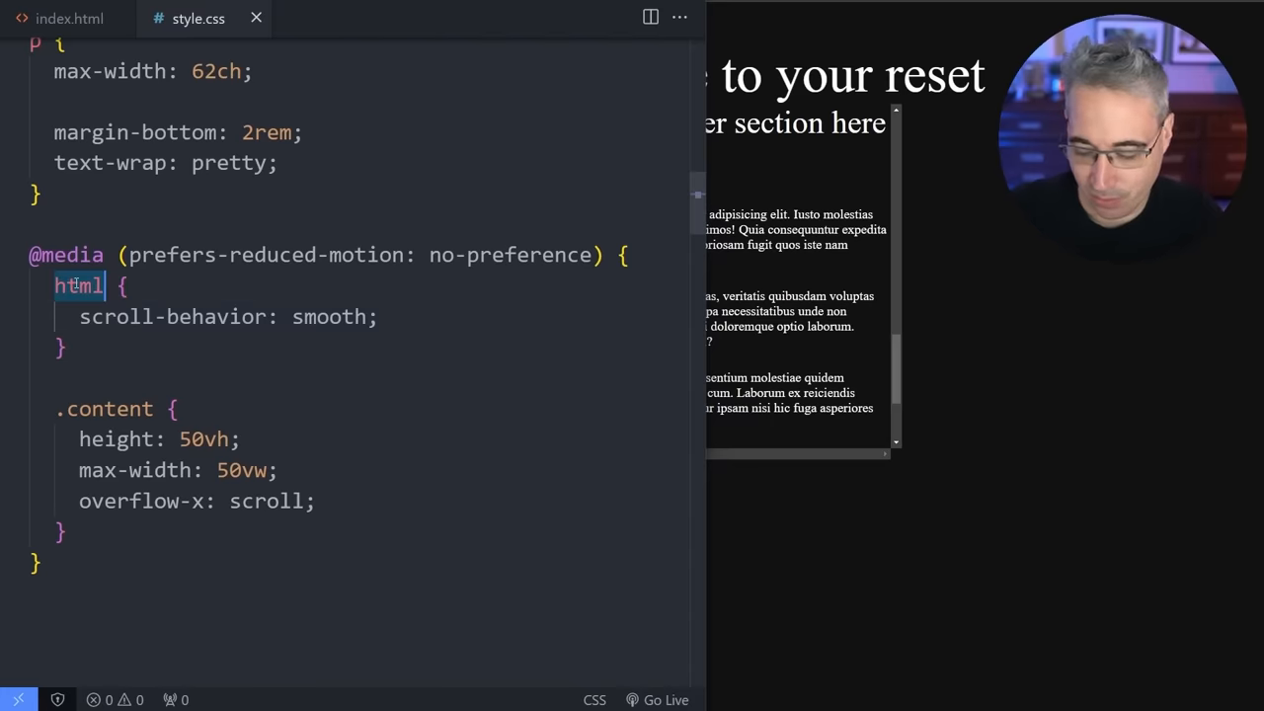
type(":has(:target")
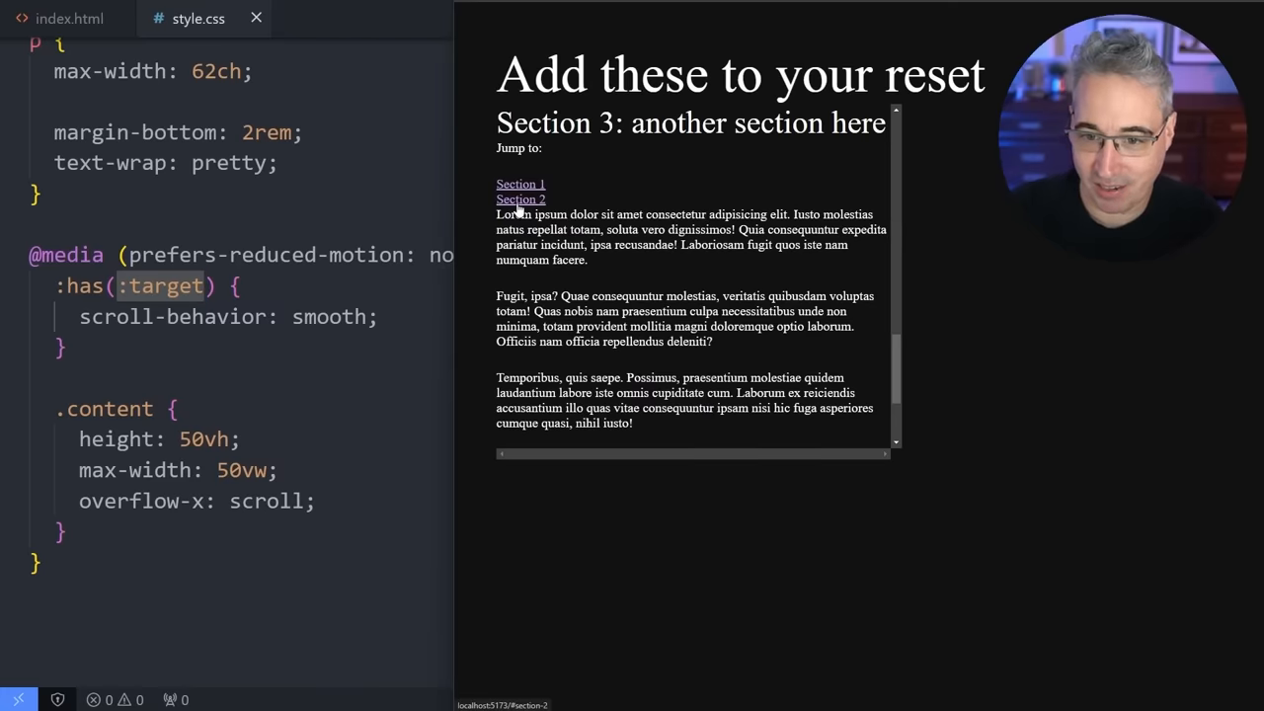
left_click(521, 183)
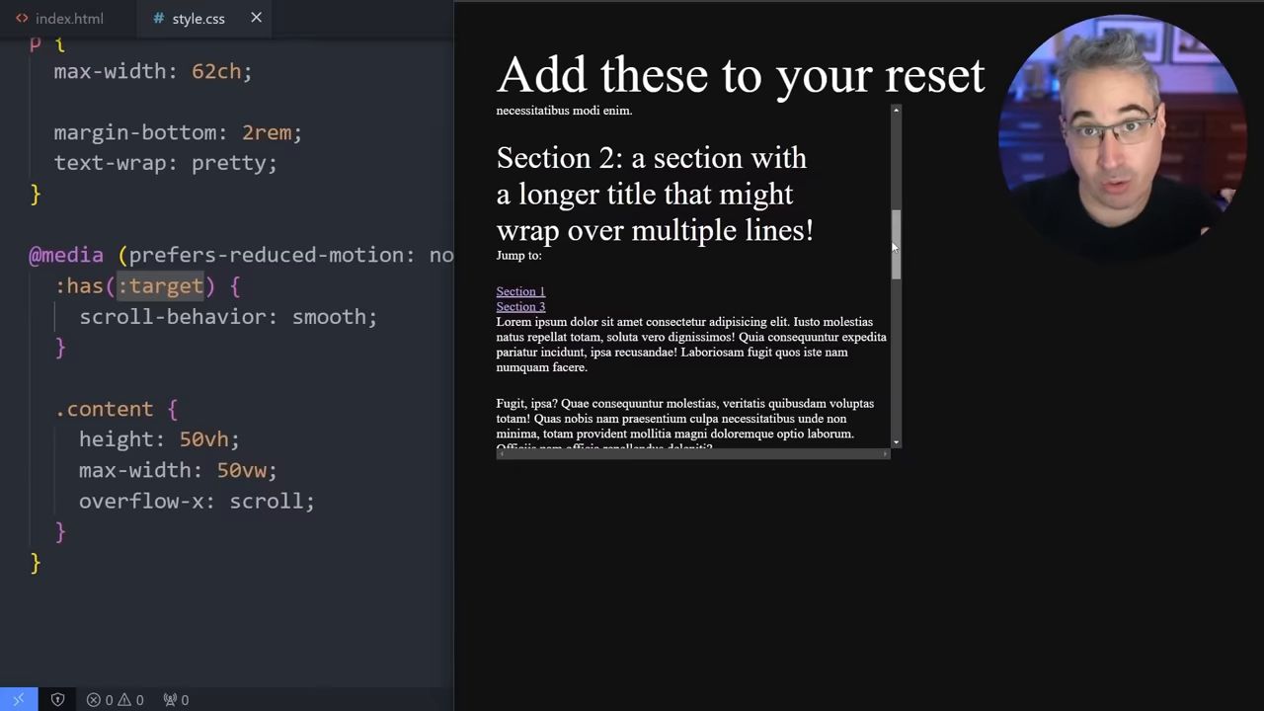
mouse_move(788, 275)
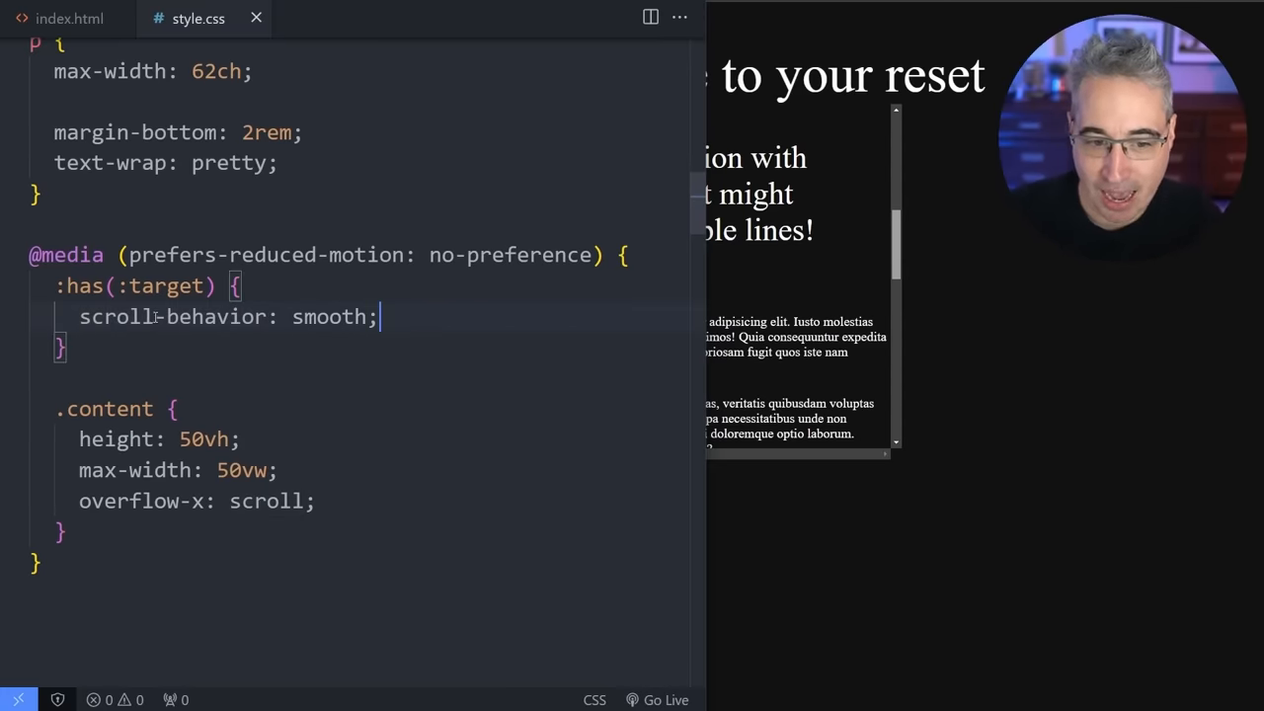
Add scroll-padding-top: 3rem to the smooth-scroll rule and test a section link.
key("Enter")
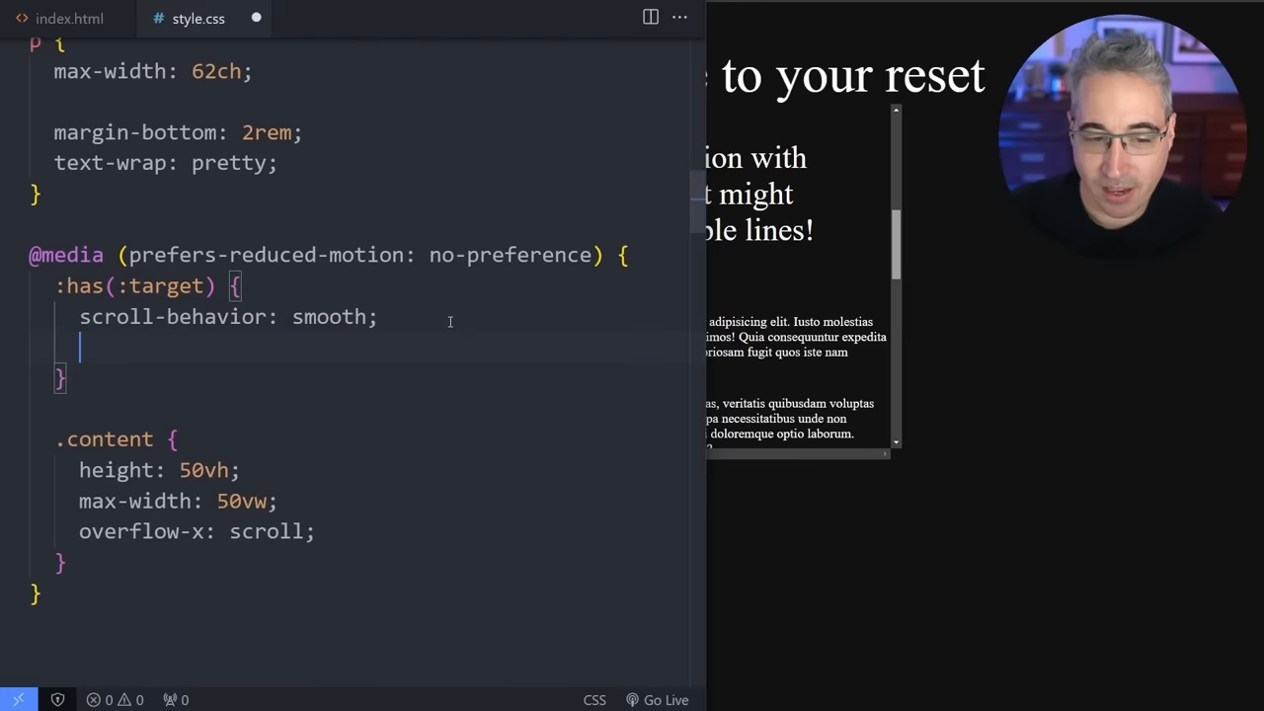
type("scroll-padding-top")
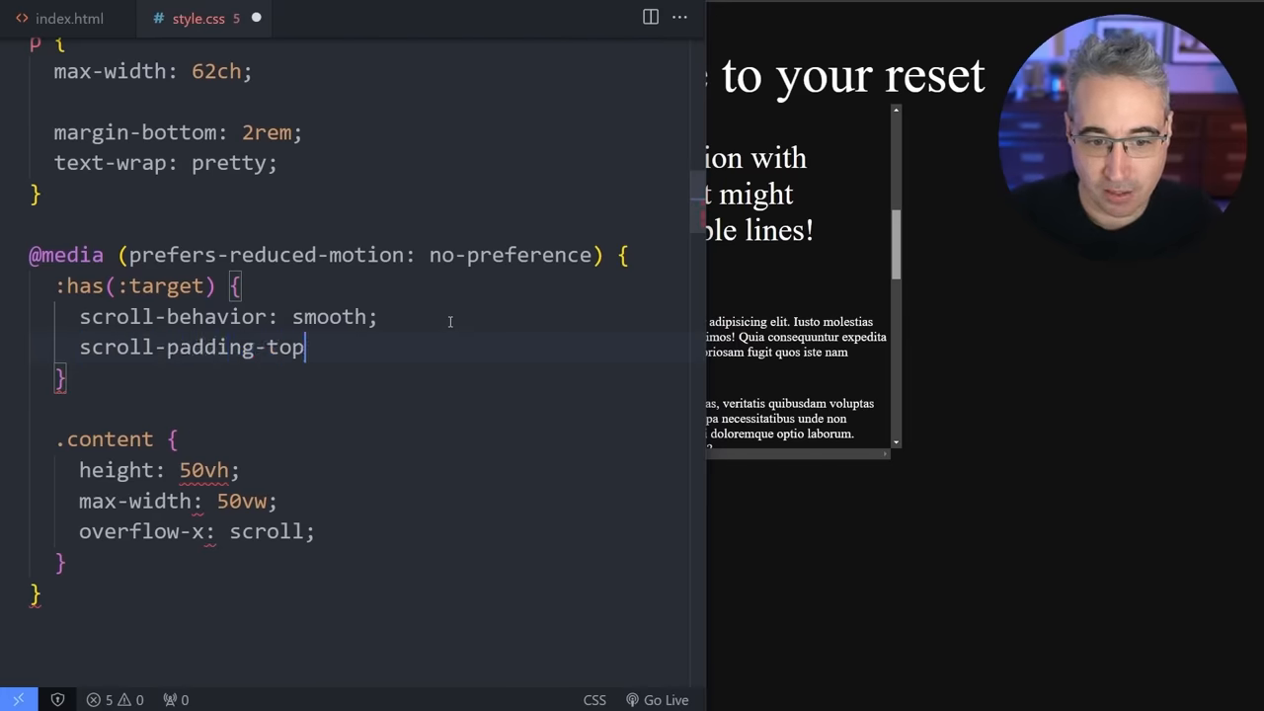
type(": 3rem;")
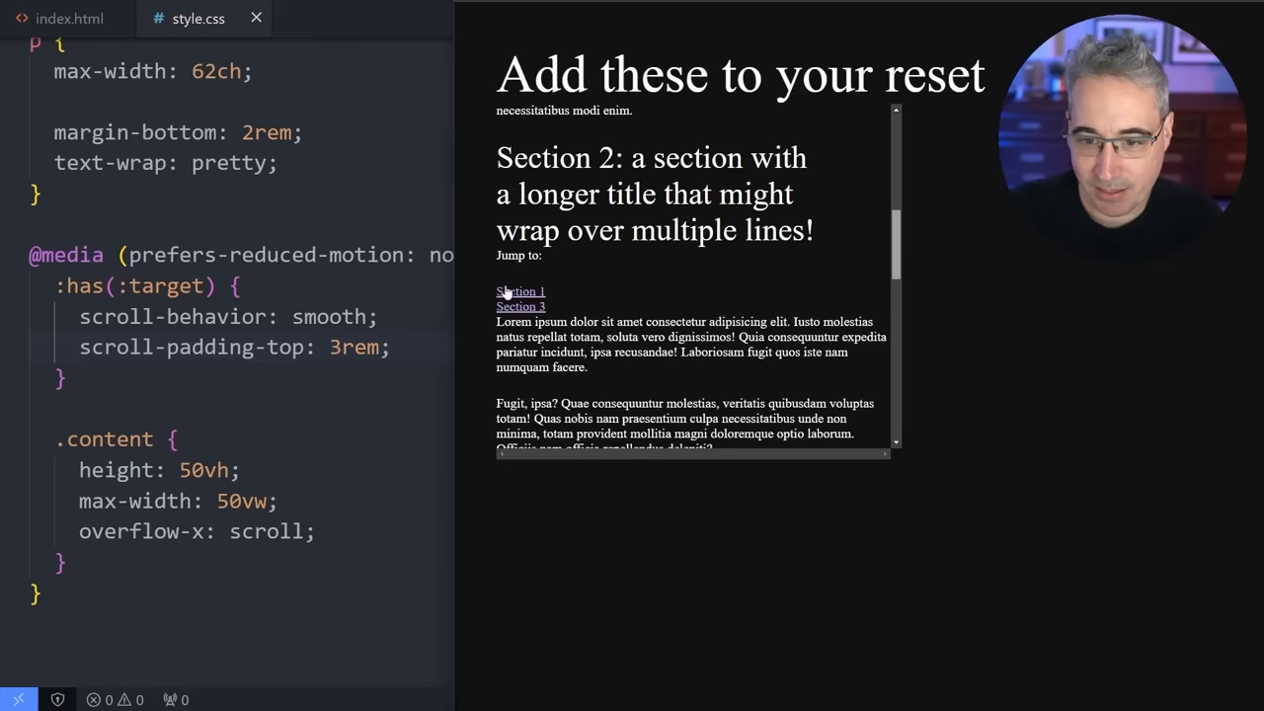
left_click(520, 306)
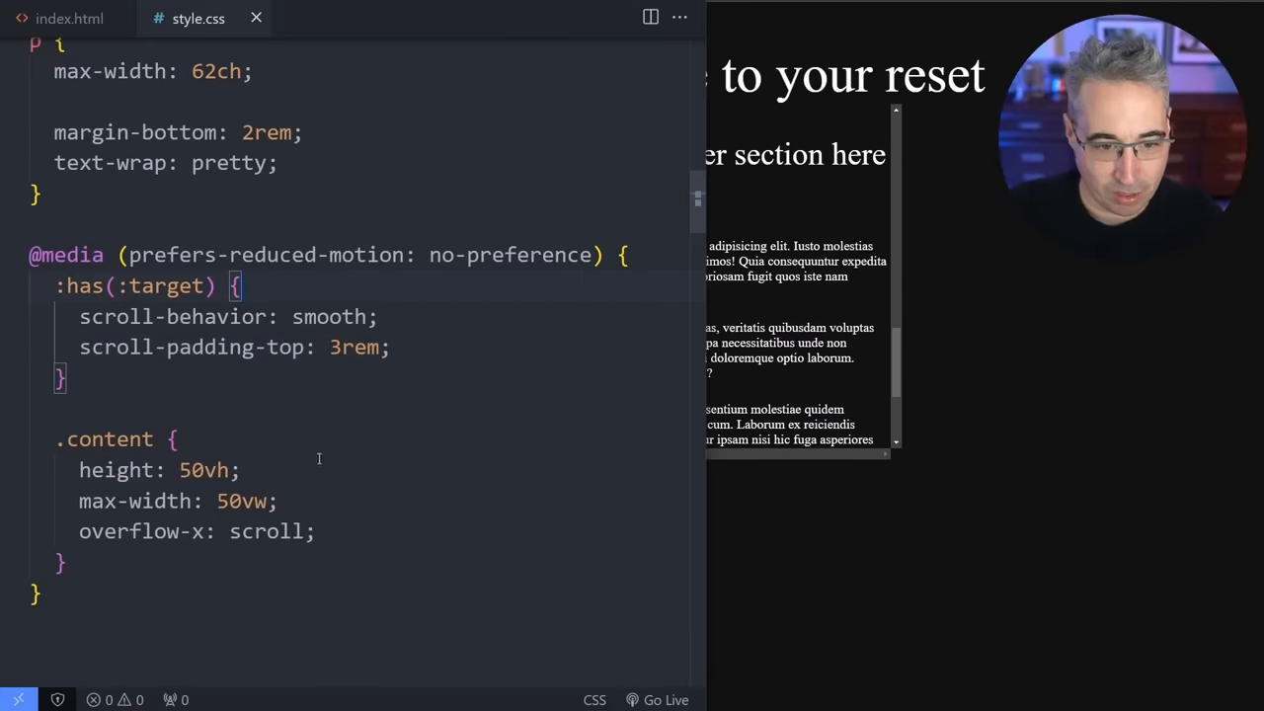
Give .content a 5px solid lime border and select the 3rem padding value.
type("border:")
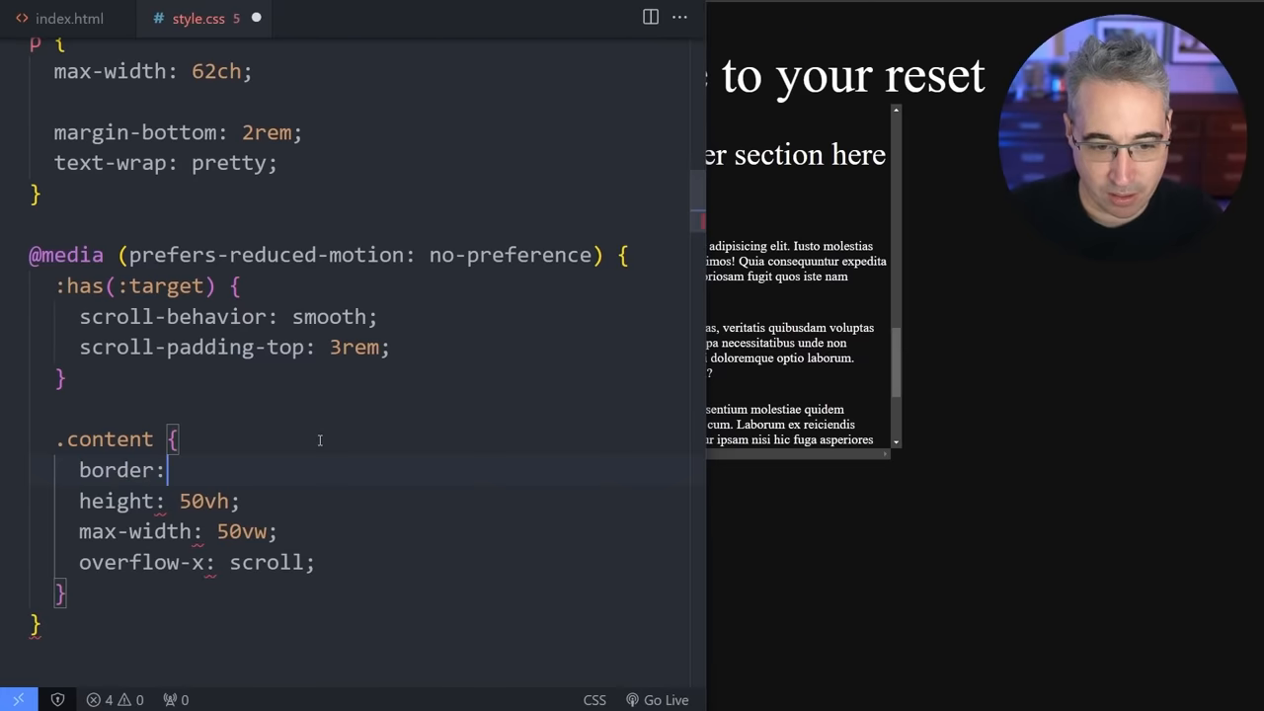
type("5px solid lime;")
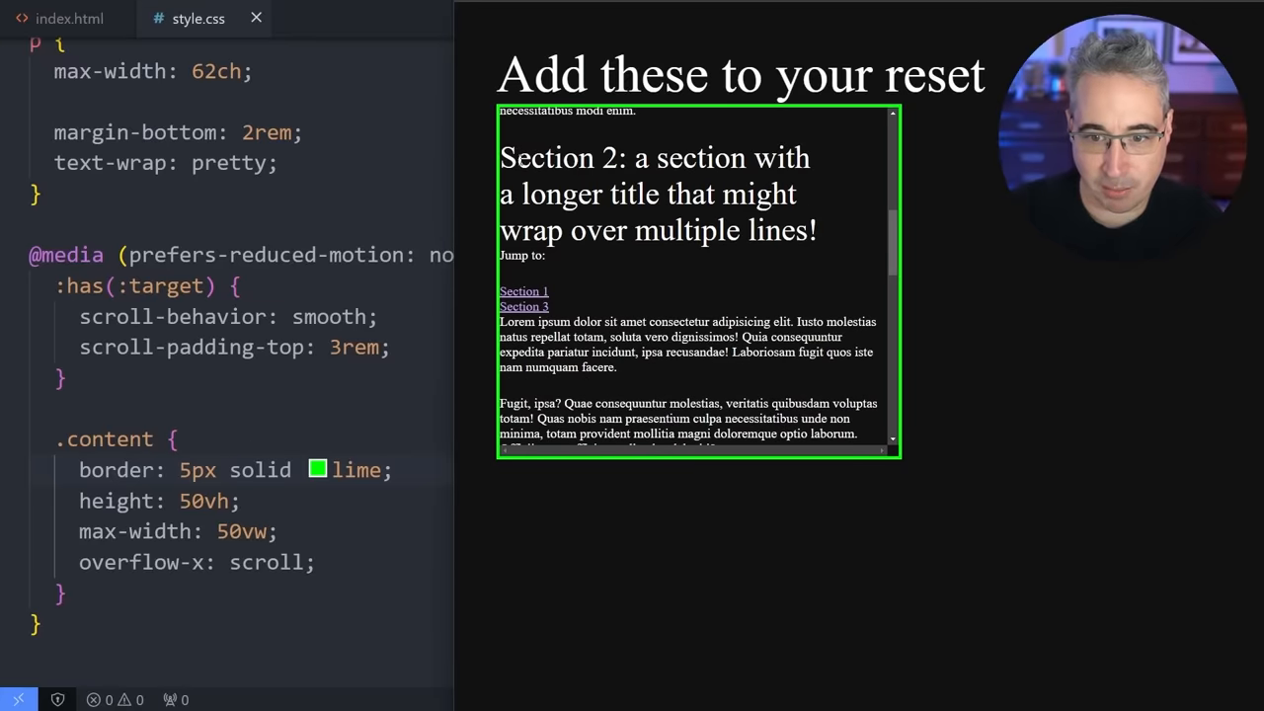
left_click_drag(502, 158, 652, 158)
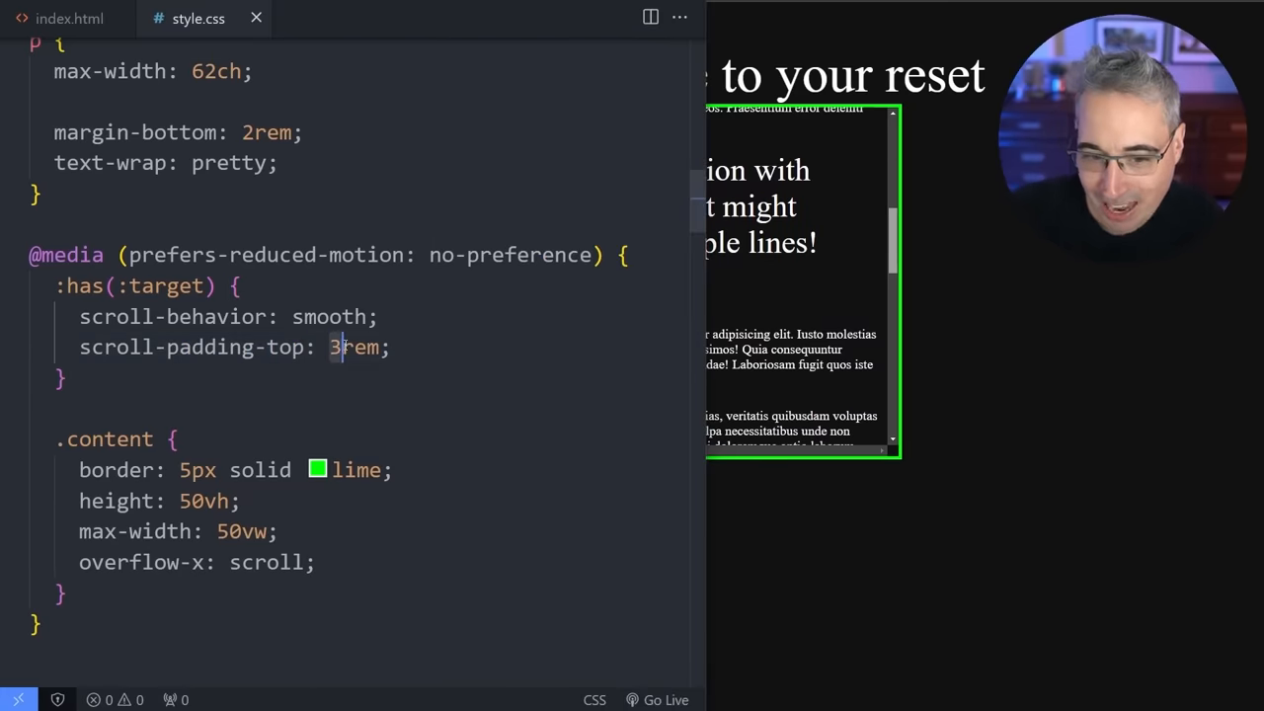
double_click(352, 346)
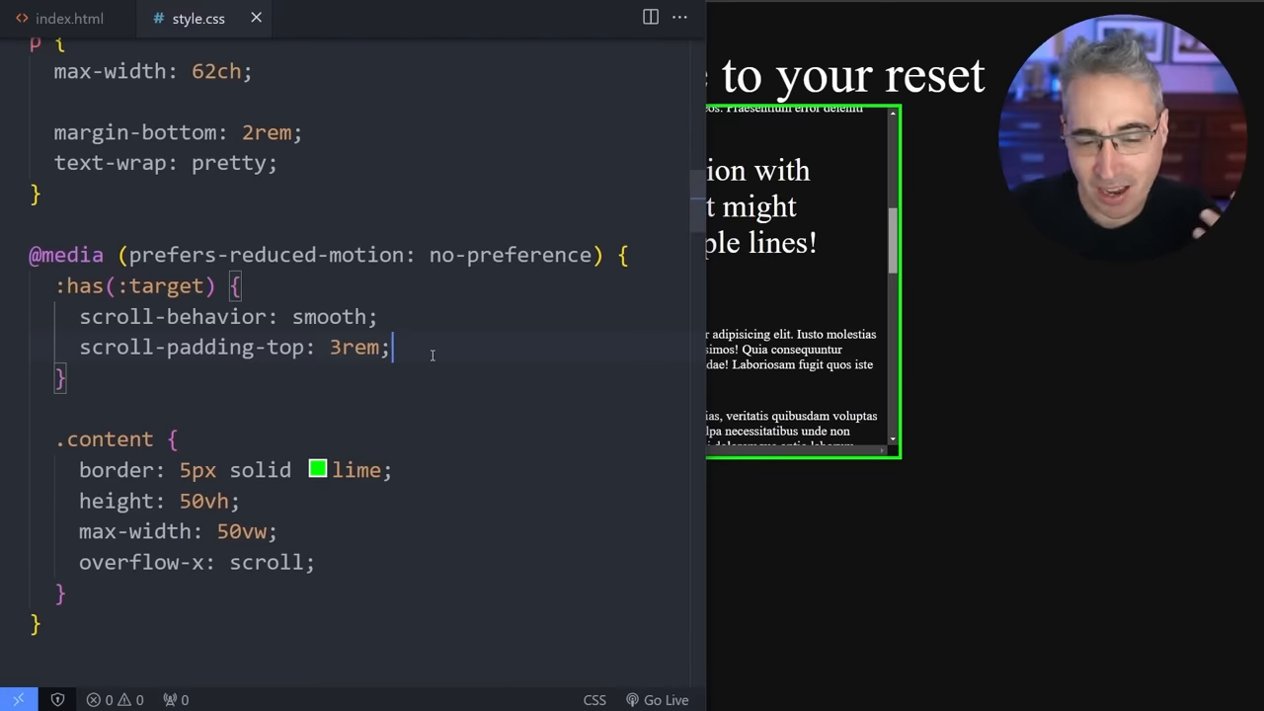
mouse_move(464, 350)
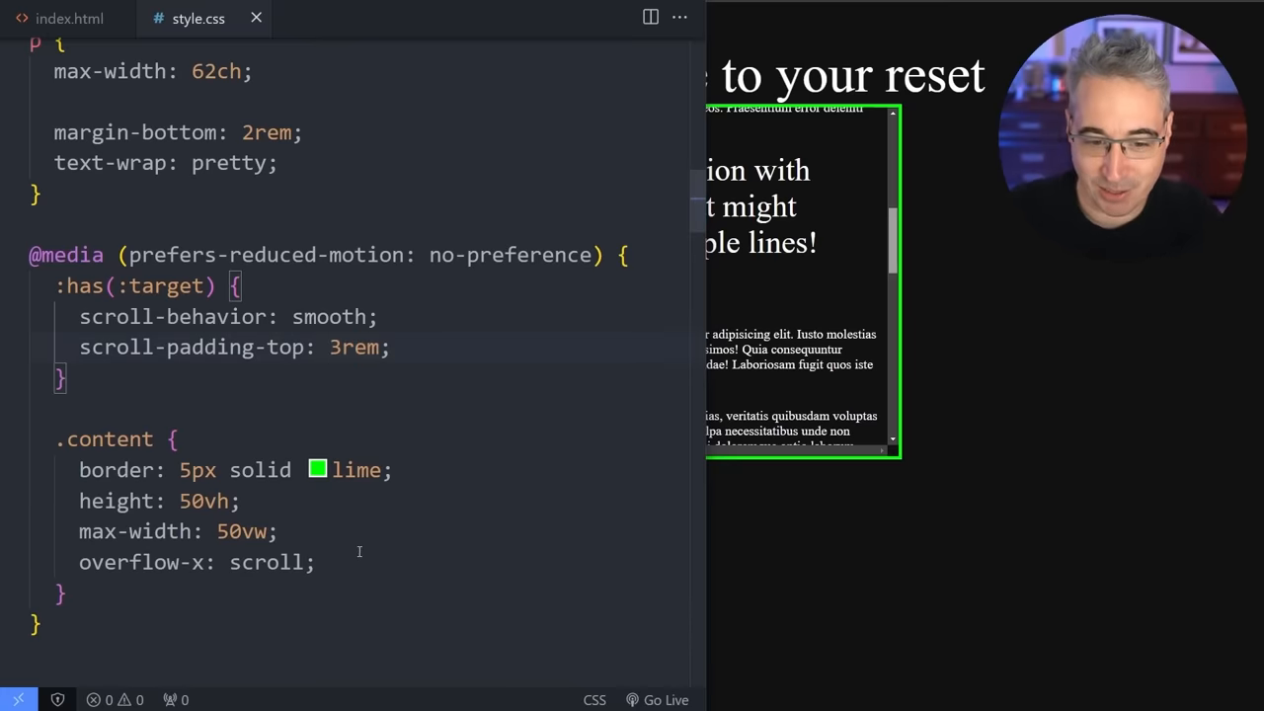
Toggle the comment on the .content rule and check Section 3 scrolling in the preview.
key("Ctrl+/")
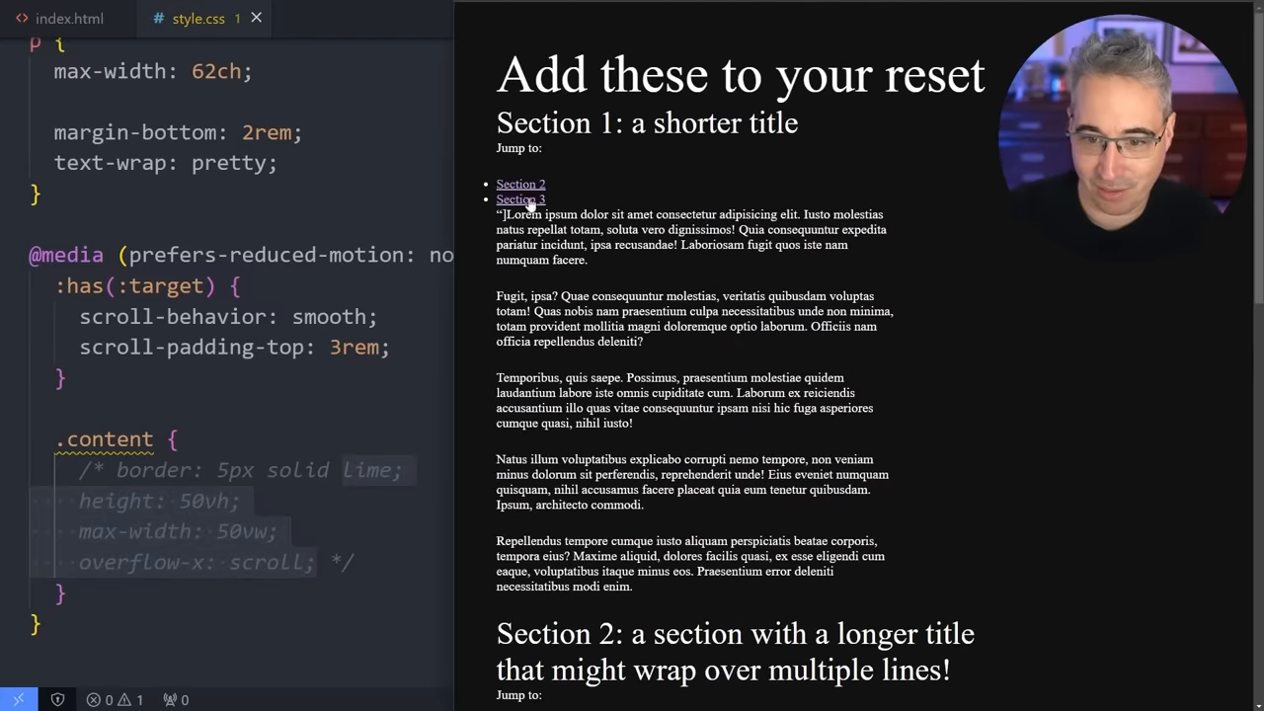
left_click(520, 198)
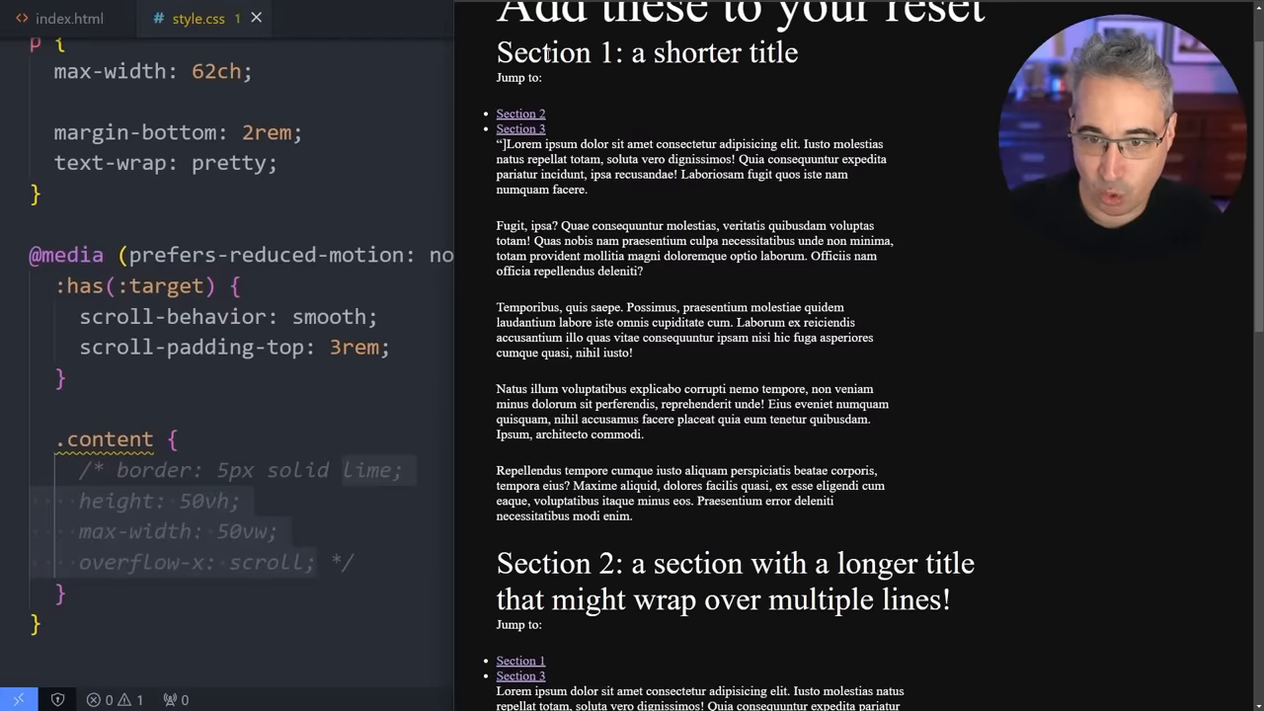
scroll("down", 3)
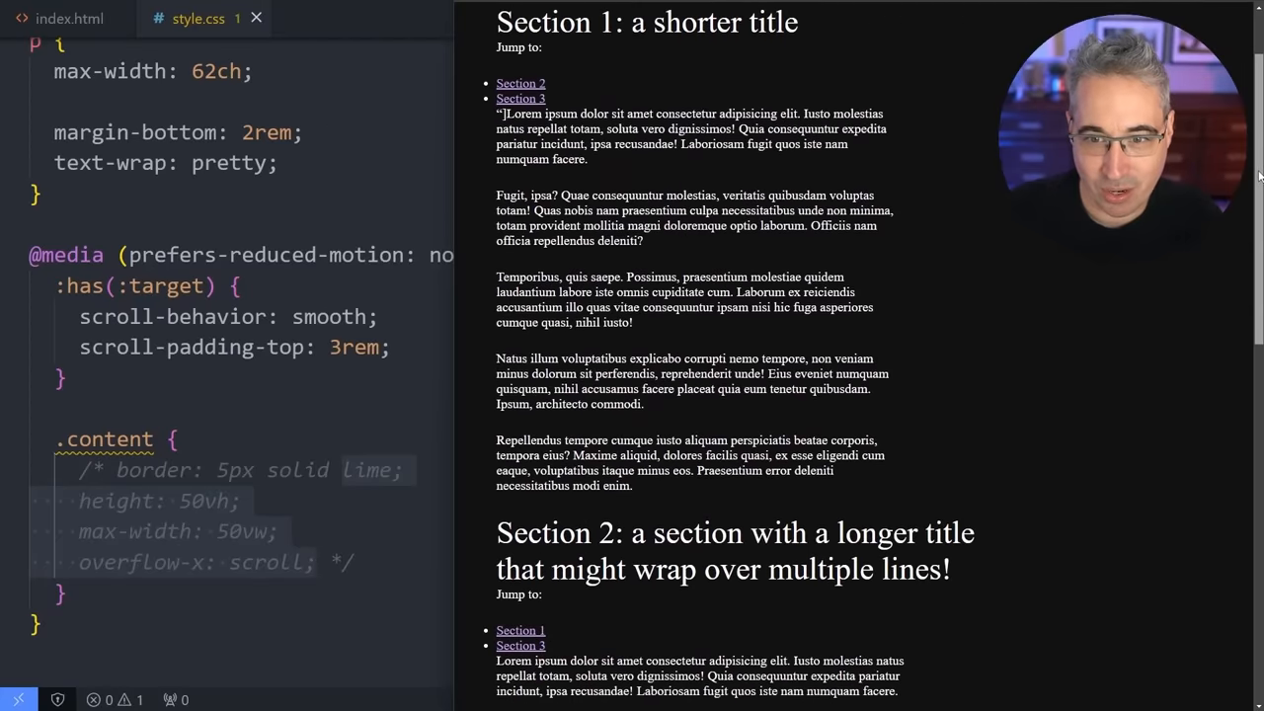
scroll("up", 3)
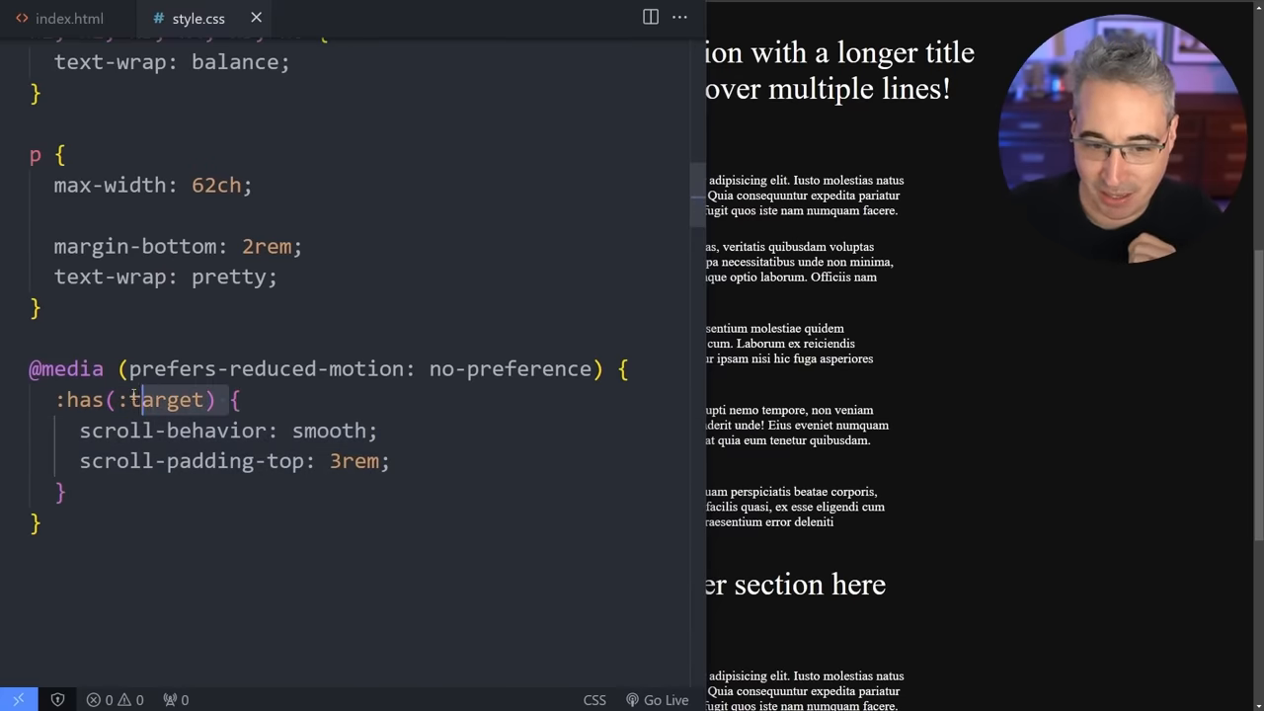
type("html {")
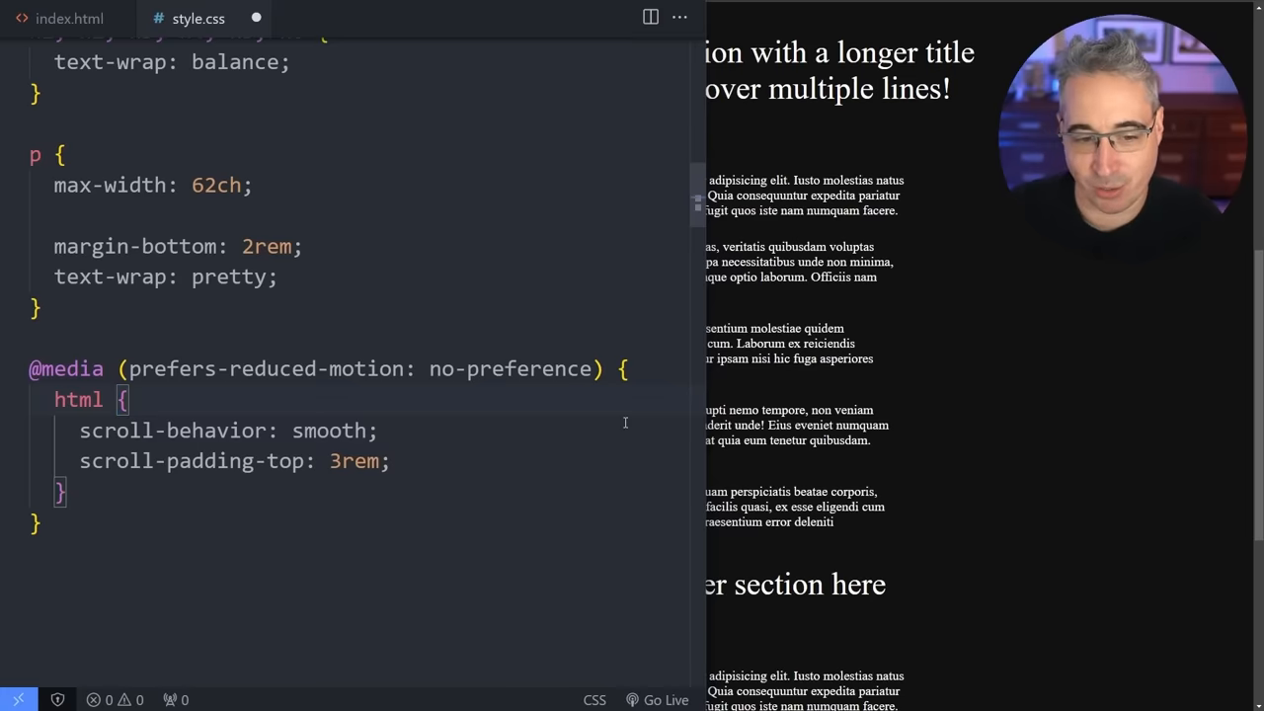
type(":has(:target)")
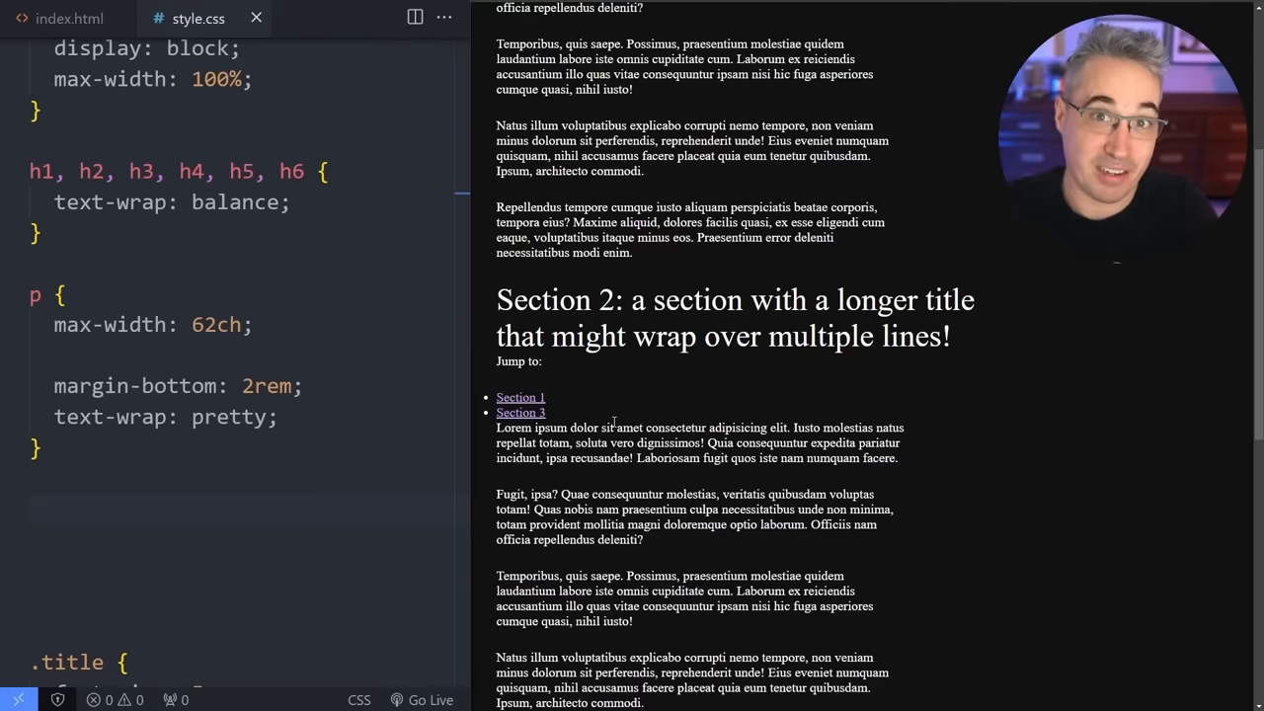
left_click(32, 509)
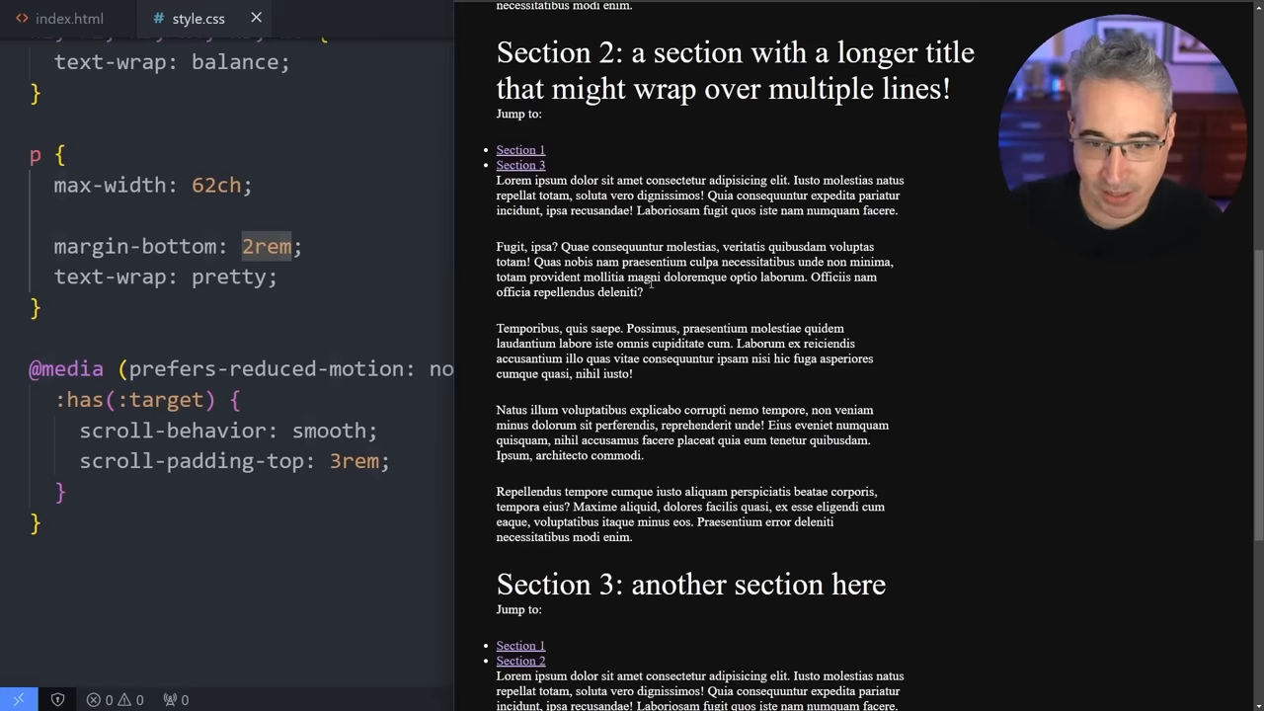
Below the media query, add `.large { font-size: 3rem; }` to enlarge the opening quoted paragraph in the preview.
scroll("down", 3)
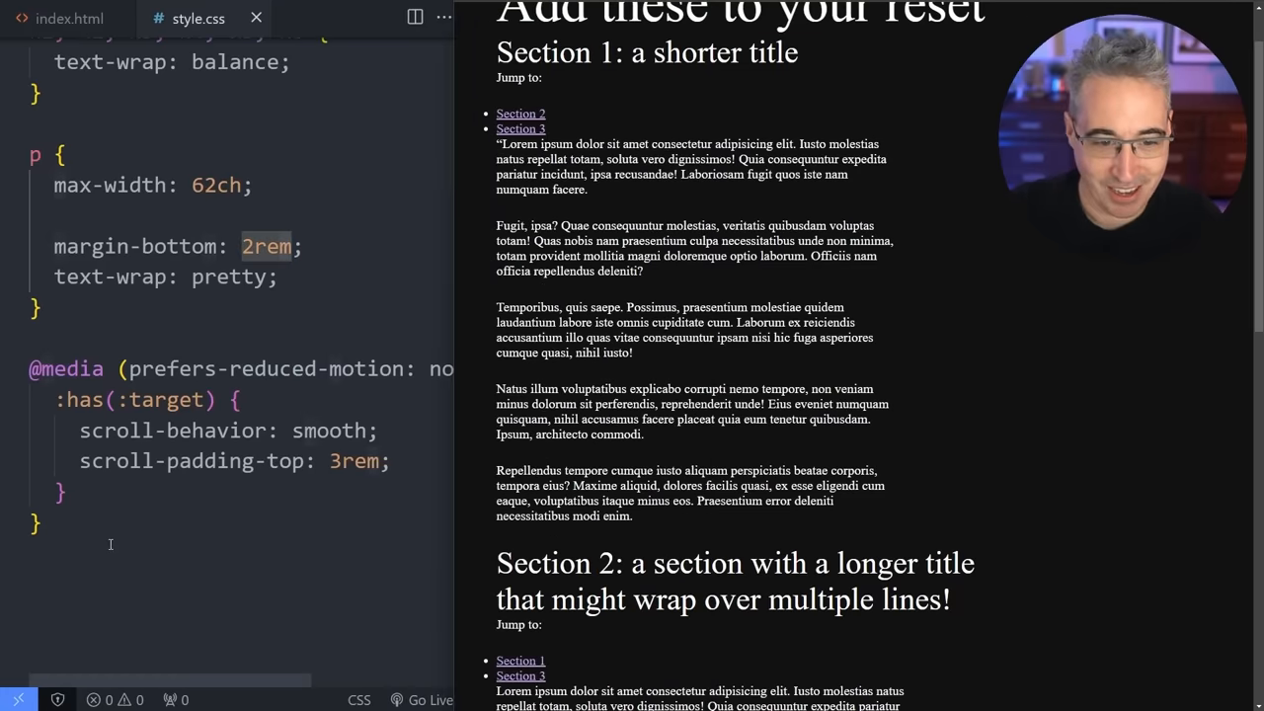
type(".large {")
type("font-size:")
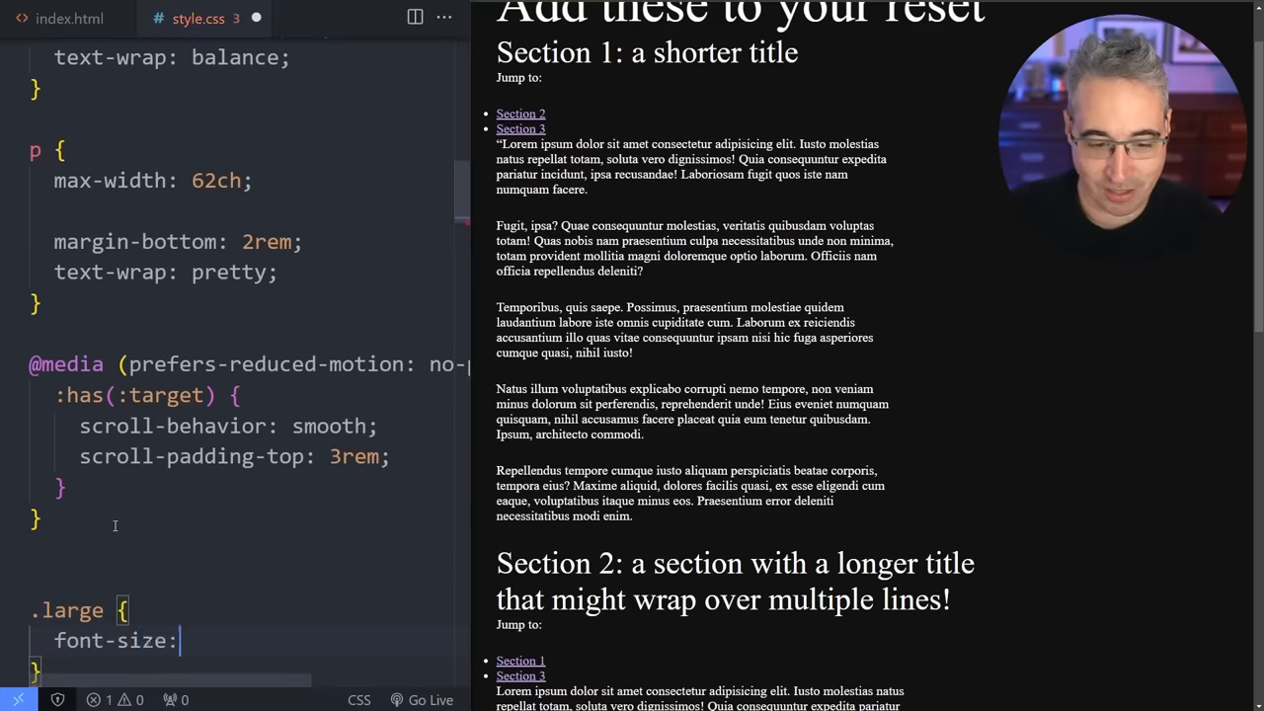
type("3rem;")
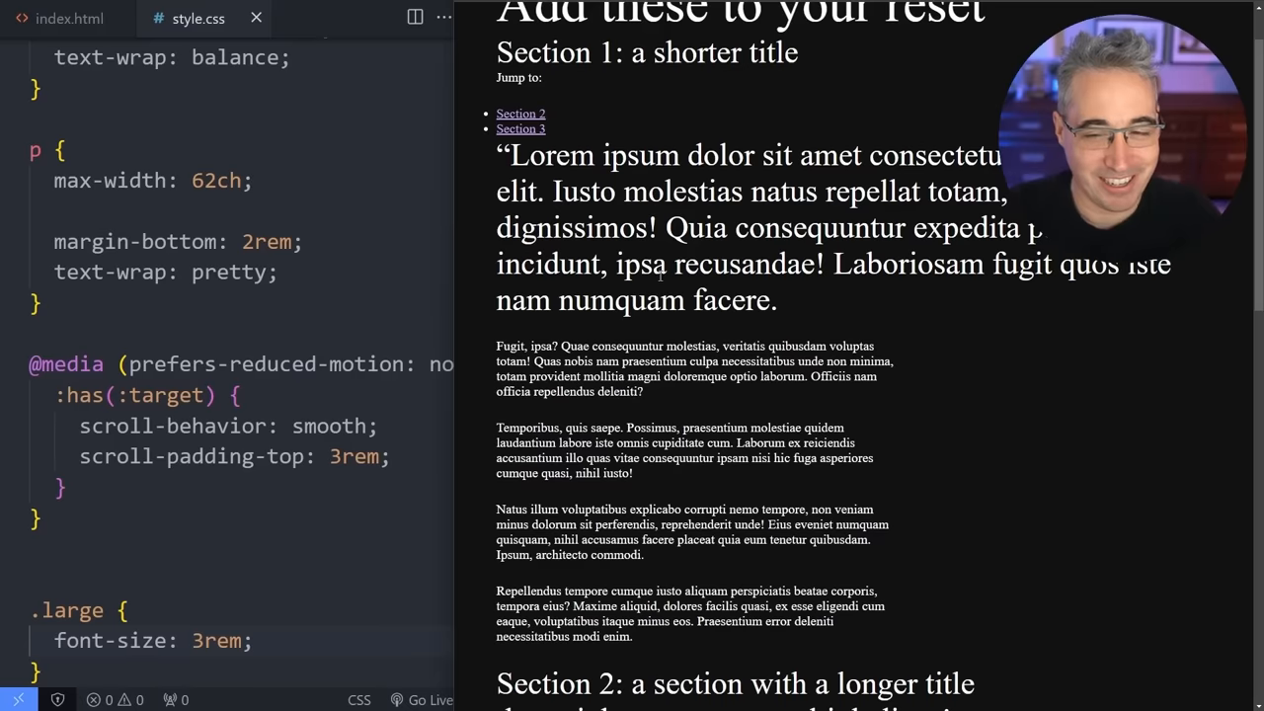
double_click(503, 155)
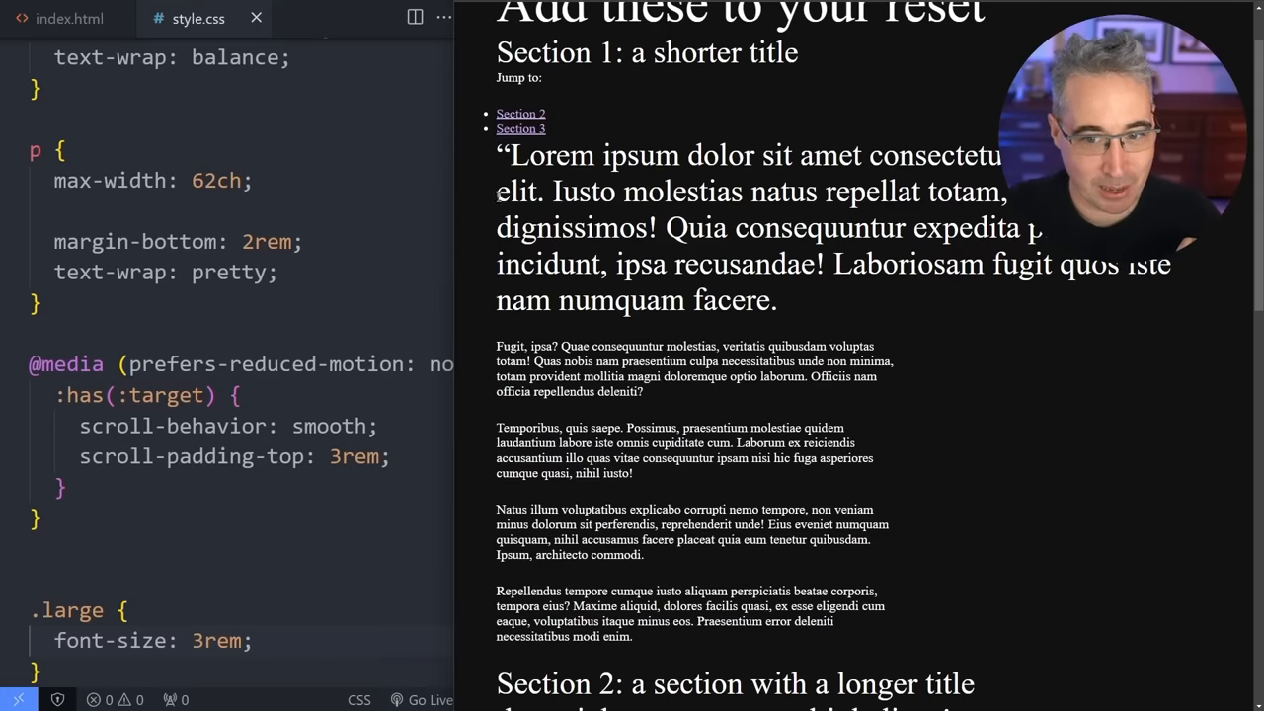
mouse_move(501, 202)
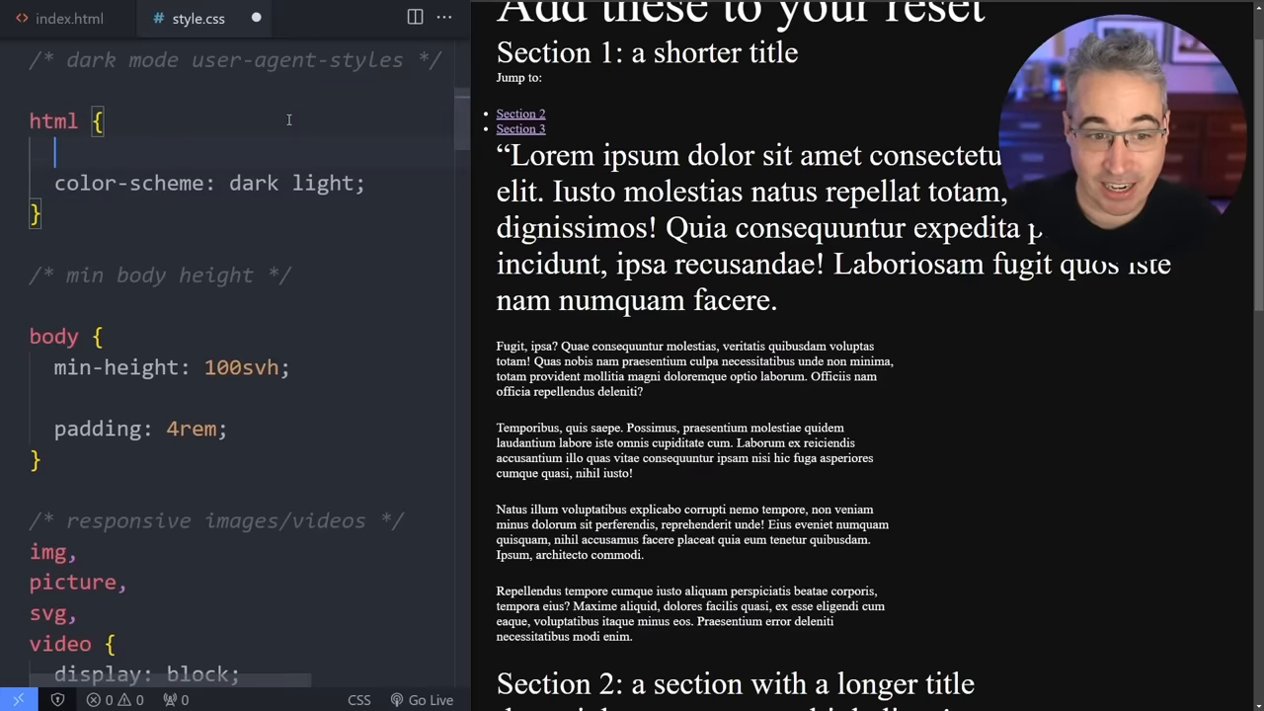
Add `hanging-punctuation: first last` to the html rule and view the hanging quote in WebKit.
type("hanging-punctuation: first last;")
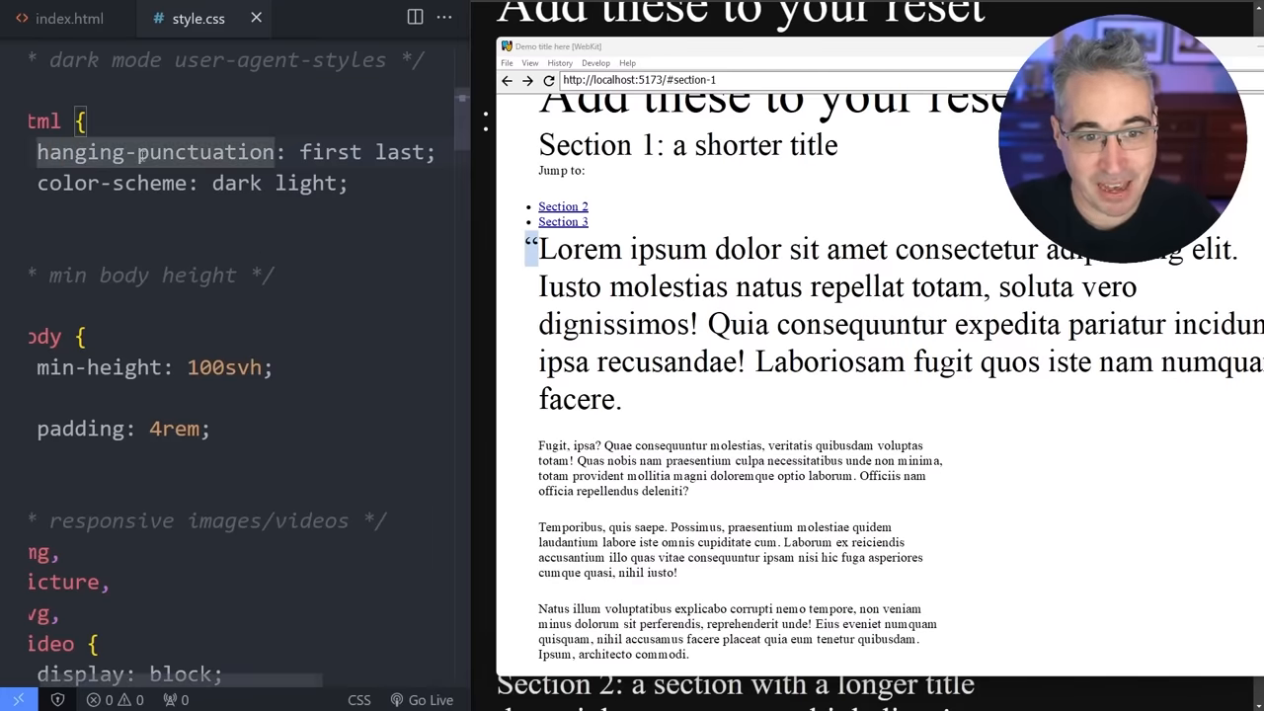
double_click(329, 152)
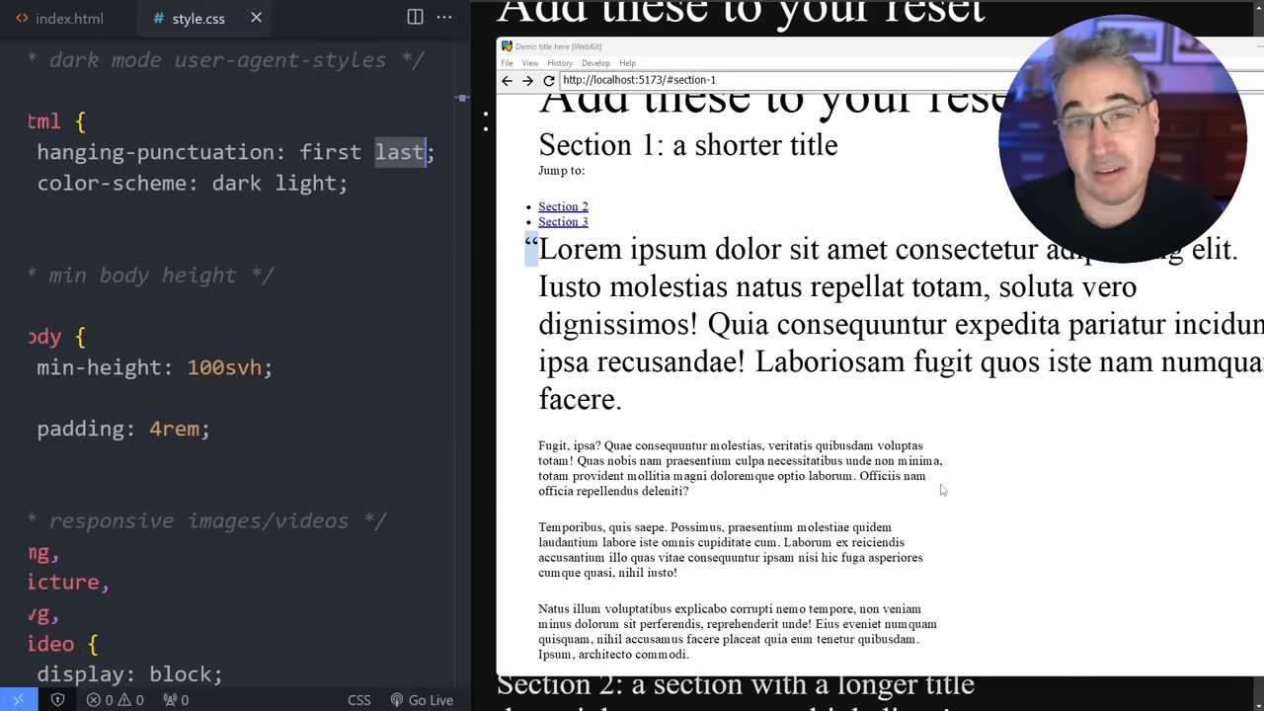
mouse_move(1040, 359)
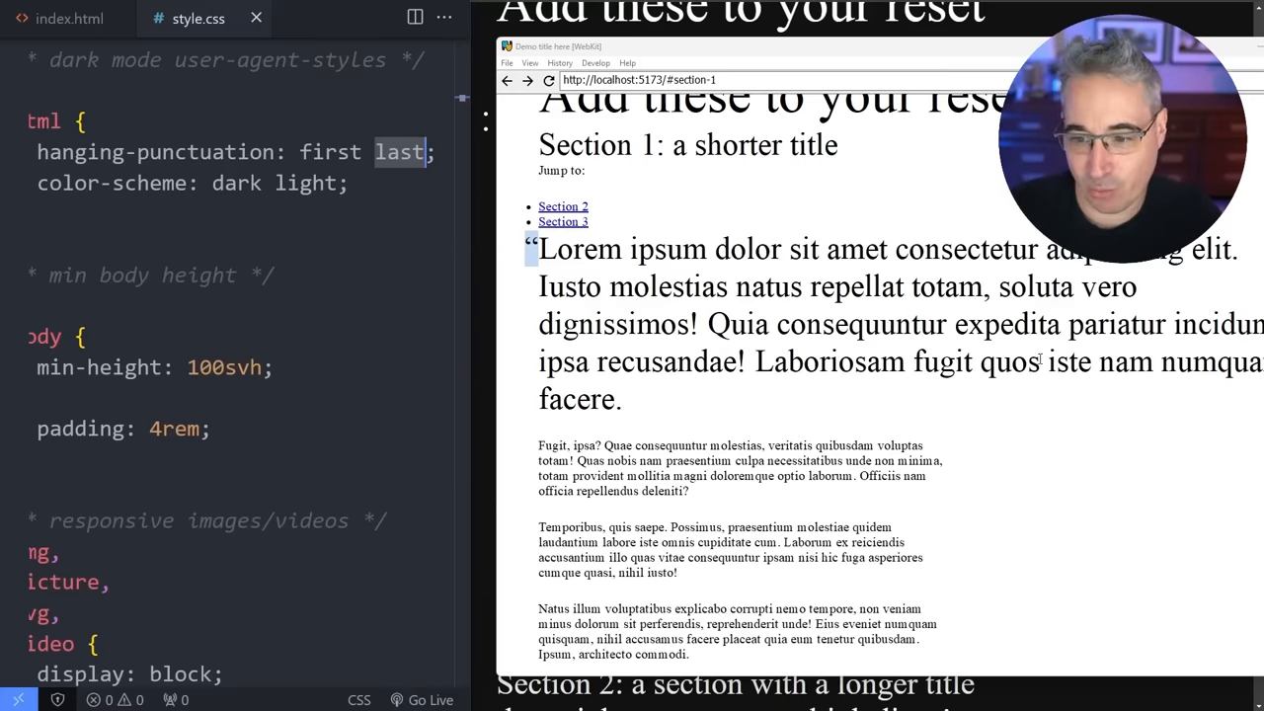
mouse_move(772, 415)
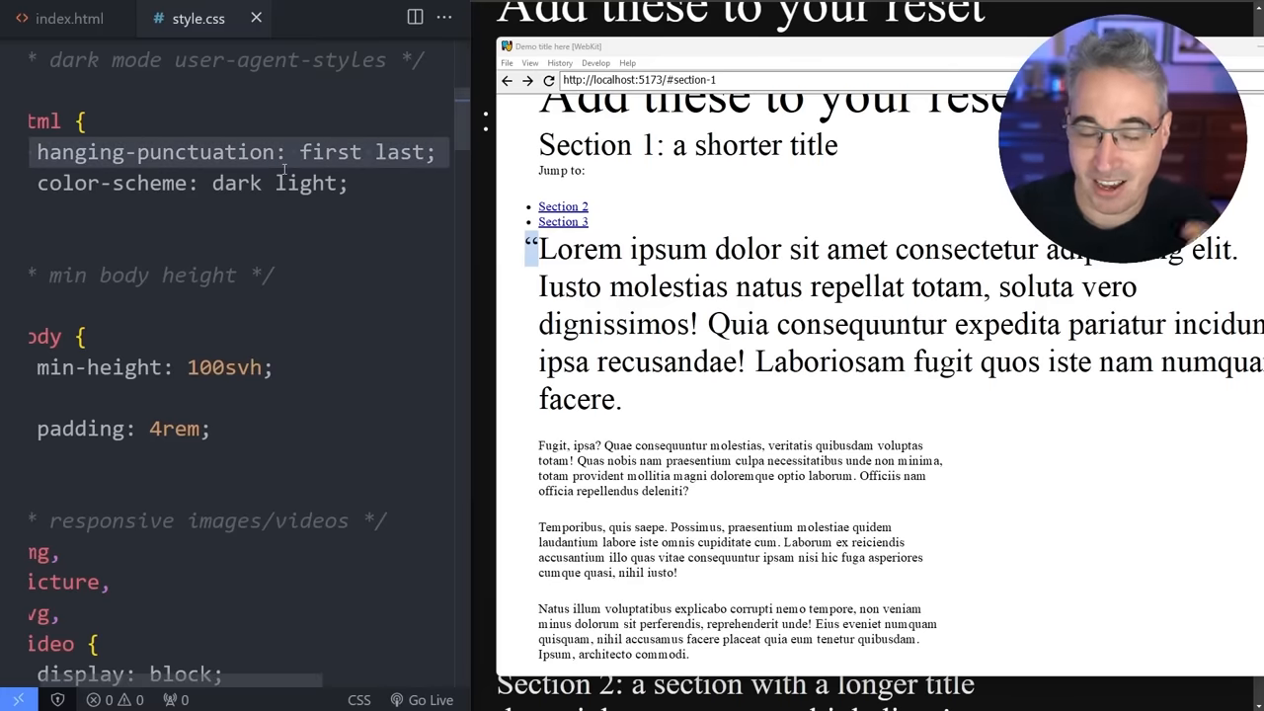
scroll("down", 3)
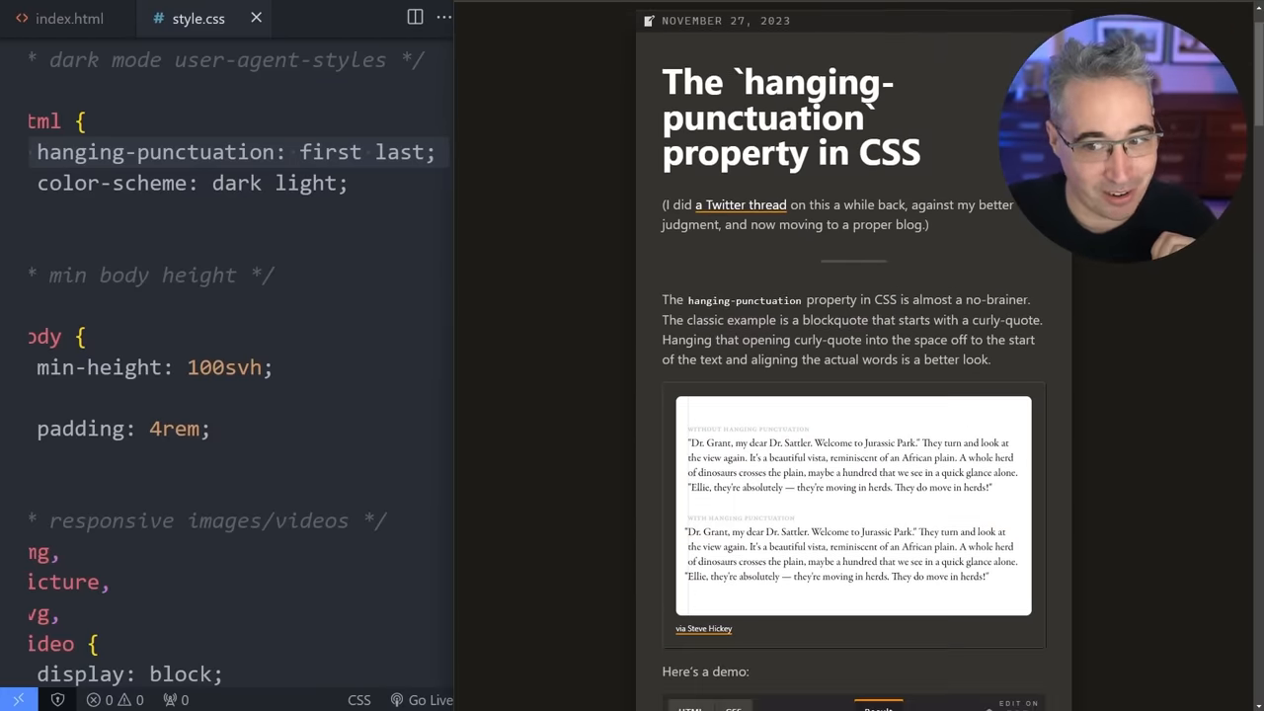
Scroll through the hanging-punctuation blog article in the browser.
scroll("down", 3)
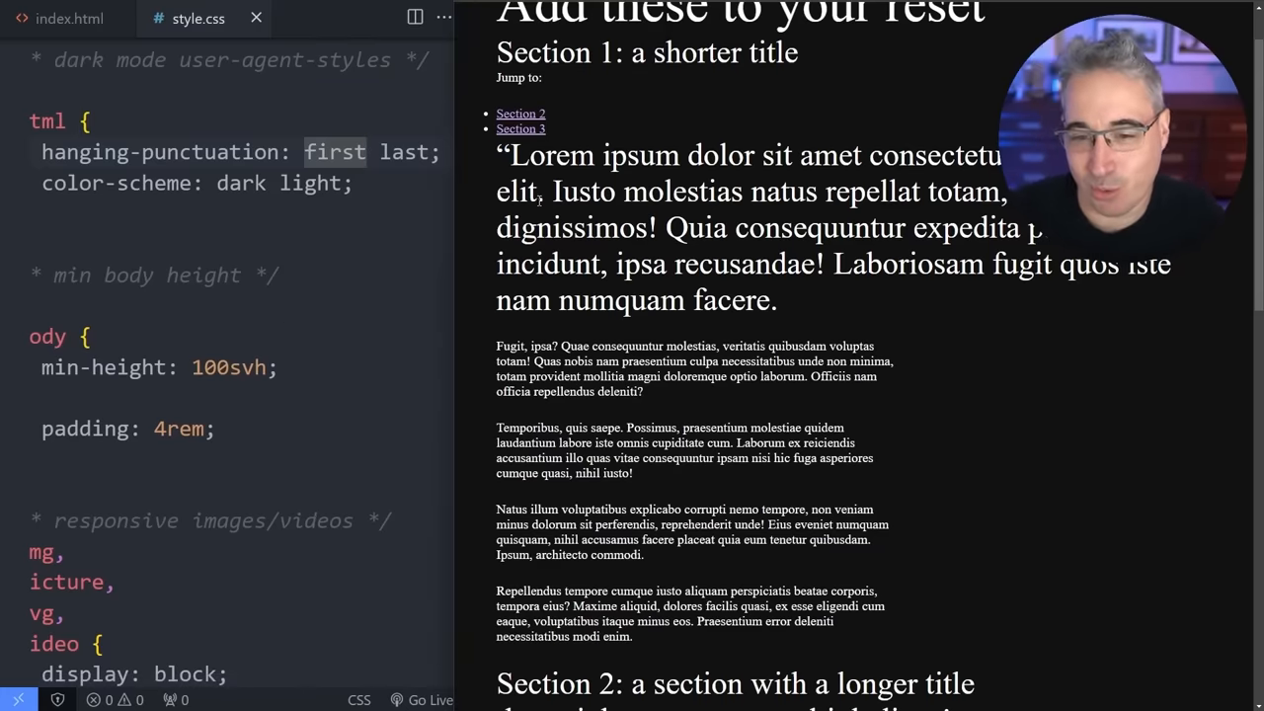
Comment out the .large rule in style.css and reposition the WebKit window to compare.
left_click(69, 18)
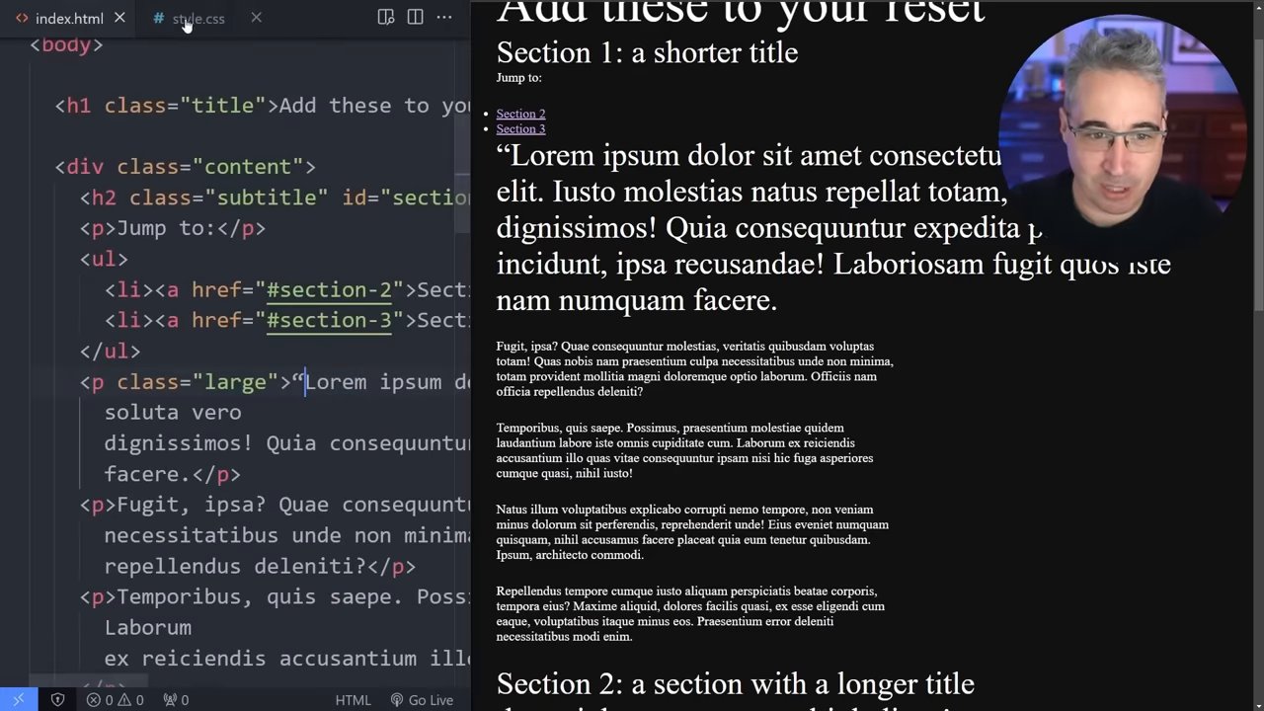
left_click(197, 18)
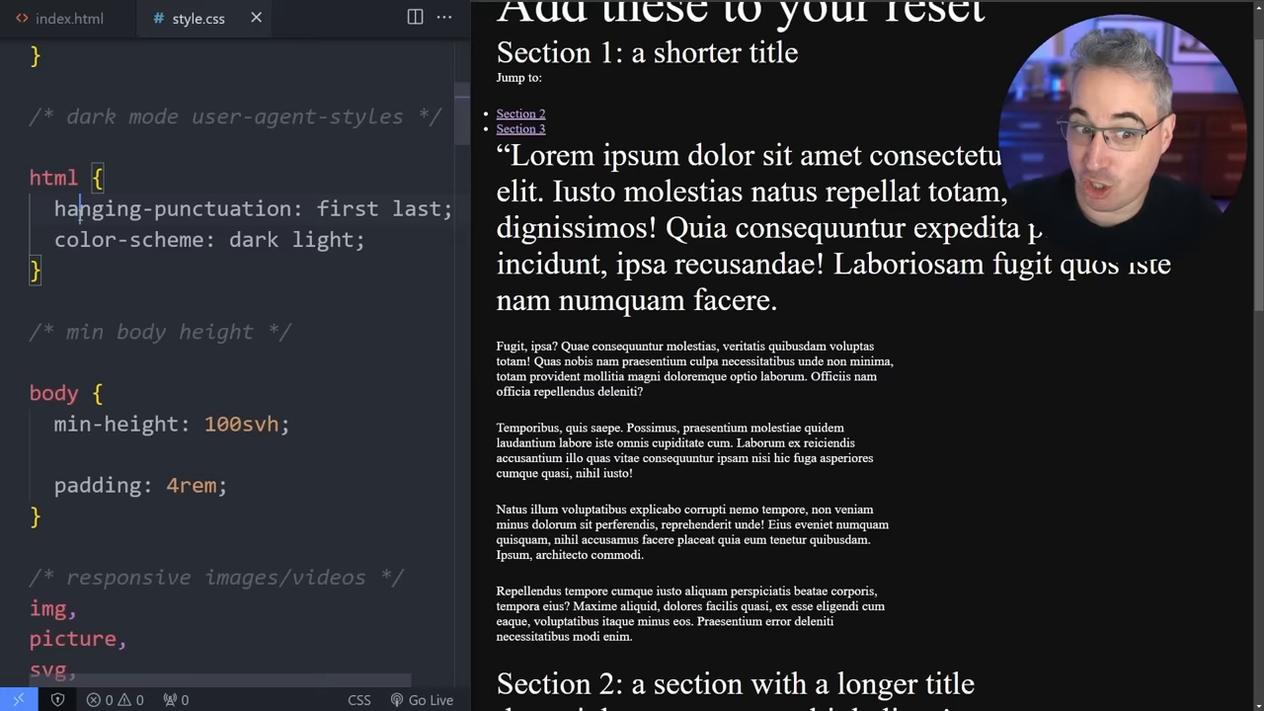
scroll("down", 3)
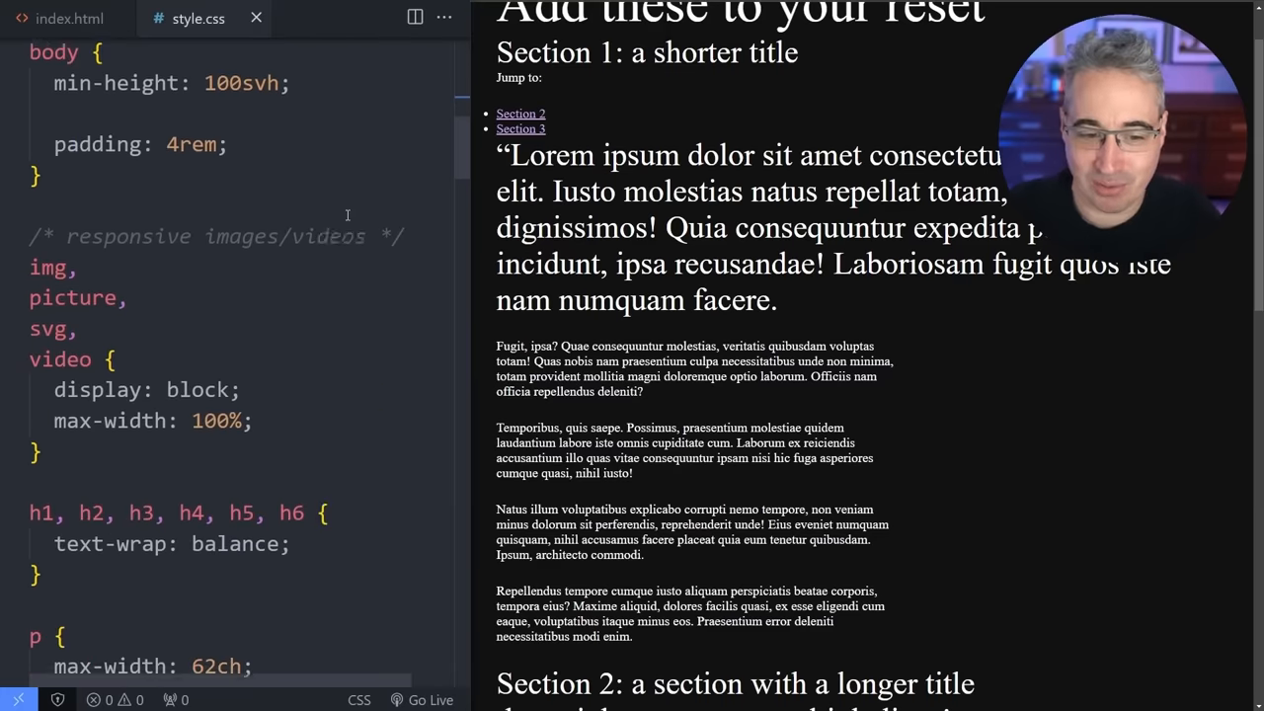
scroll("down", 3)
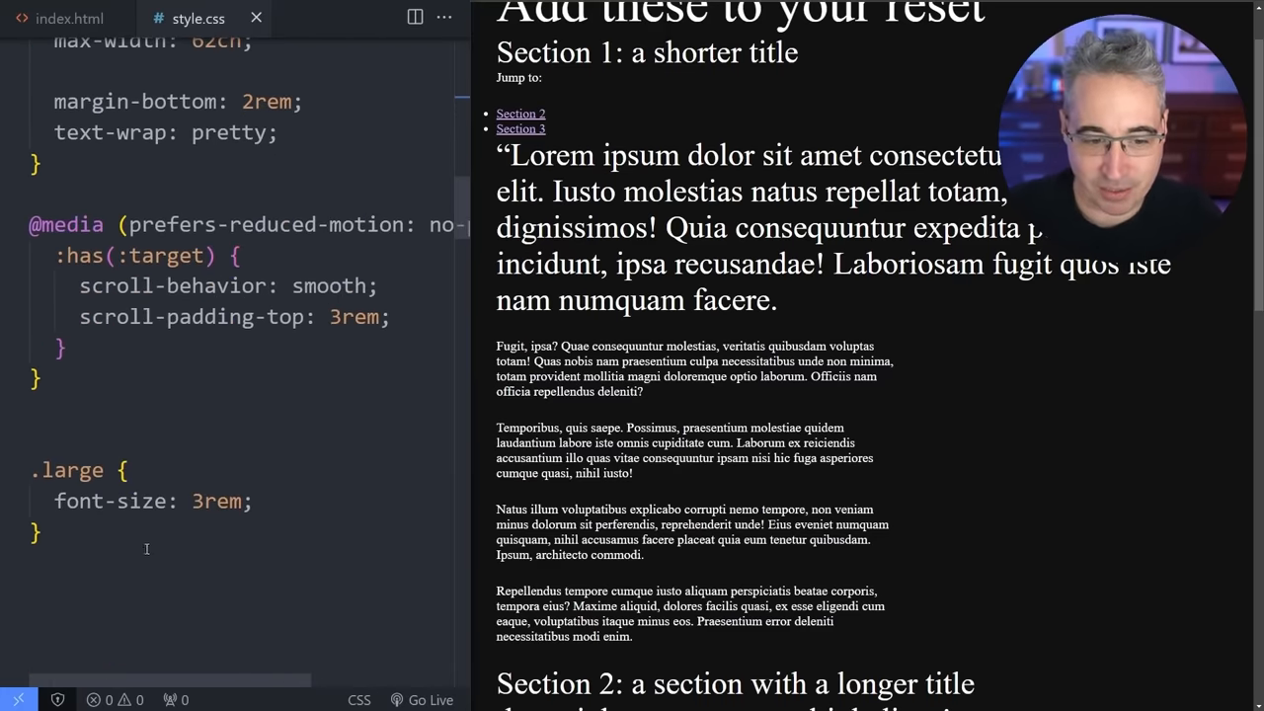
key("ctrl+/")
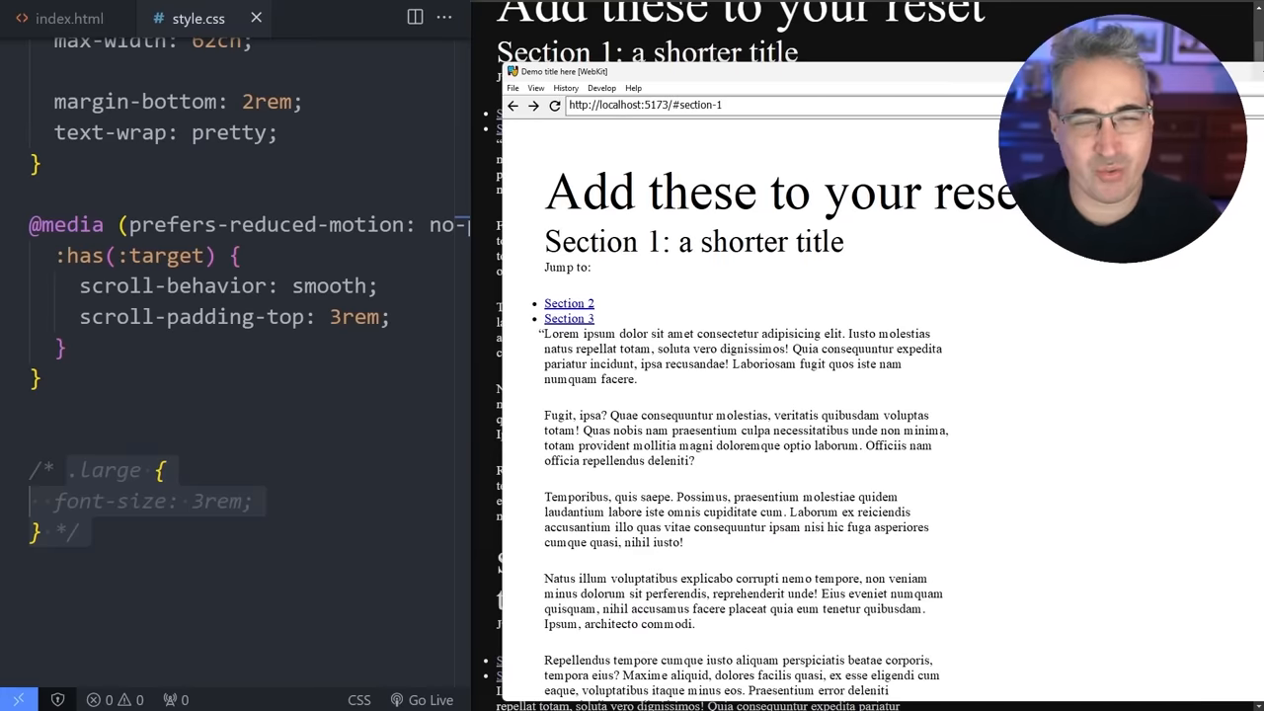
scroll("down", 3)
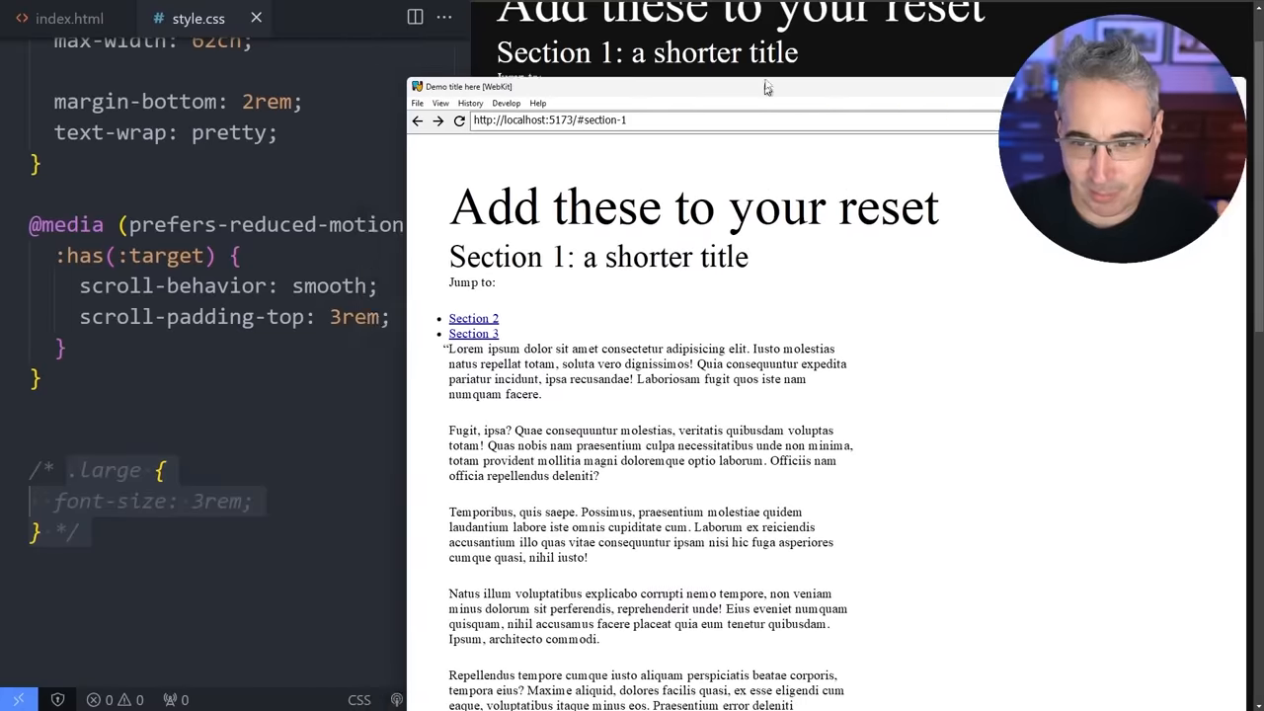
left_click_drag(765, 86, 719, 69)
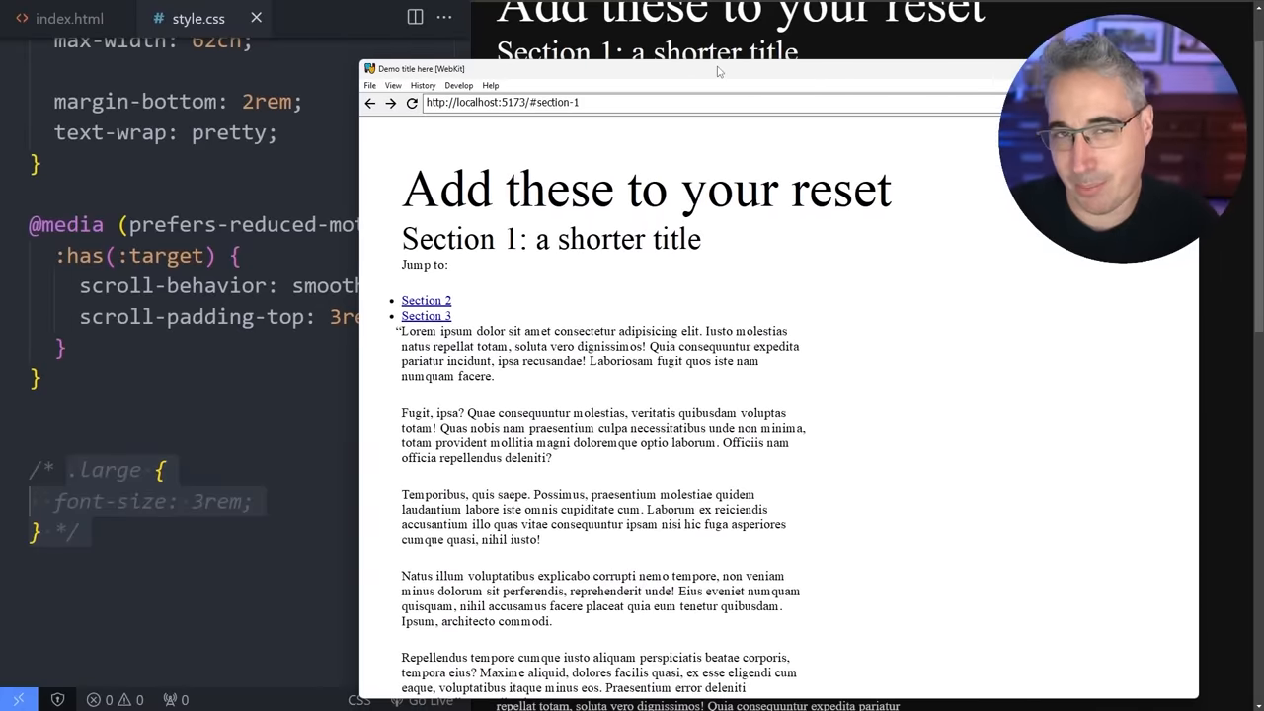